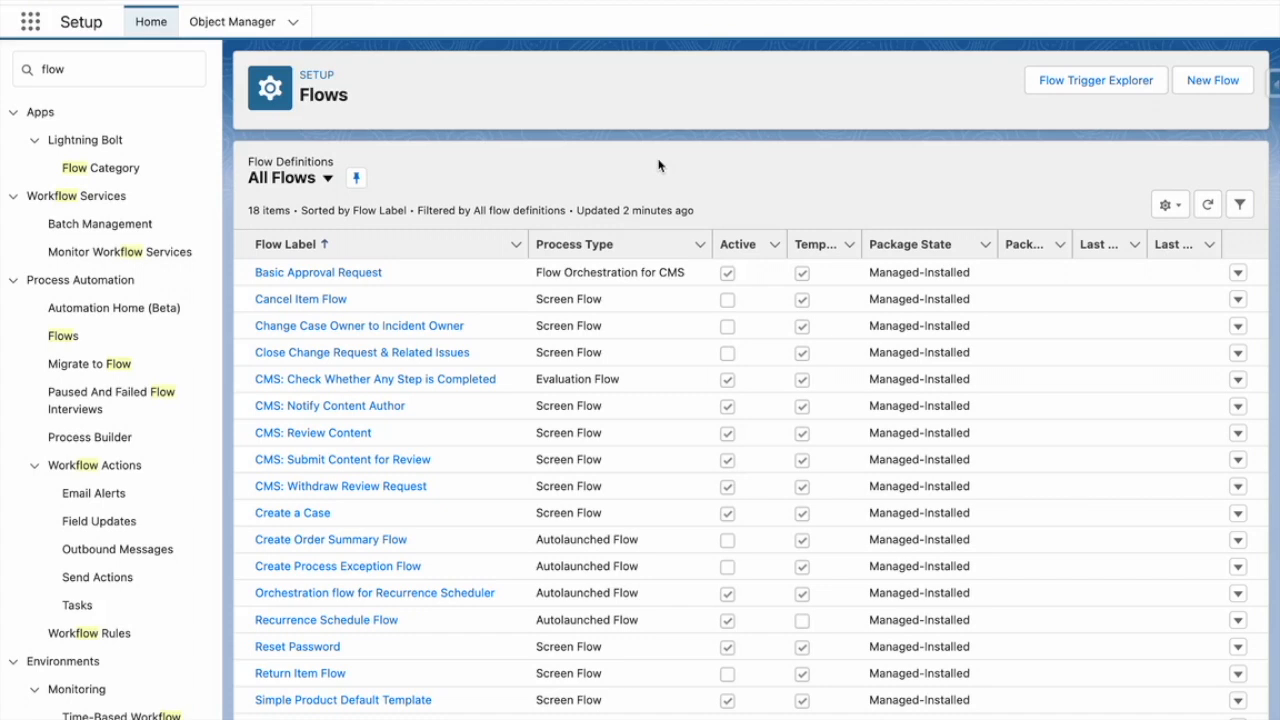
Step: Find 'named' in Quick Find and go to the Named Credentials page under Security
click(108, 68)
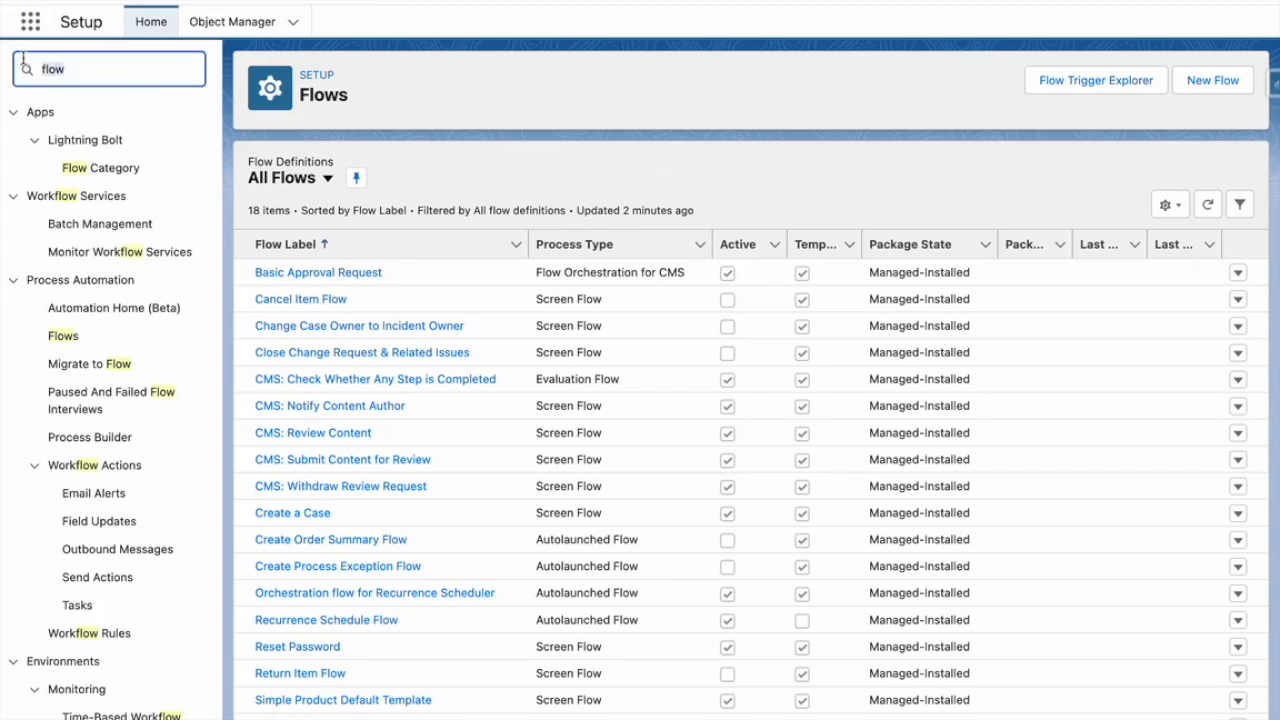
text(n)
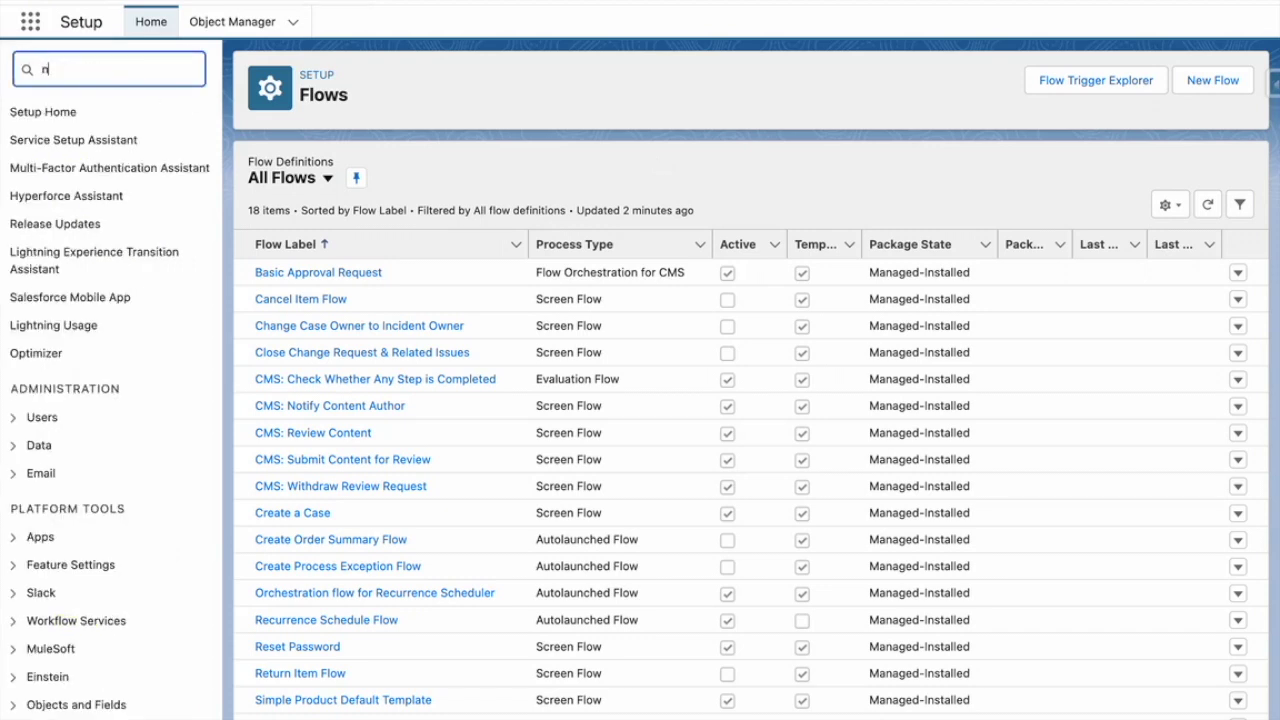
text(amed)
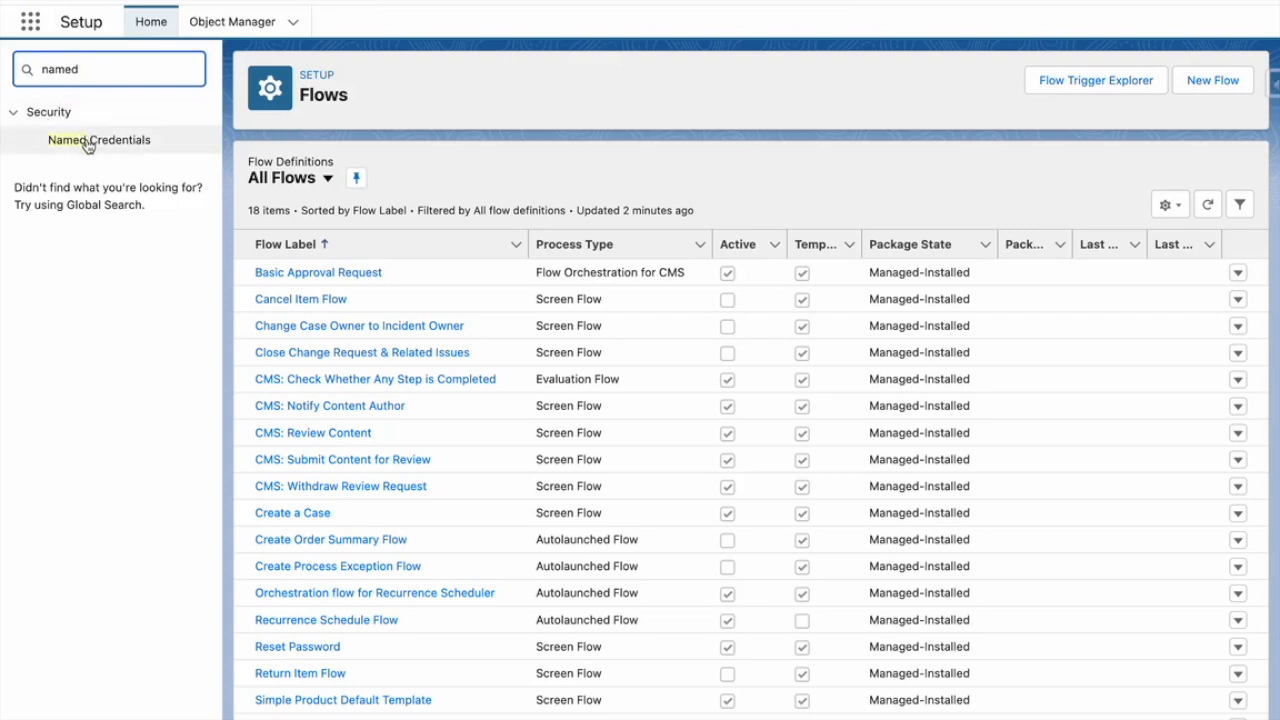
click(98, 140)
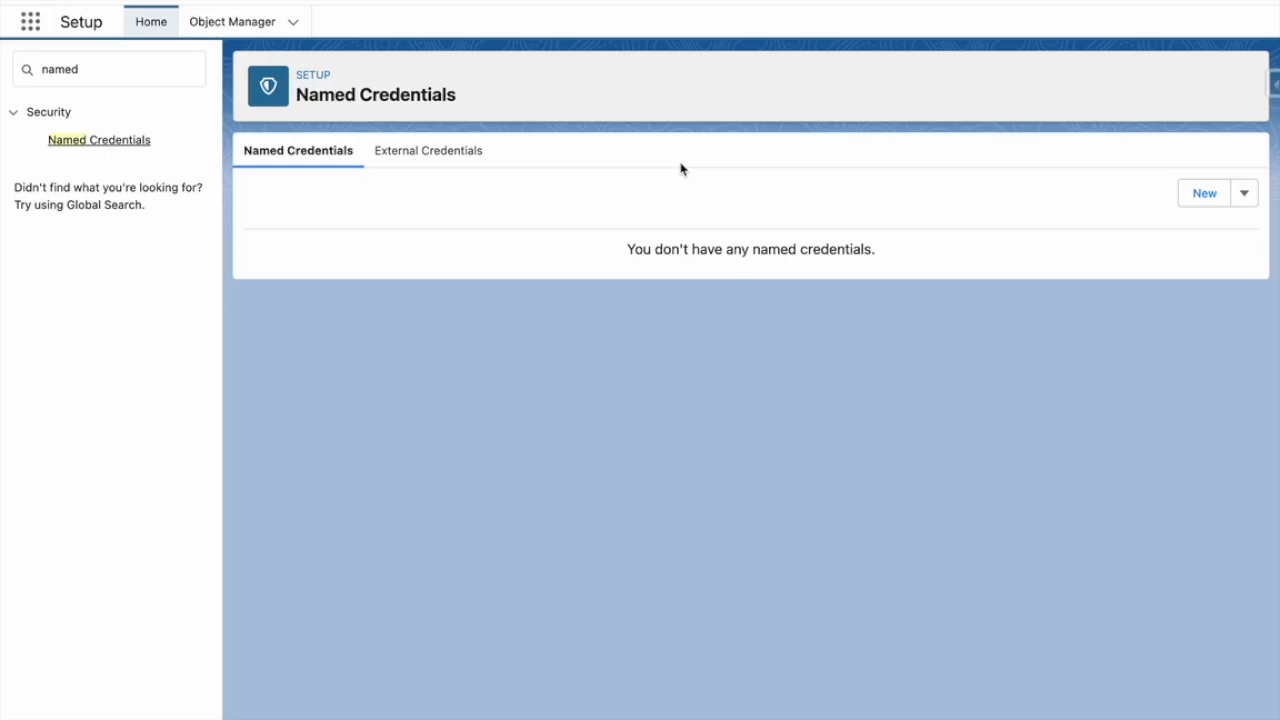
Step: Create an external credential labelled 'Unauthenicated' using the Custom authentication protocol and save it
click(426, 150)
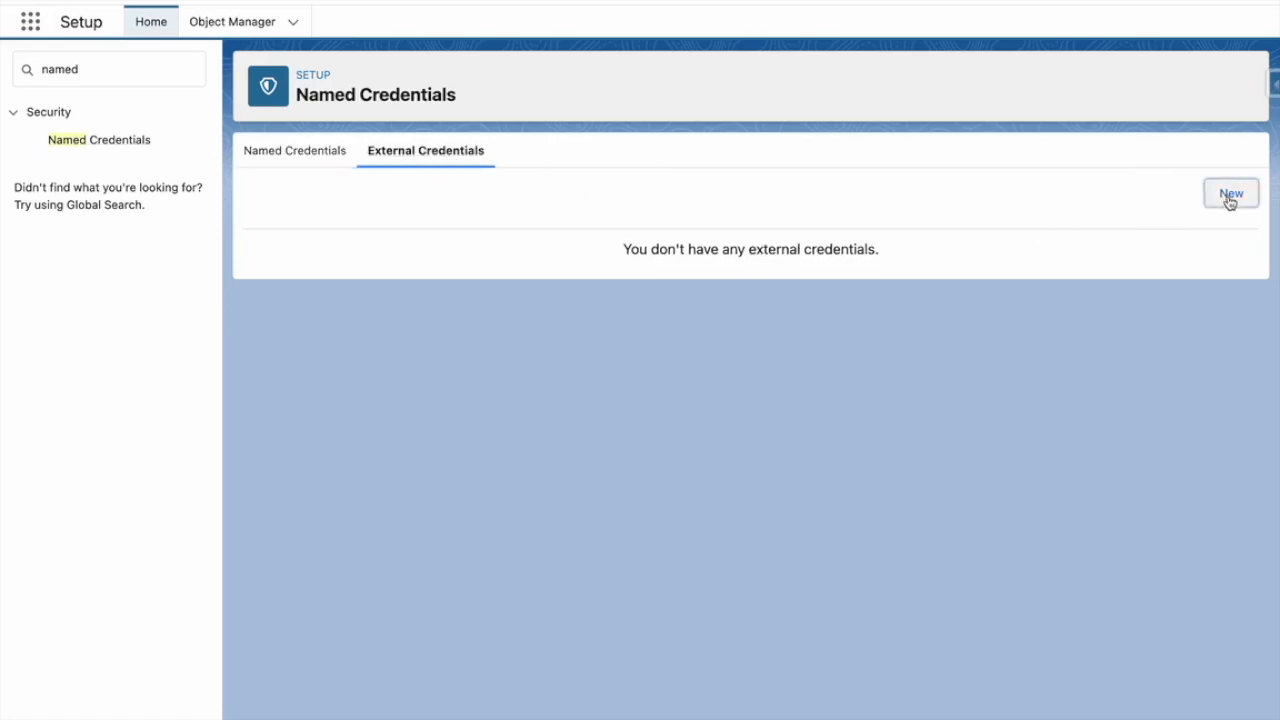
click(1232, 192)
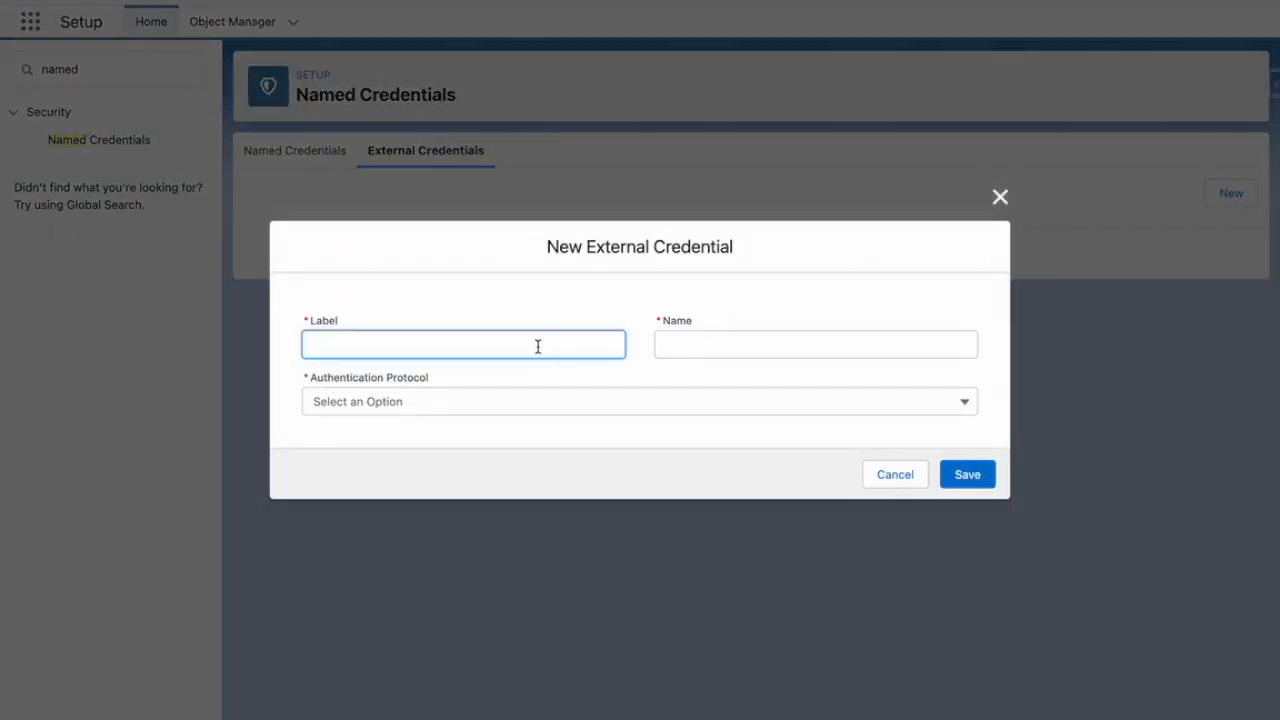
click(638, 392)
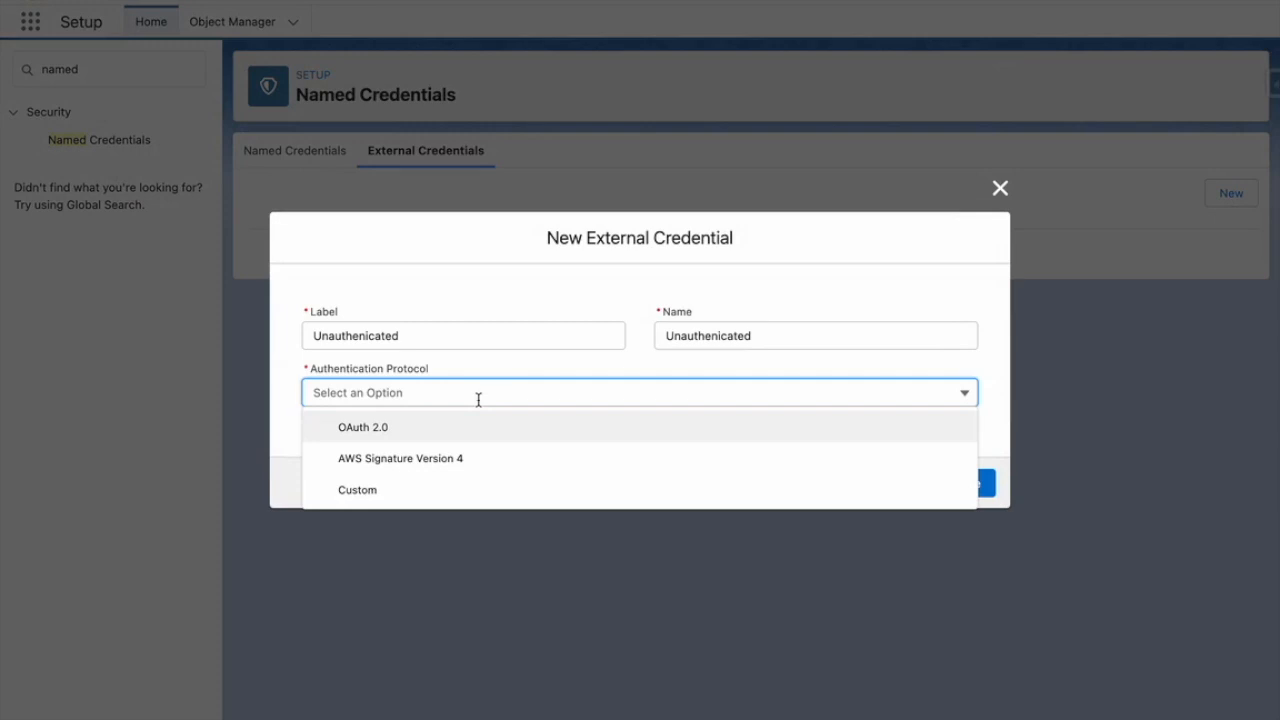
click(356, 490)
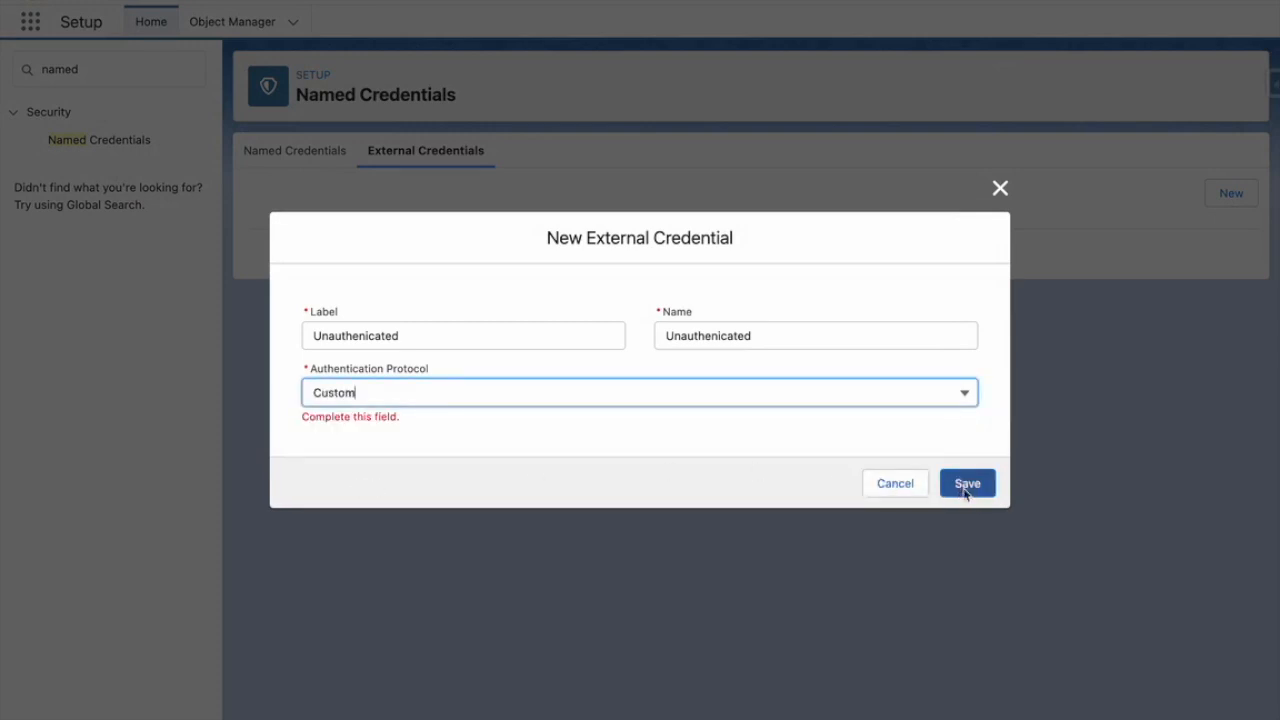
click(968, 482)
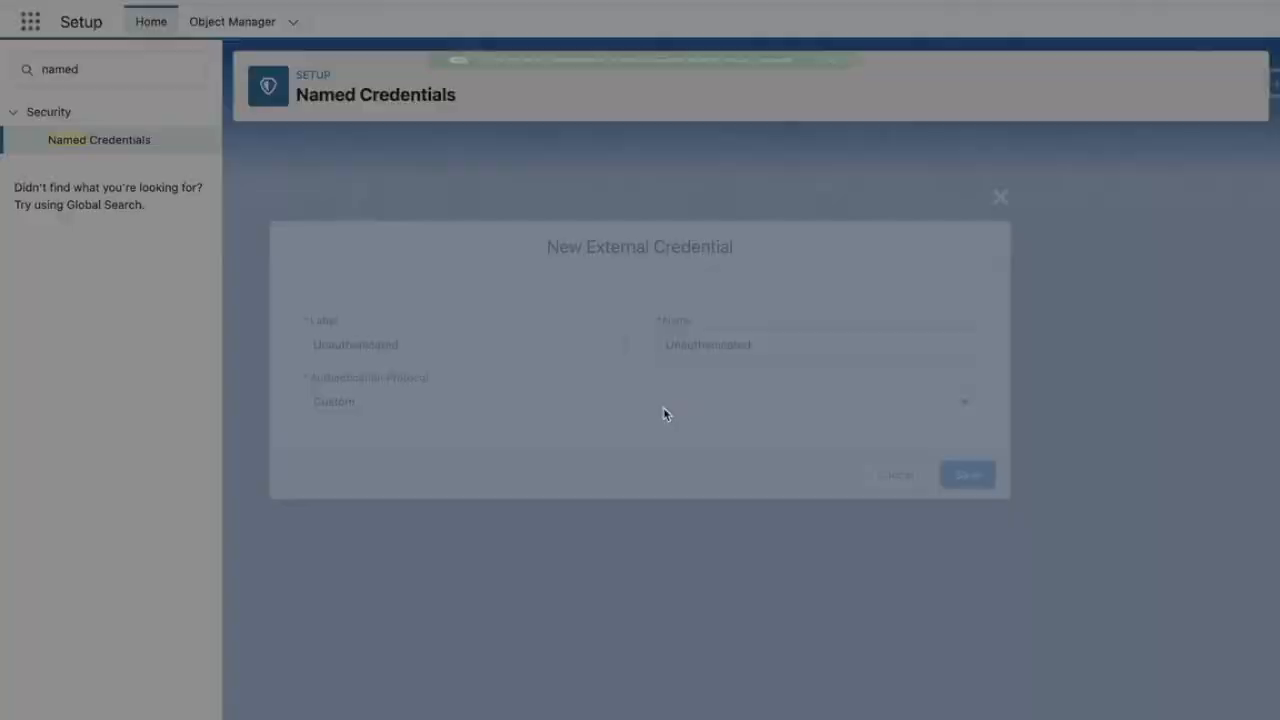
click(966, 474)
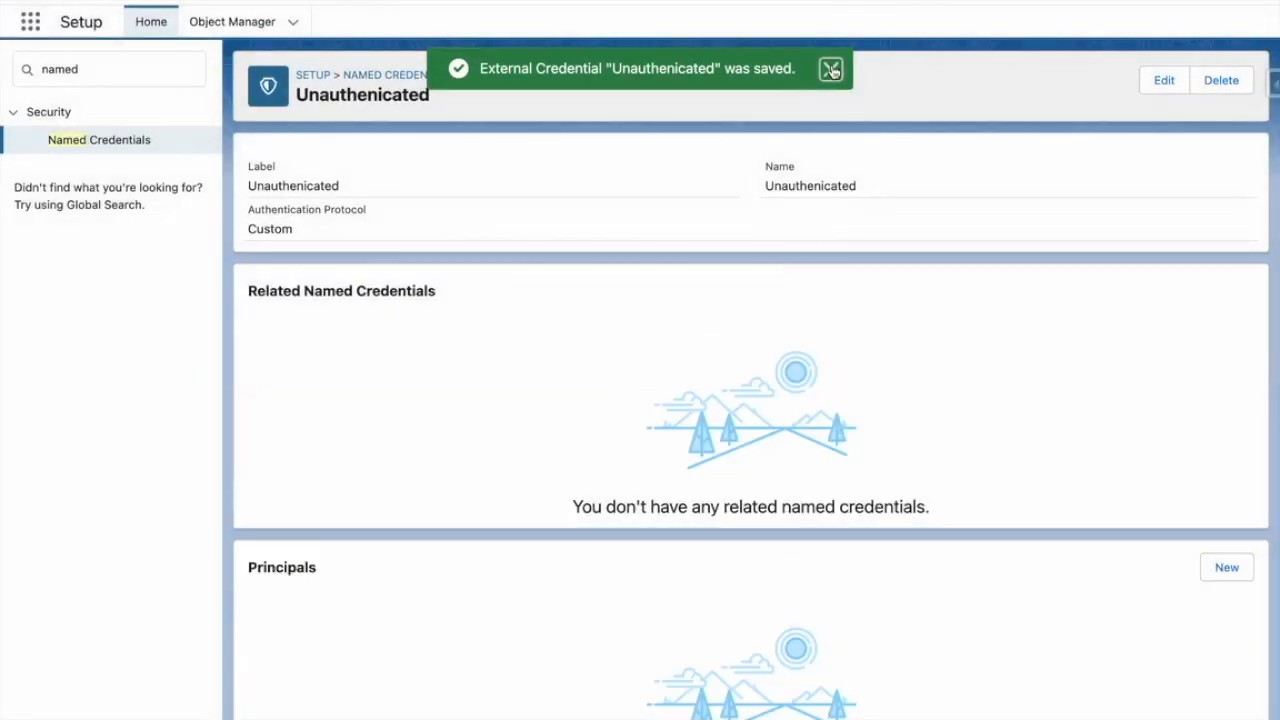
click(832, 68)
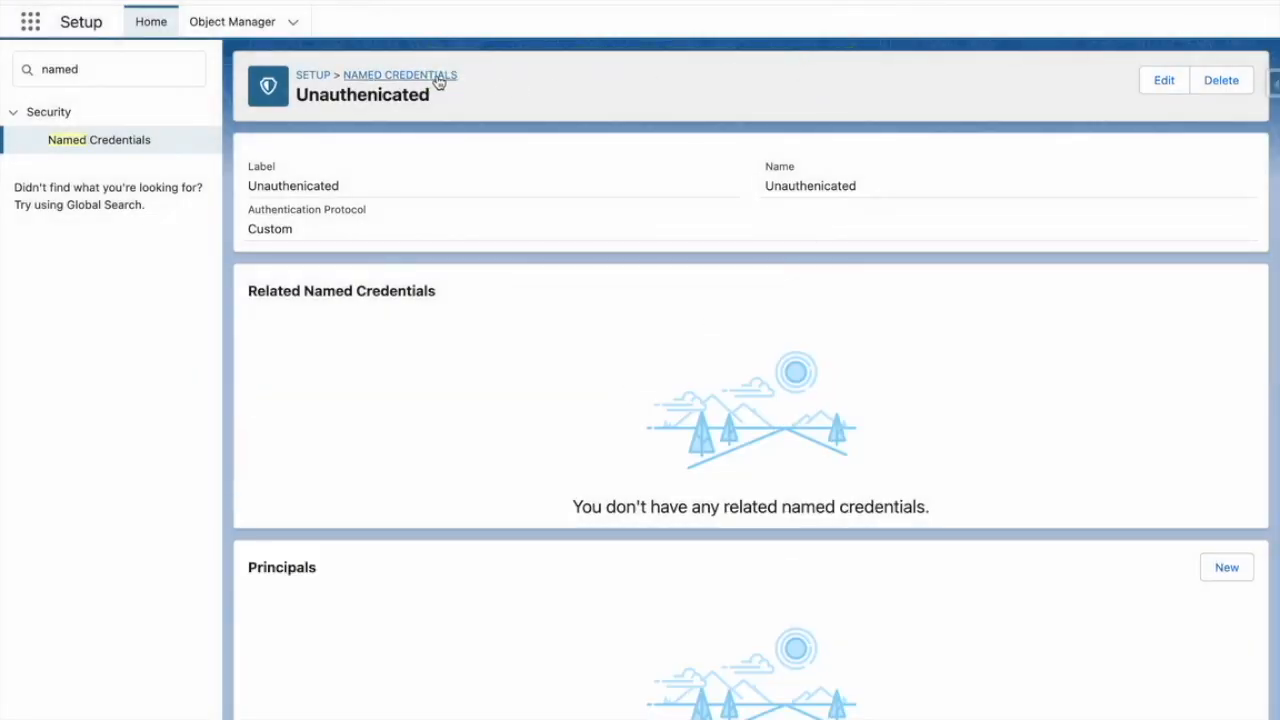
click(398, 74)
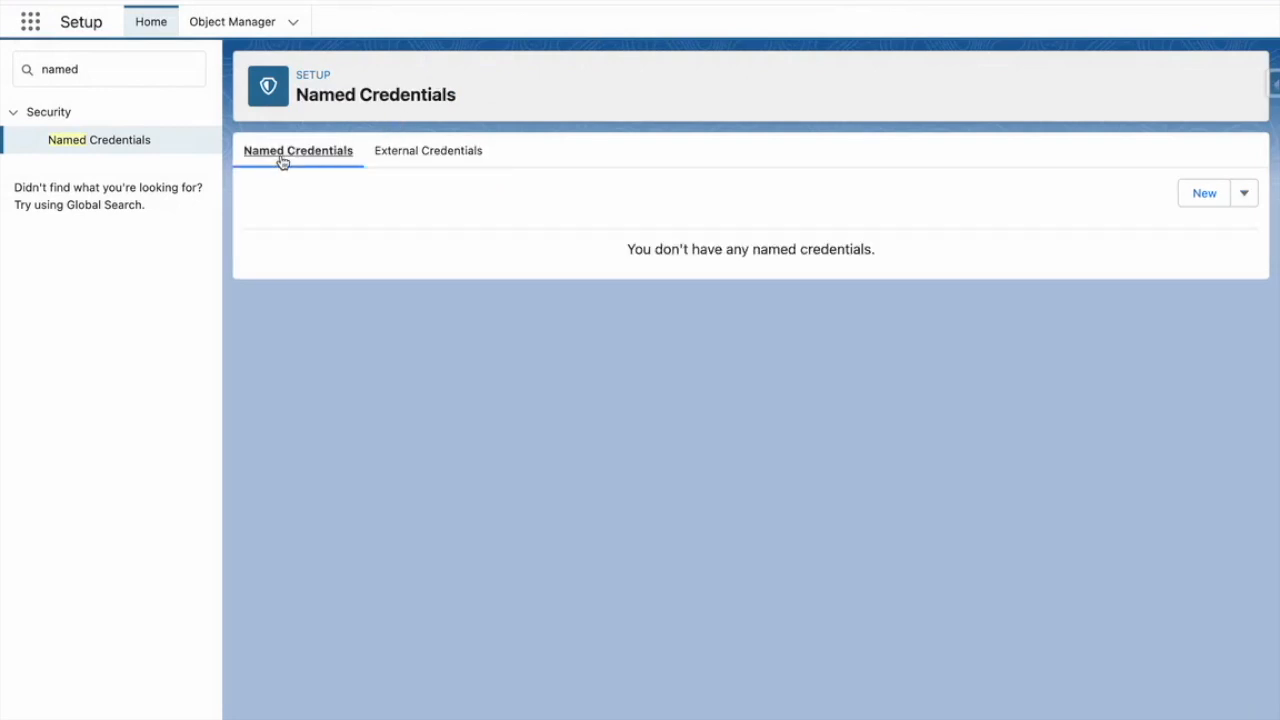
click(1204, 192)
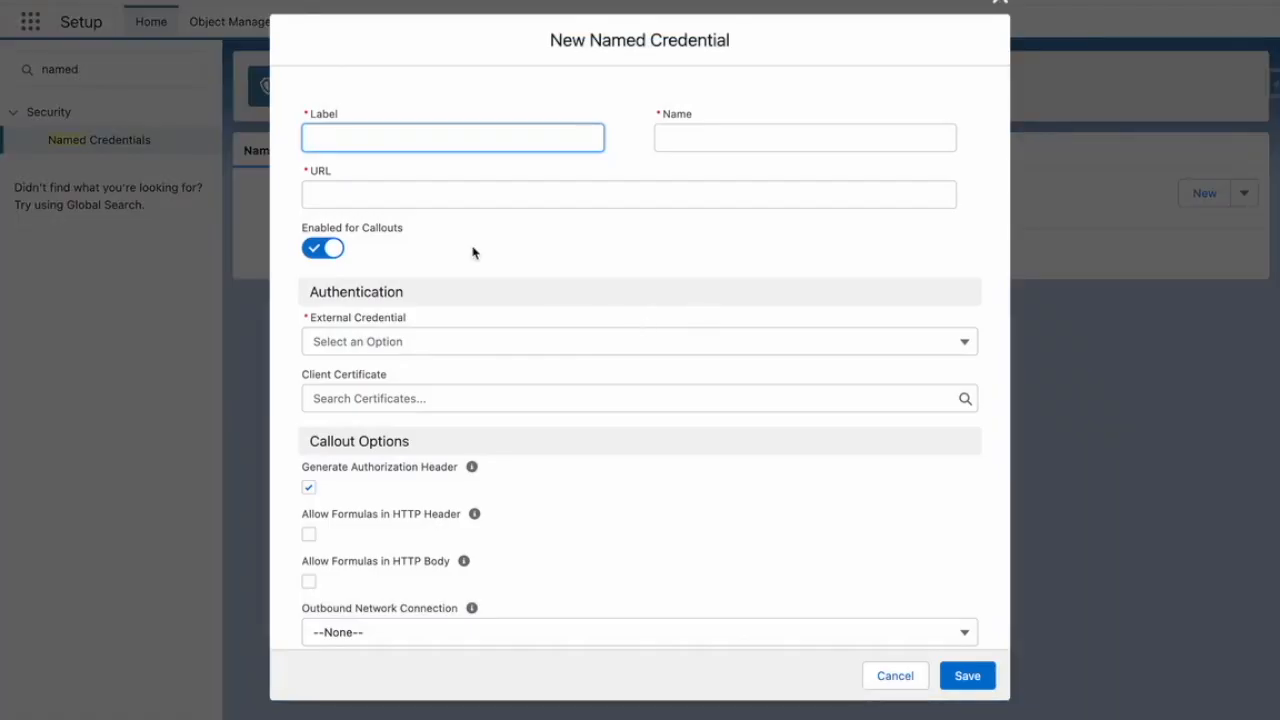
text(PublicBankHolidayAPI)
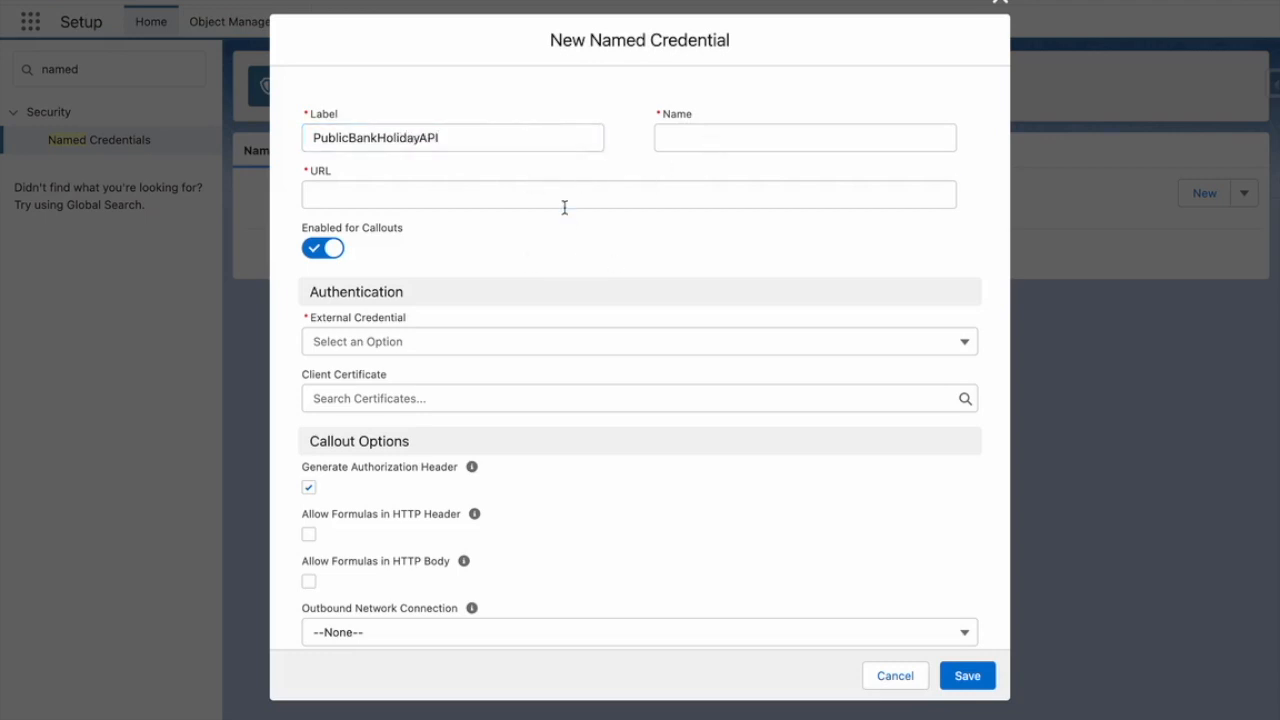
text(https://date.nager.at/api/v3/PublicHolidays)
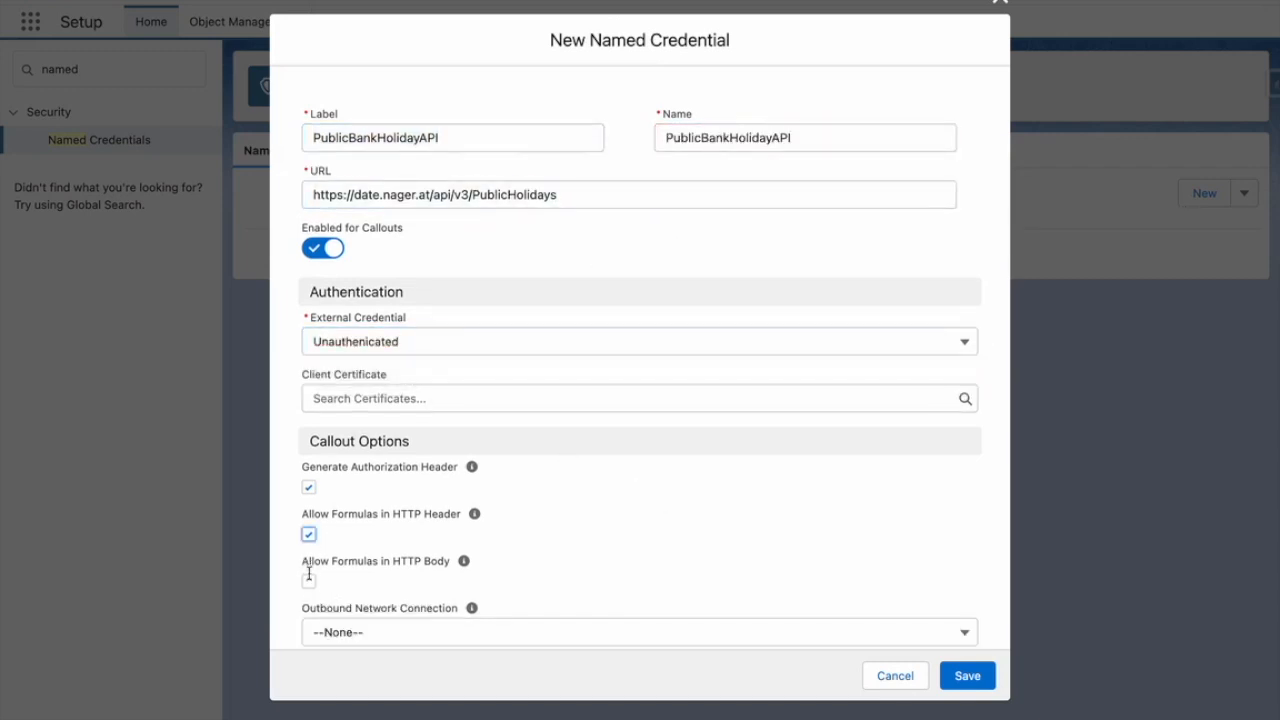
click(308, 580)
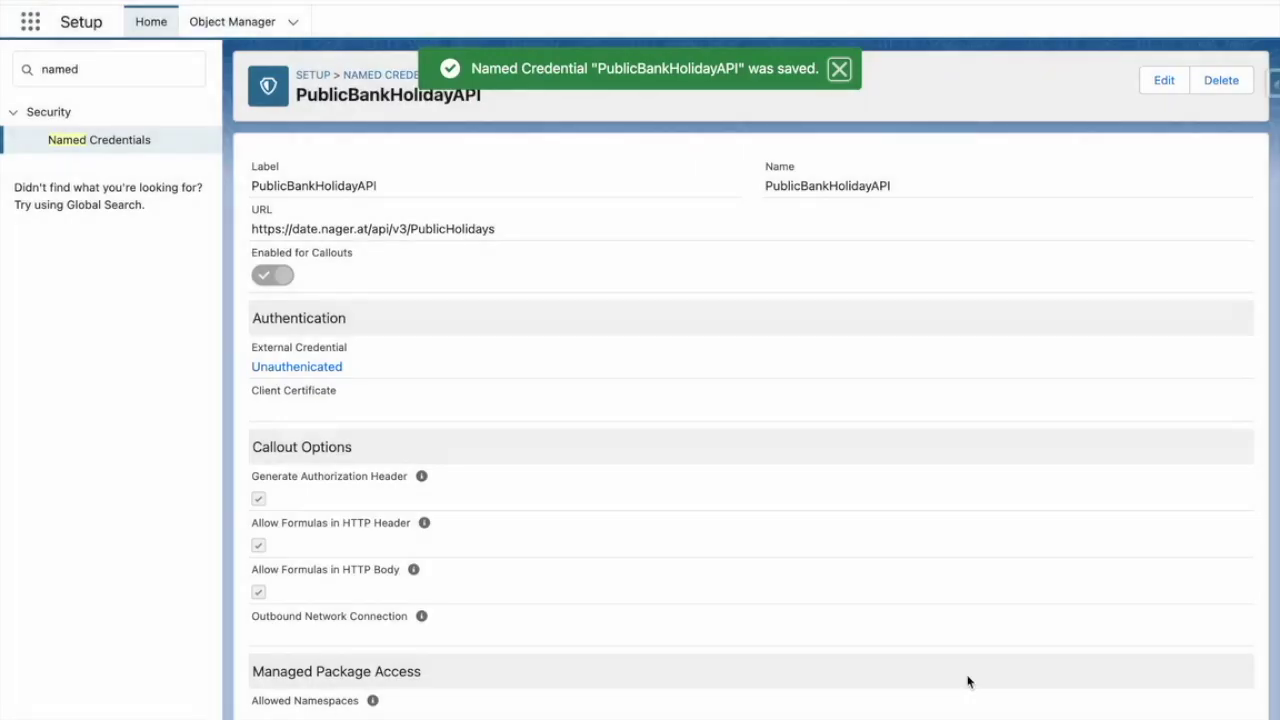
click(848, 72)
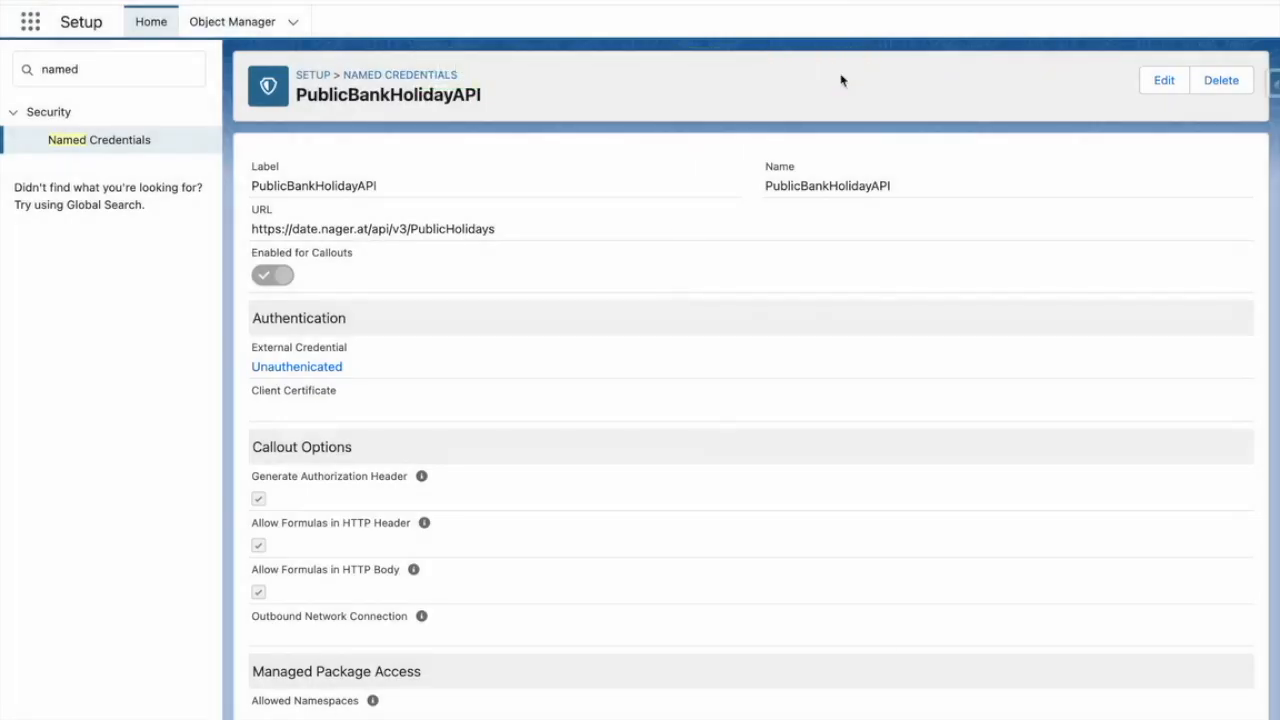
Step: Add a principal named AccessBankHolidayAPI to the Unauthenicated external credential and save
click(296, 366)
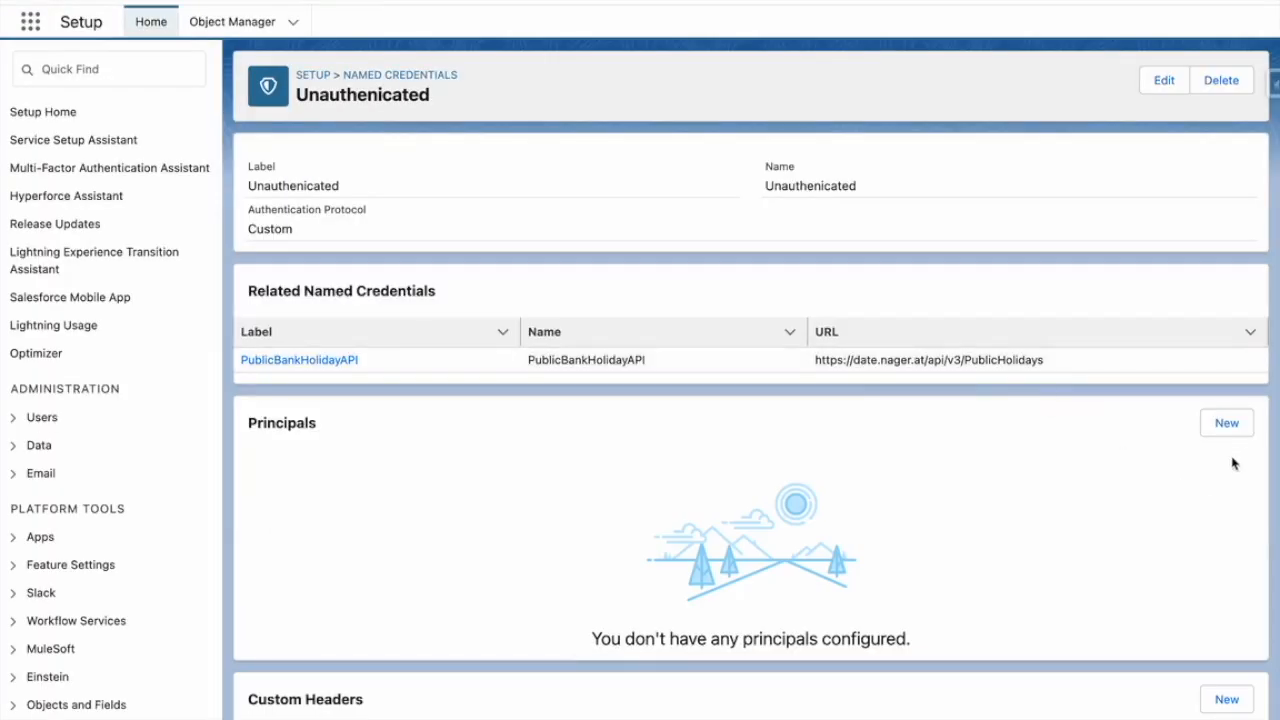
click(1226, 422)
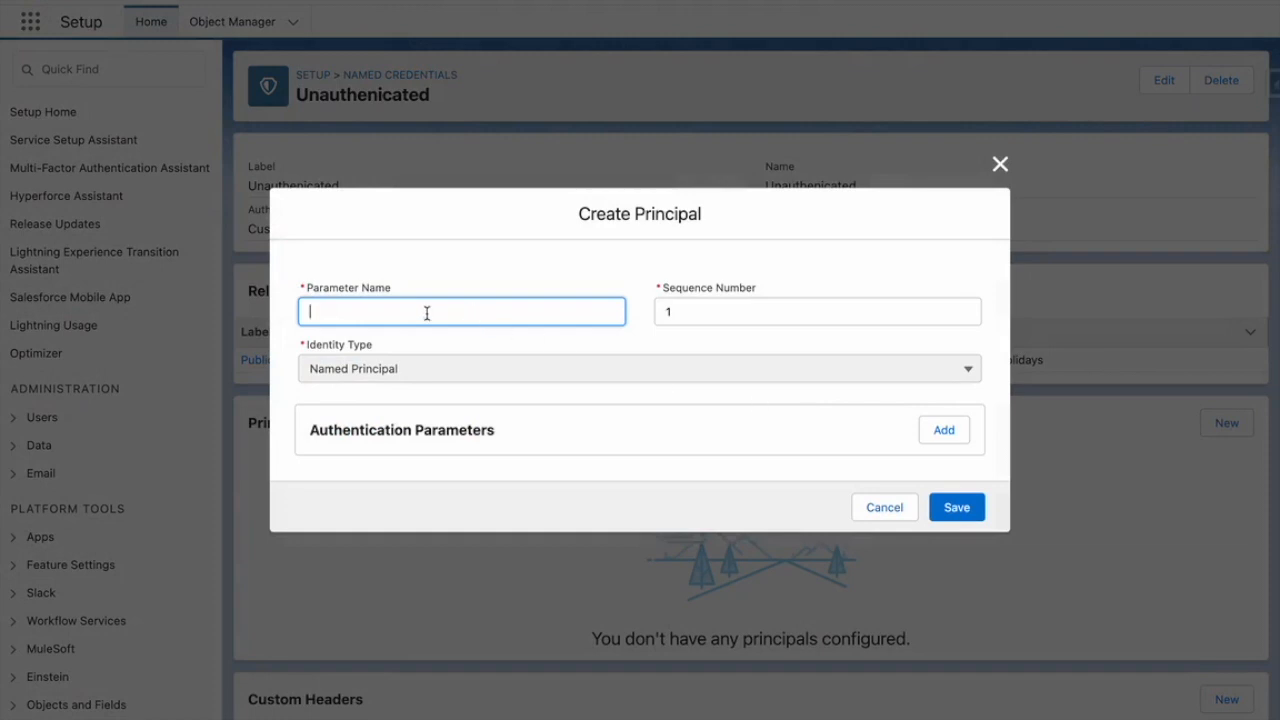
text(A)
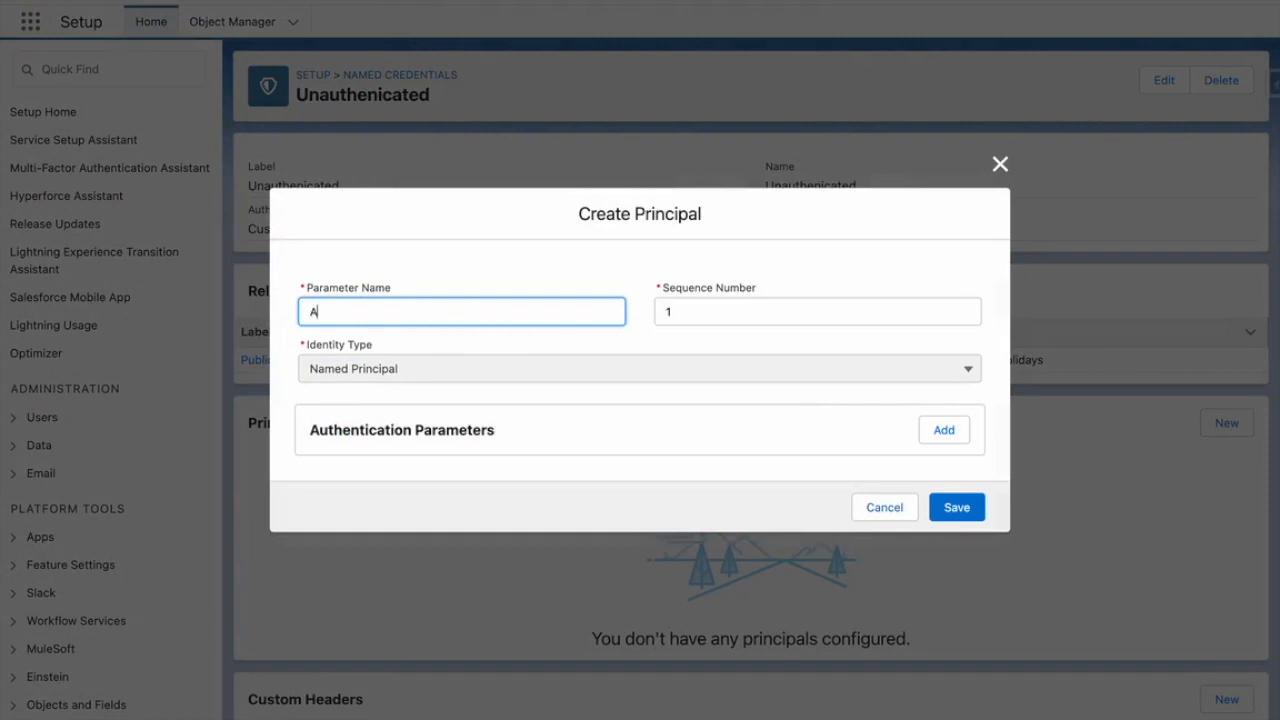
text(AccessBankHolidayAPI)
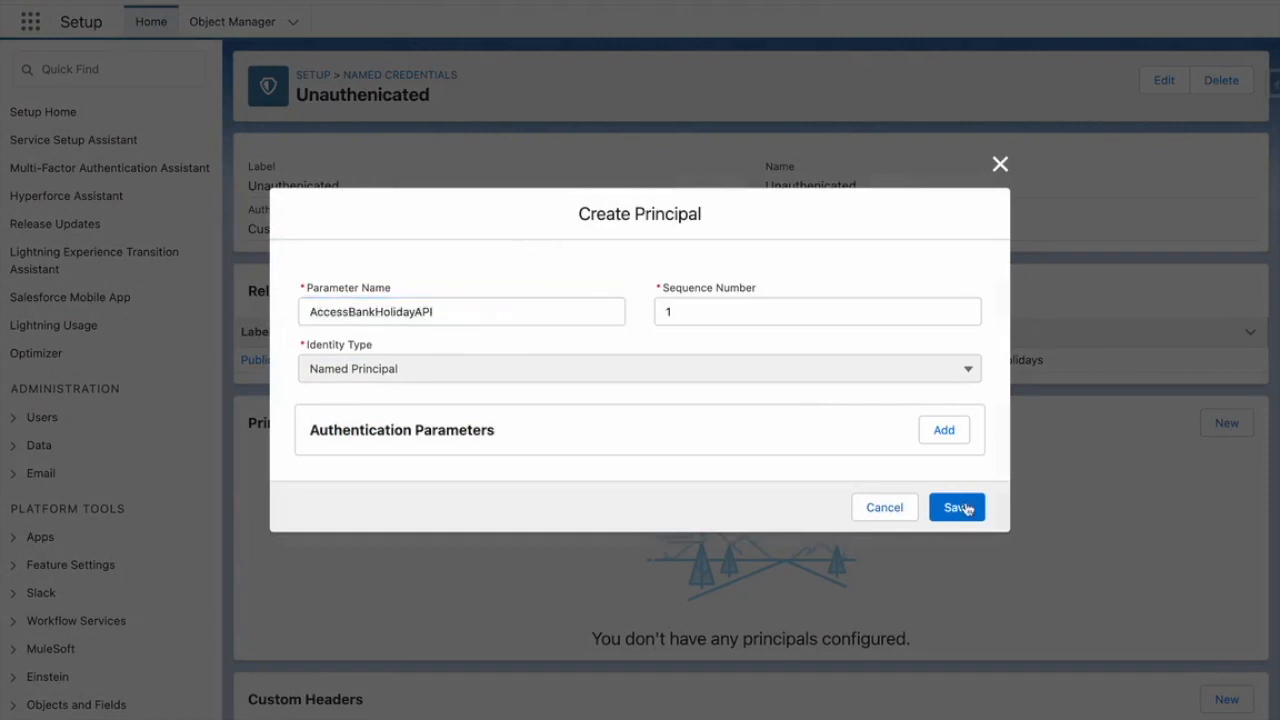
click(956, 508)
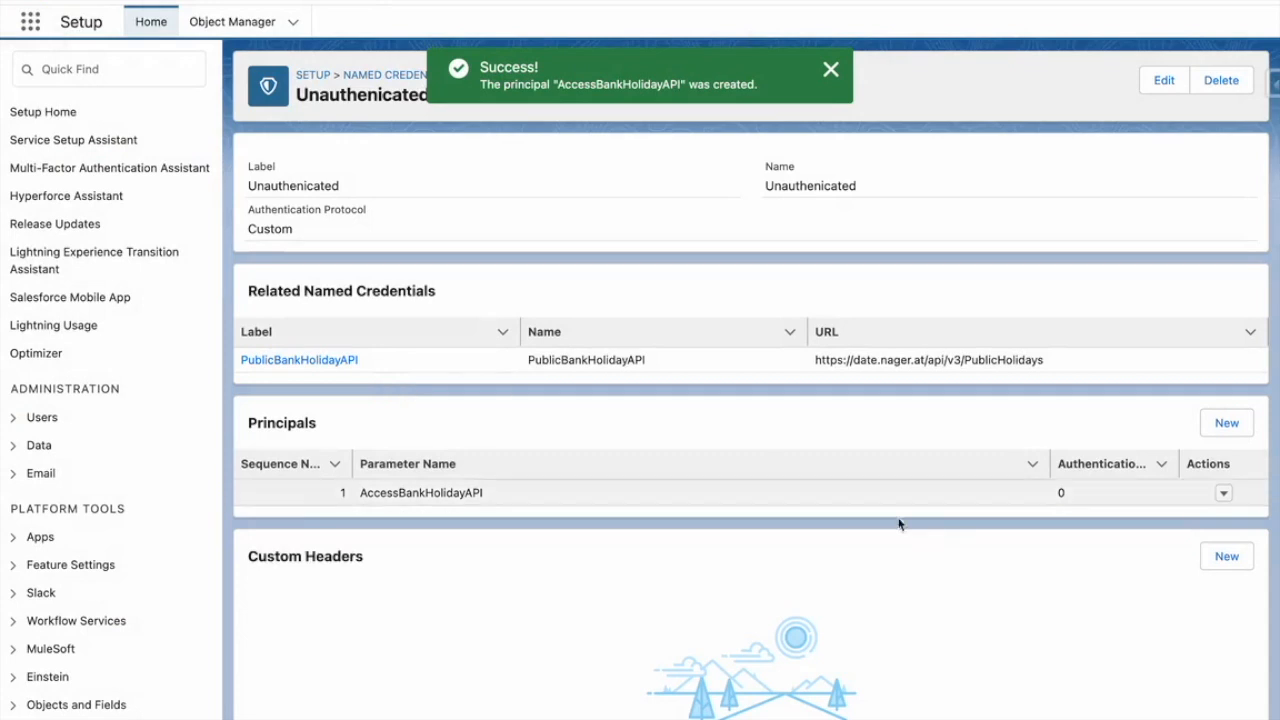
Step: Go to Permission Sets and save a new 'Access to Bank Holiday API' permission set
click(100, 70)
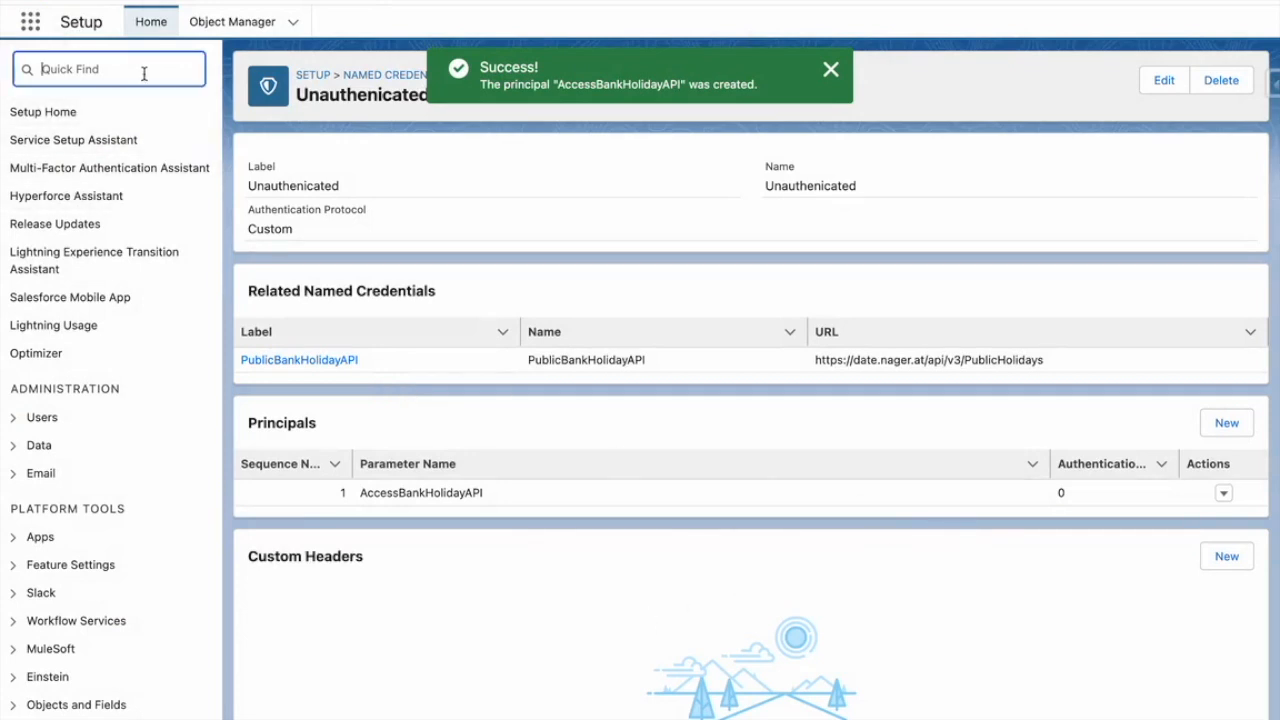
text(permission)
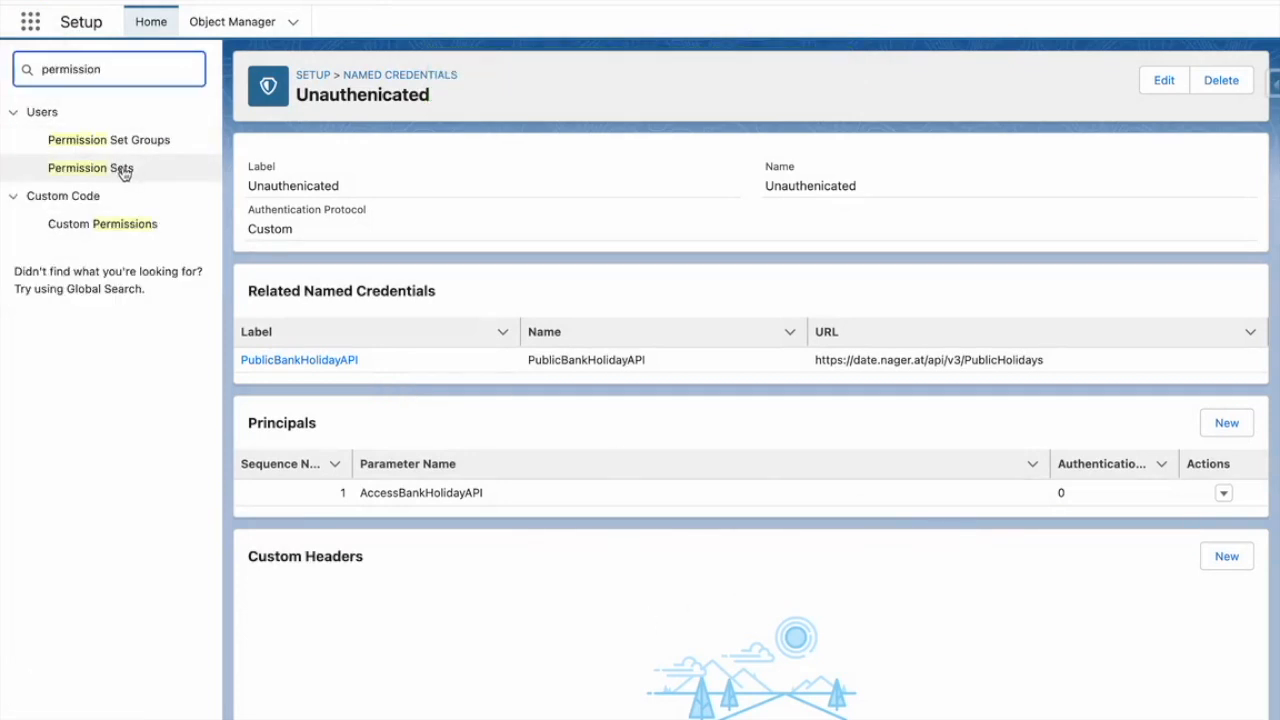
click(90, 168)
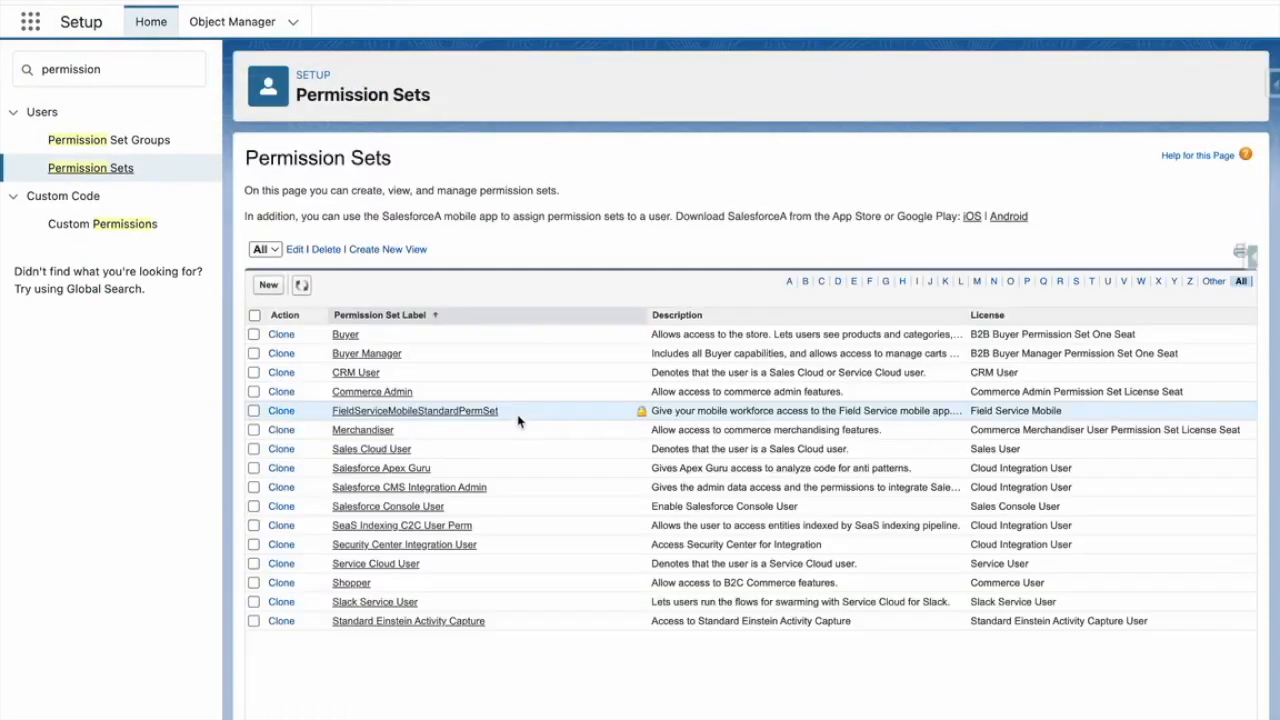
mouse_move(382, 308)
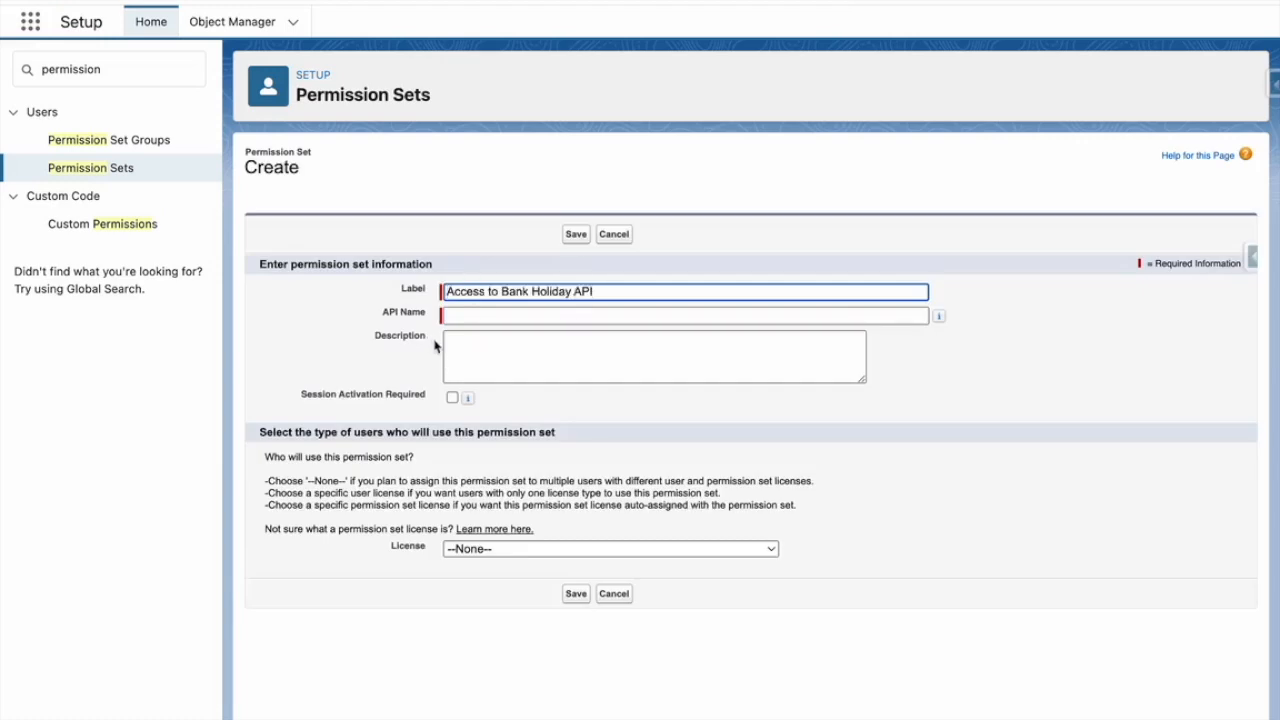
click(576, 592)
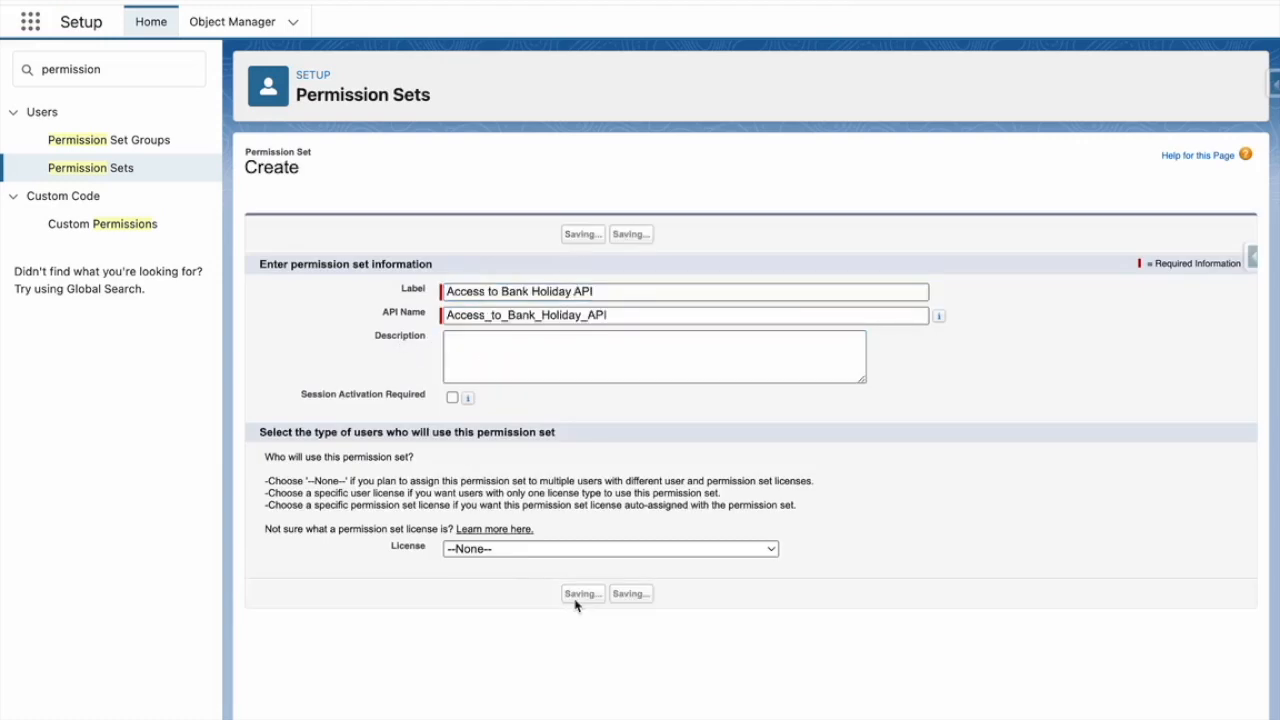
click(576, 592)
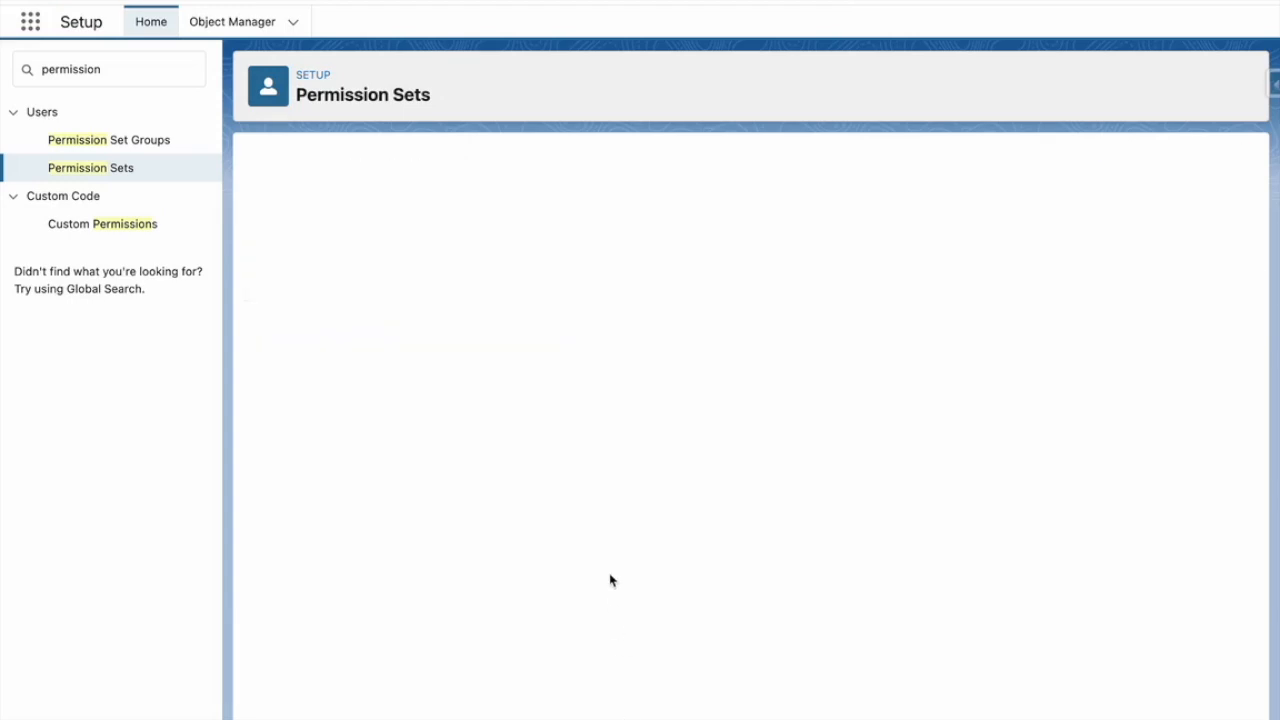
mouse_move(400, 406)
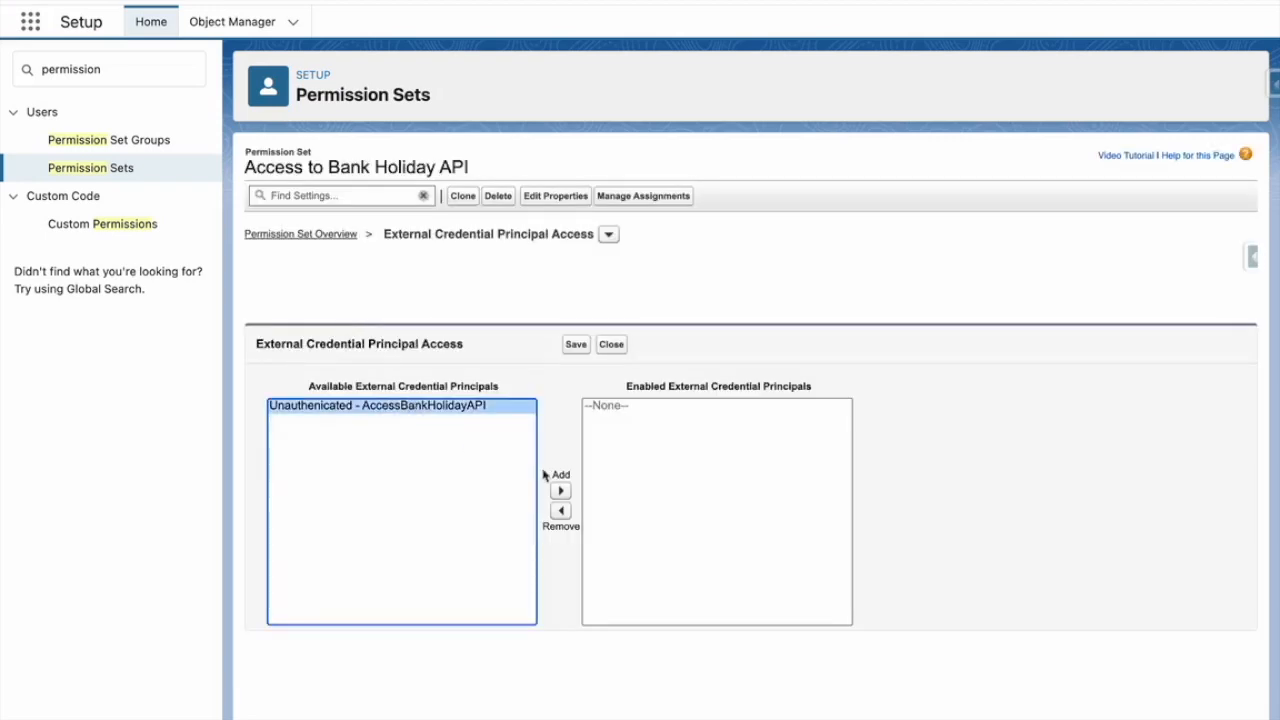
Step: Grant the Unauthenicated AccessBankHolidayAPI principal in the set and assign it to the admin user
click(560, 490)
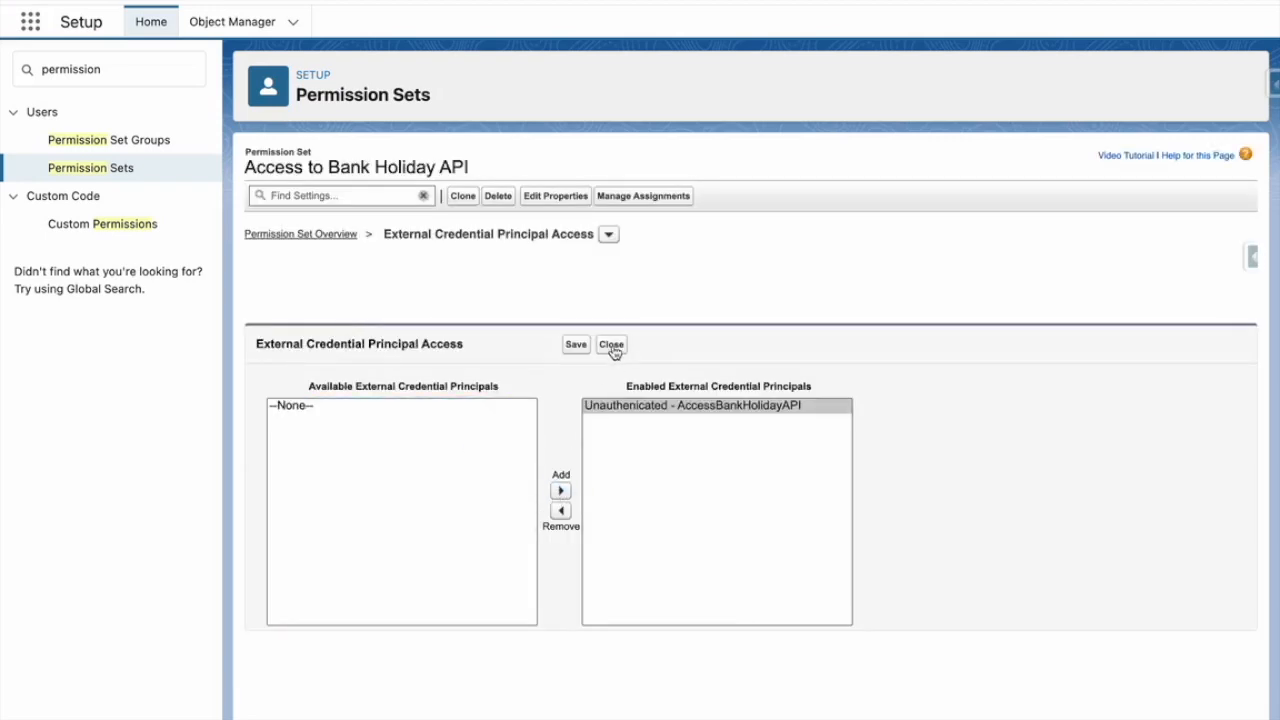
click(612, 344)
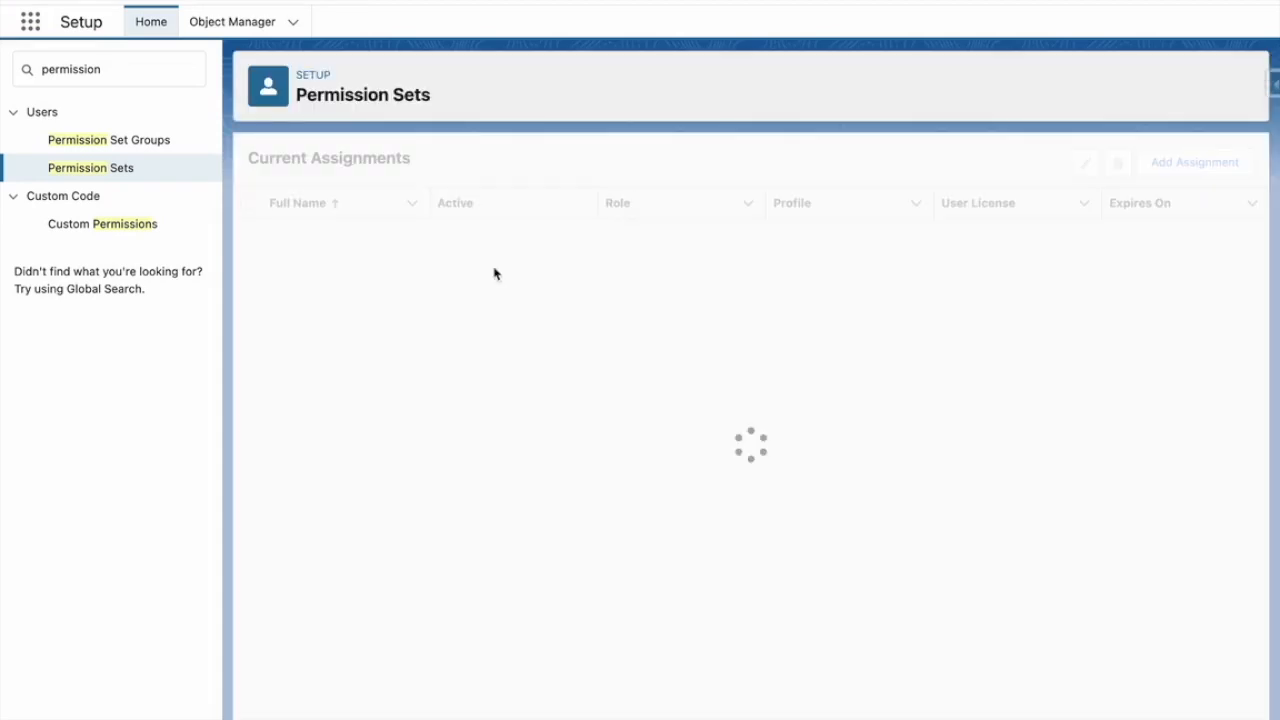
click(1194, 162)
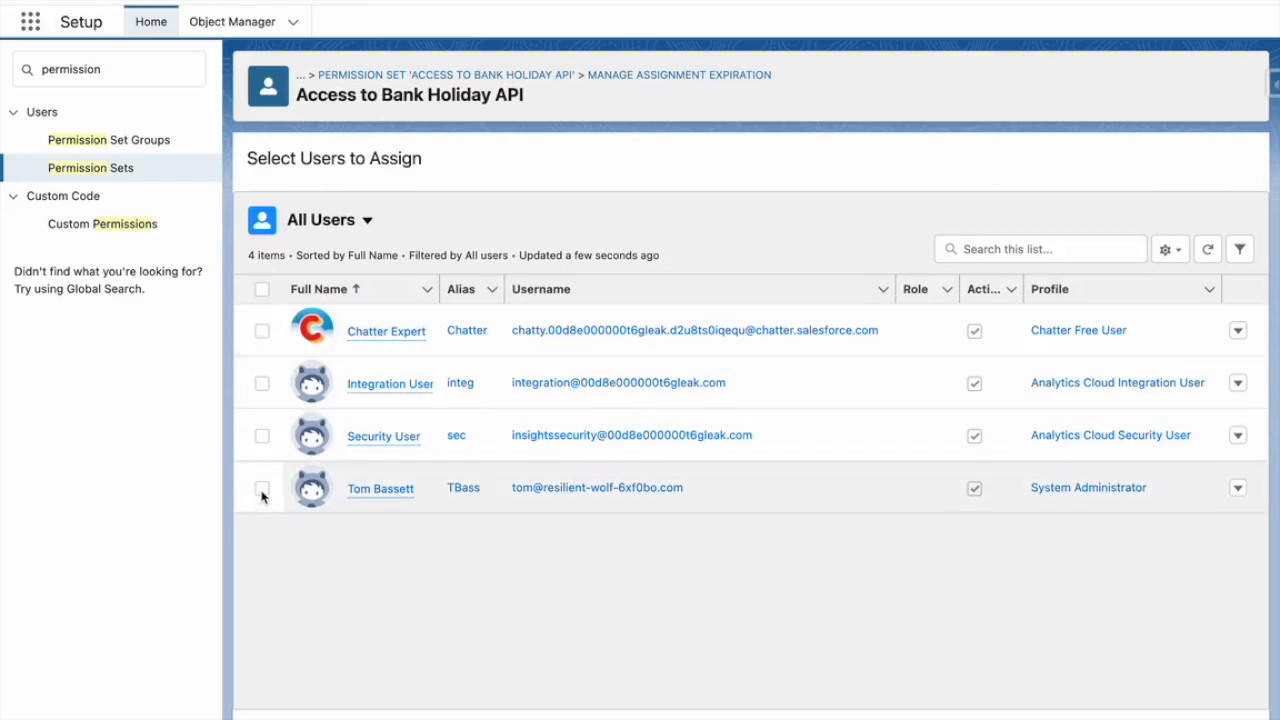
click(260, 488)
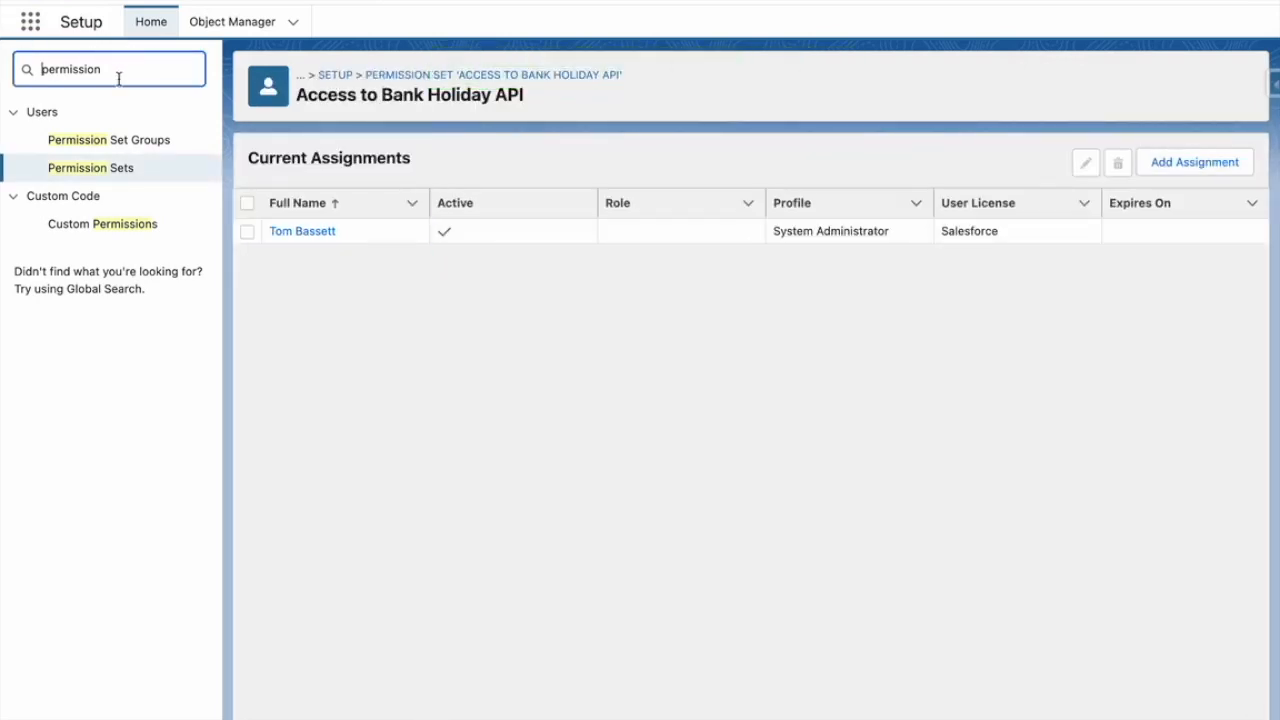
Step: From the Flows list, create a new Screen Flow in Flow Builder
text(flow)
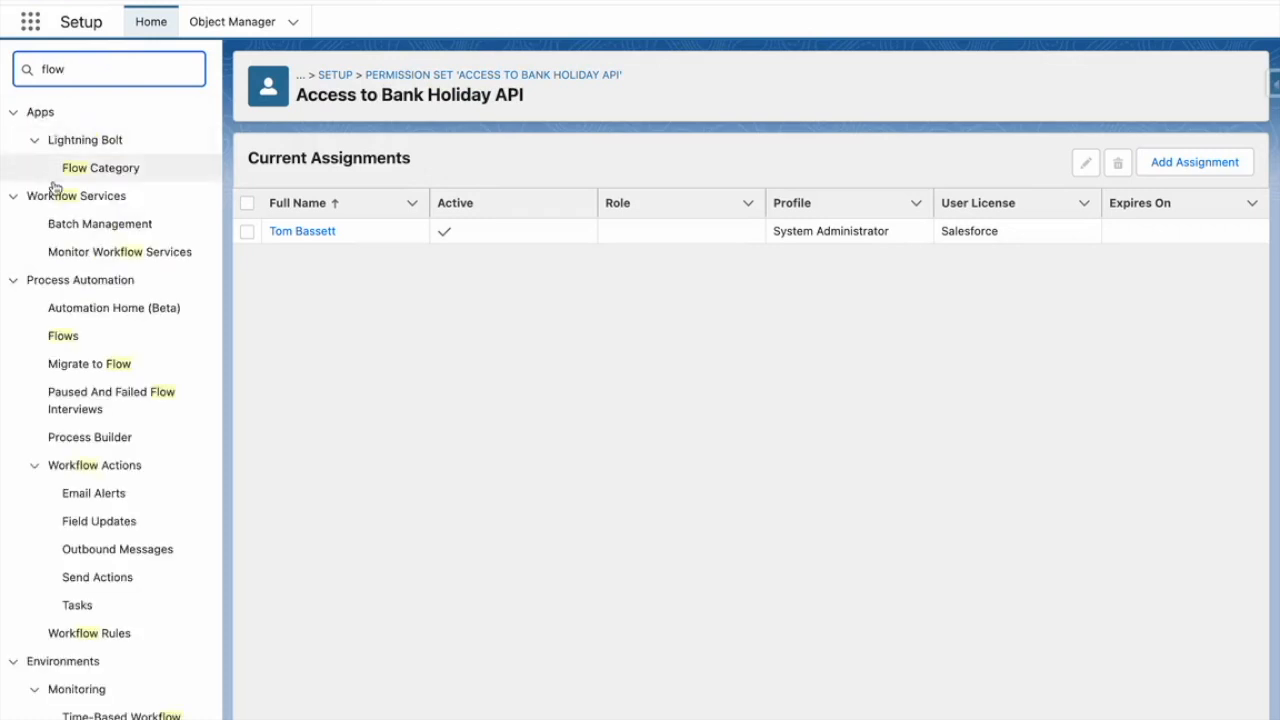
click(62, 336)
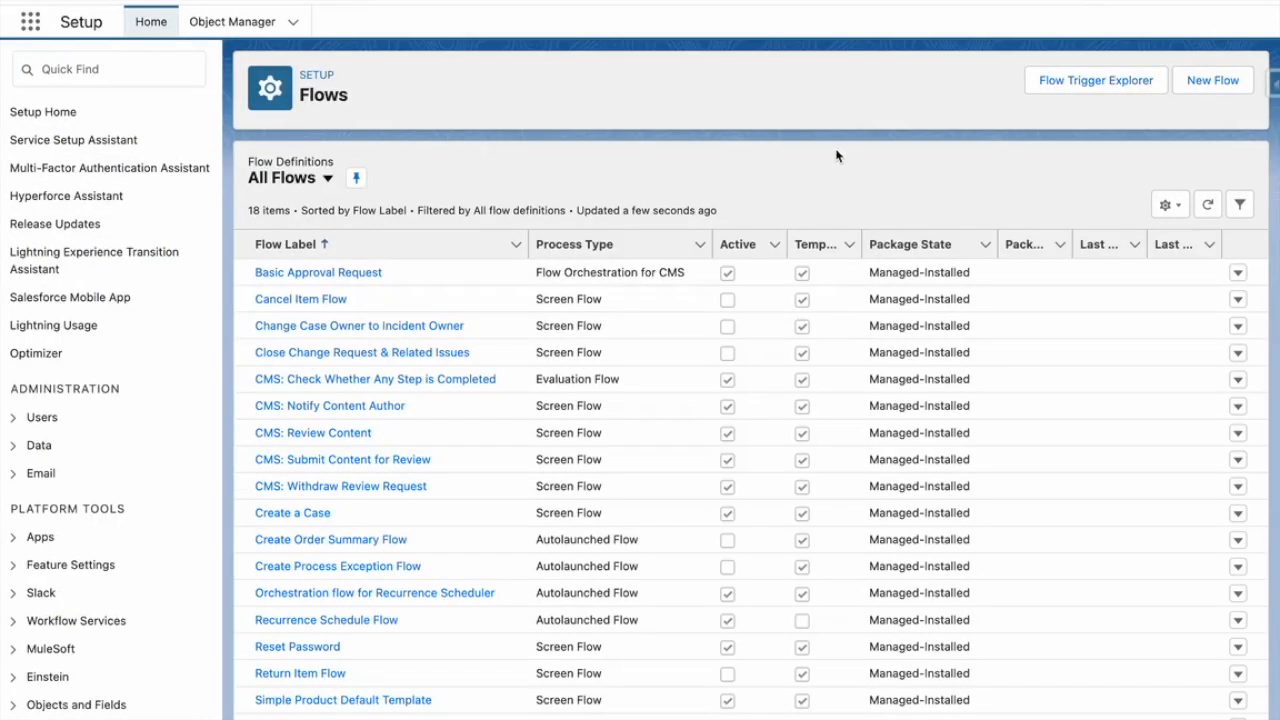
click(1212, 80)
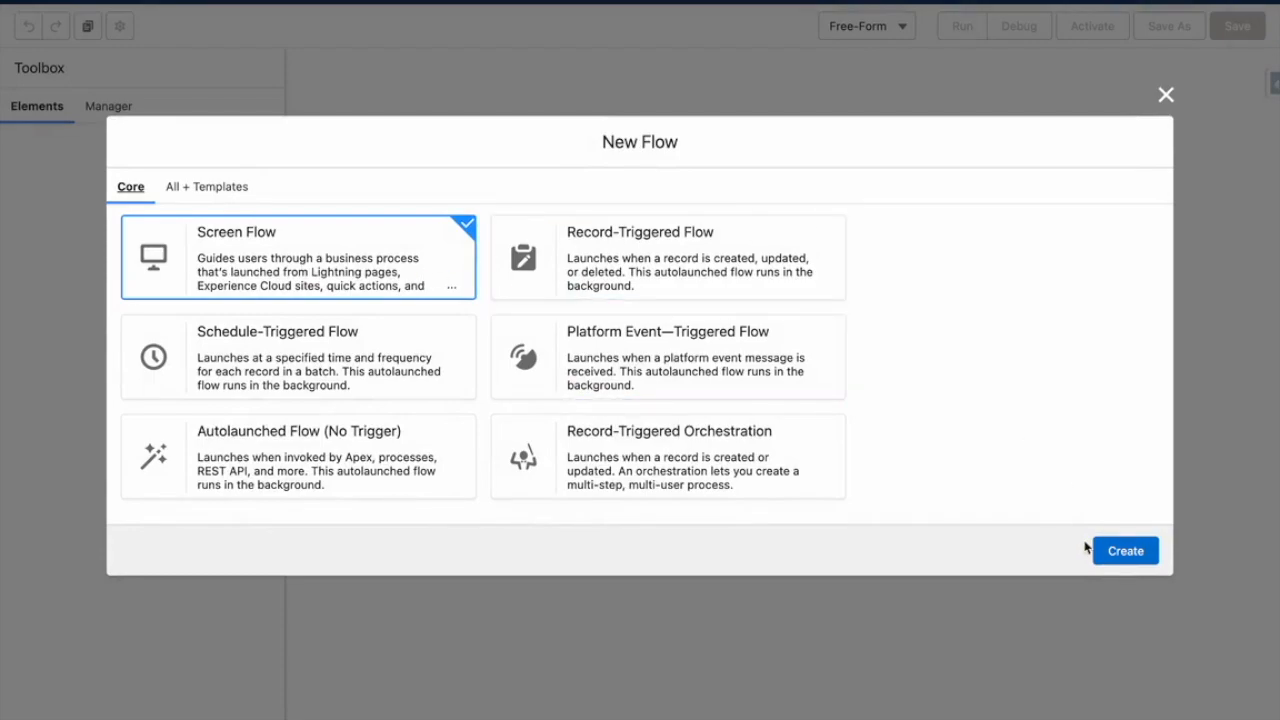
click(1124, 550)
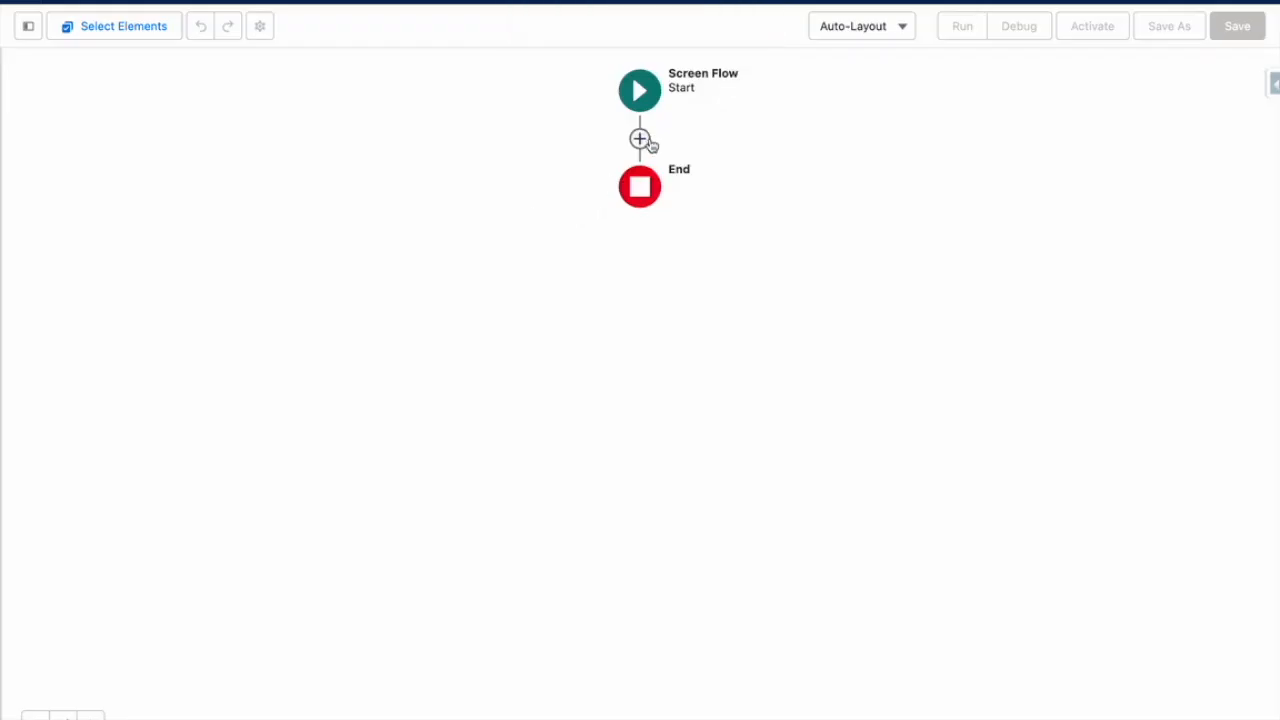
Step: Add a screen with required Country Code (default GB) and required Year text inputs
click(640, 140)
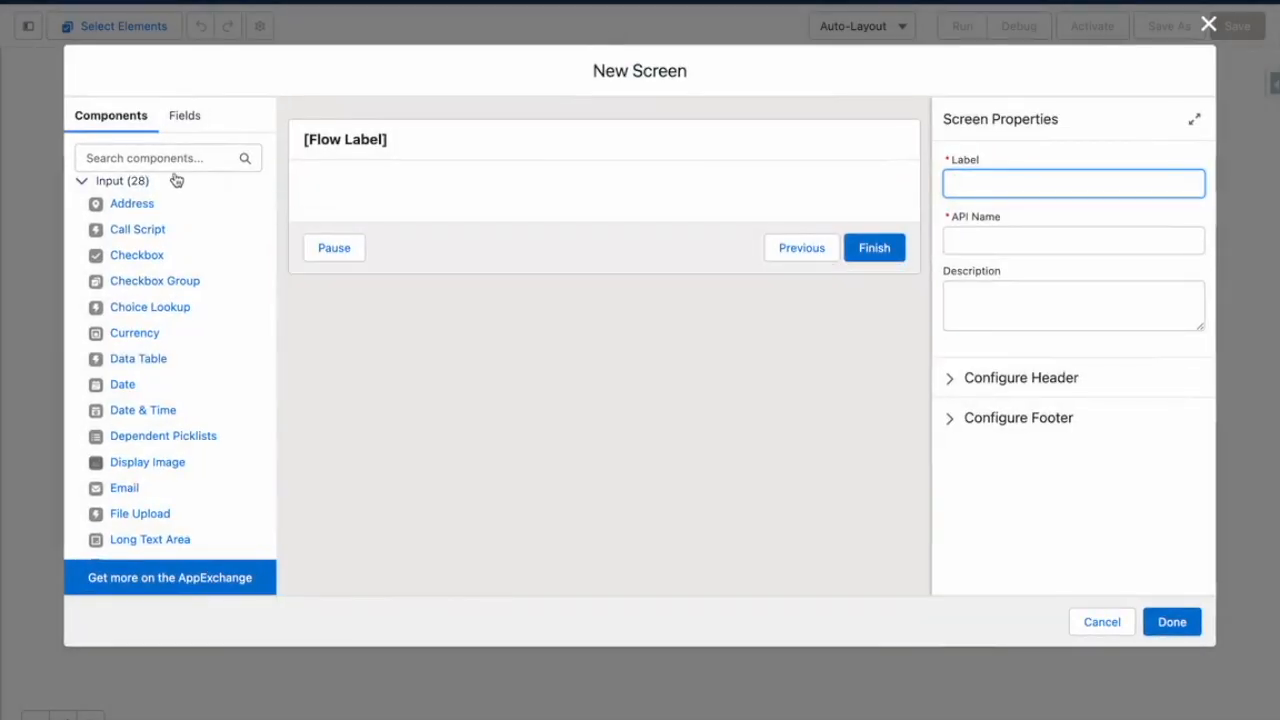
text(text)
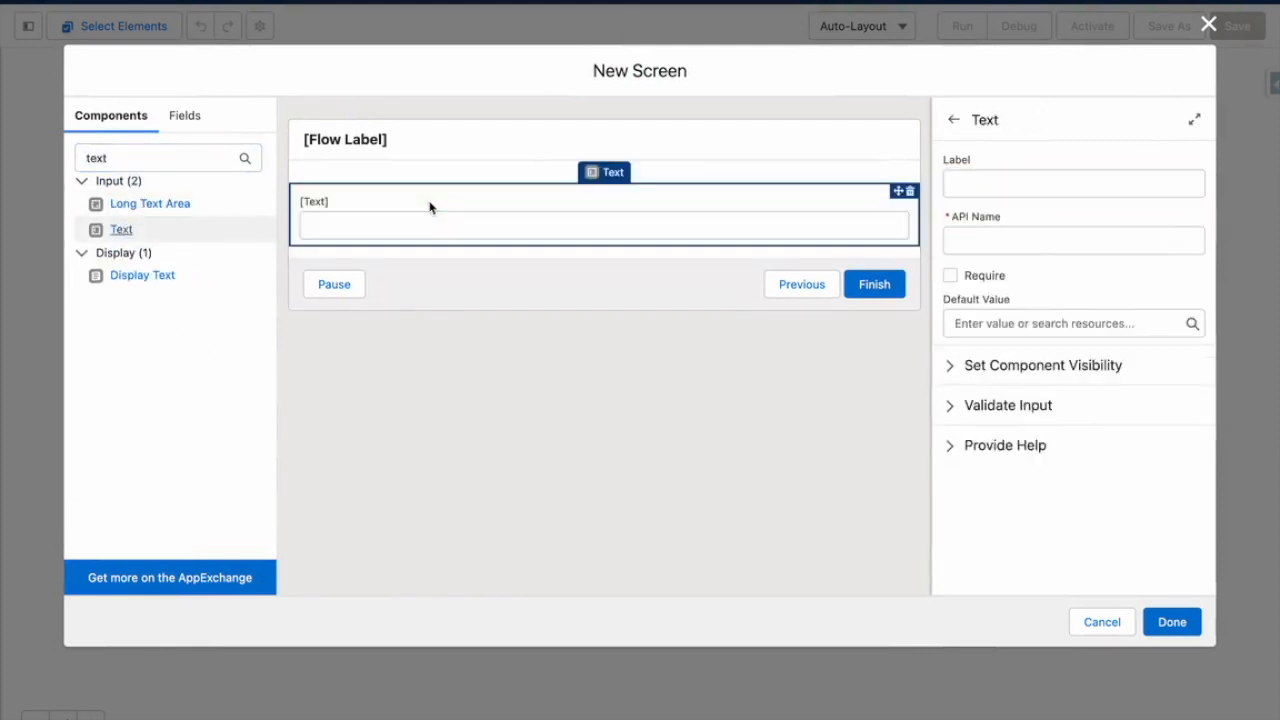
text(Country Code)
text(GB)
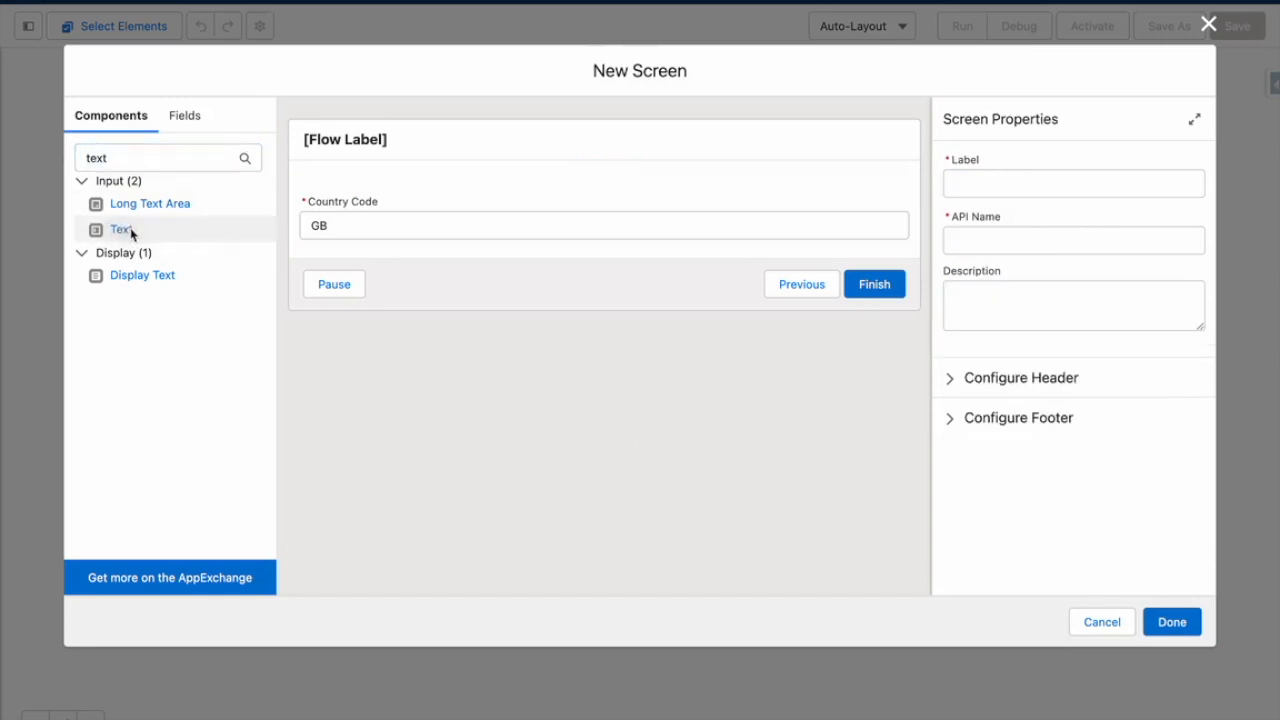
drag(120, 228, 604, 290)
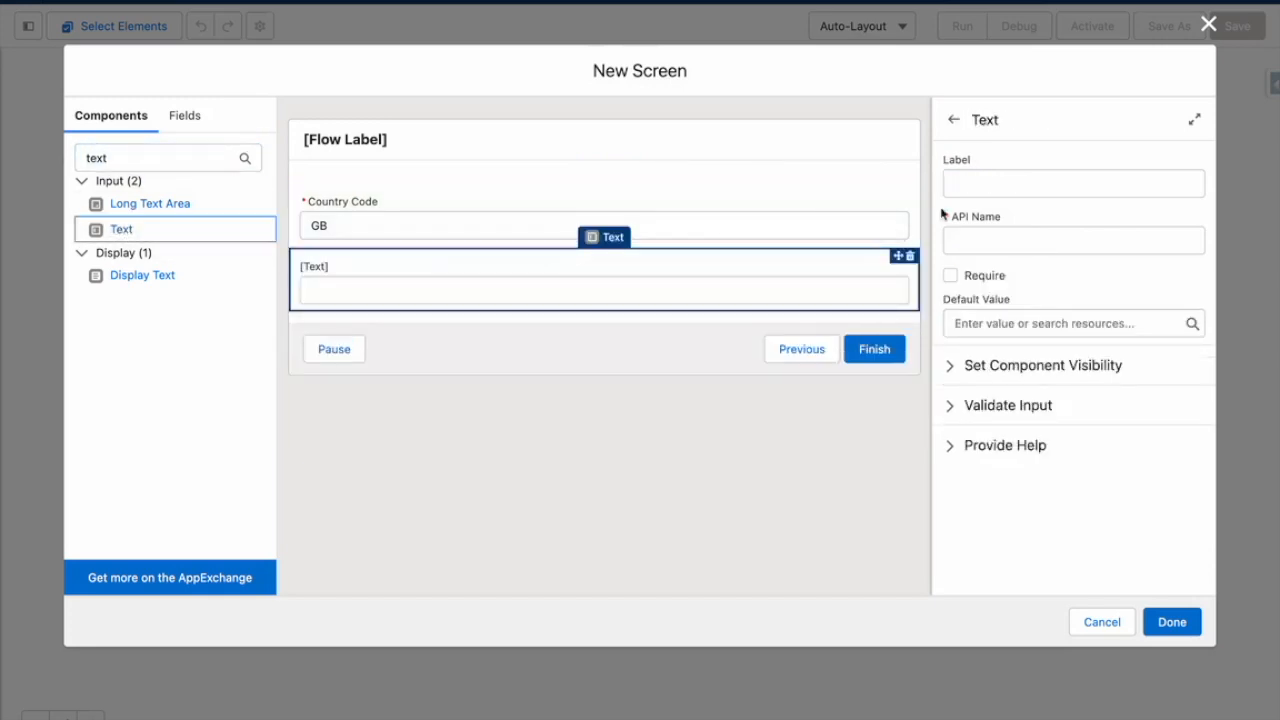
text(Year)
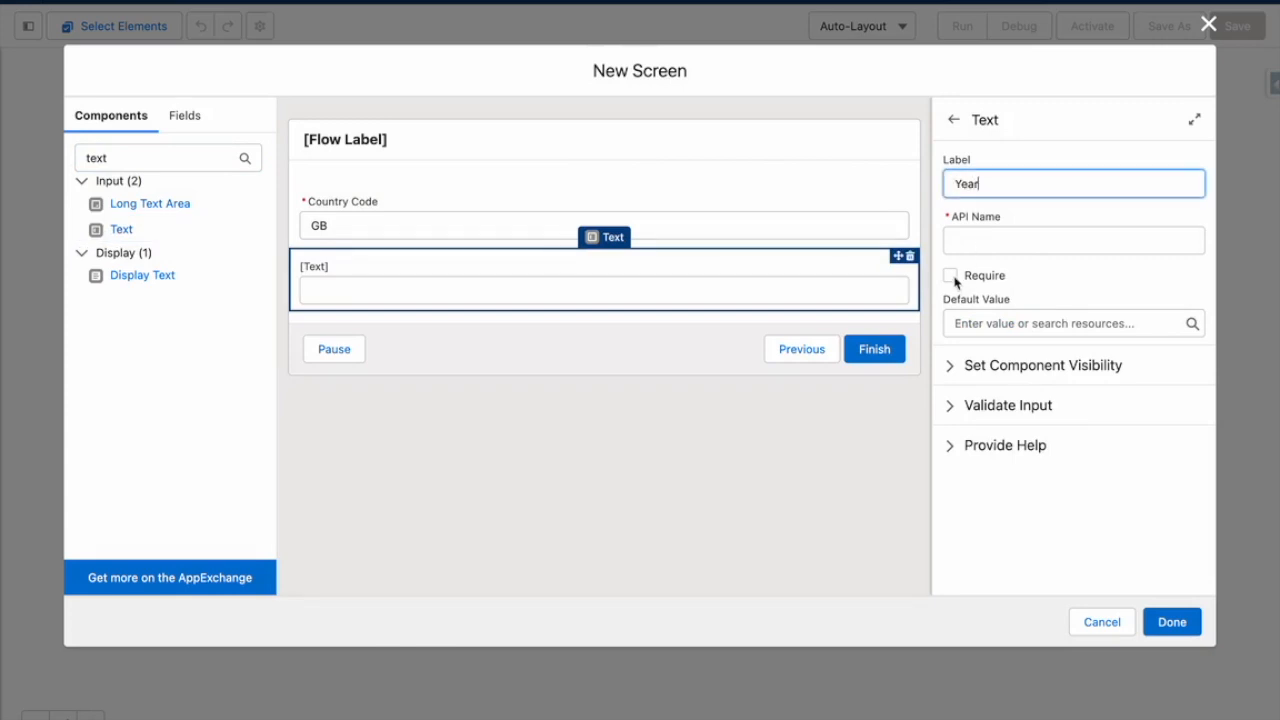
click(948, 276)
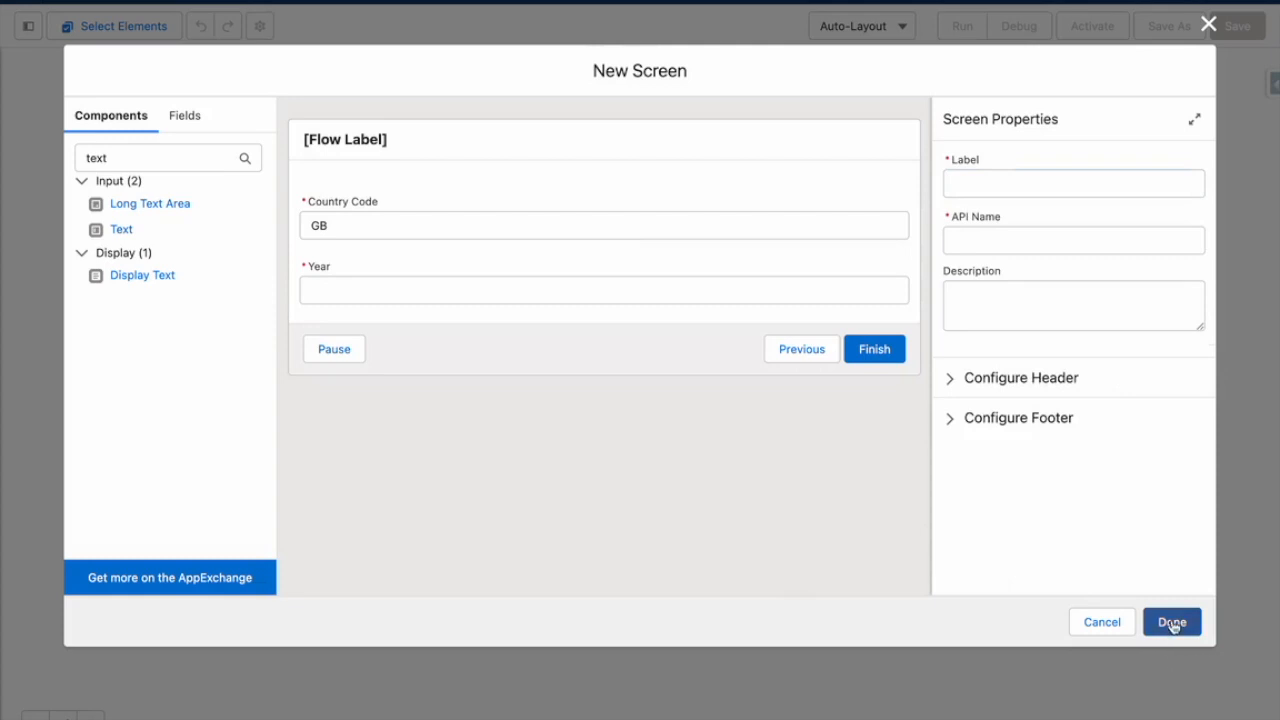
click(1172, 620)
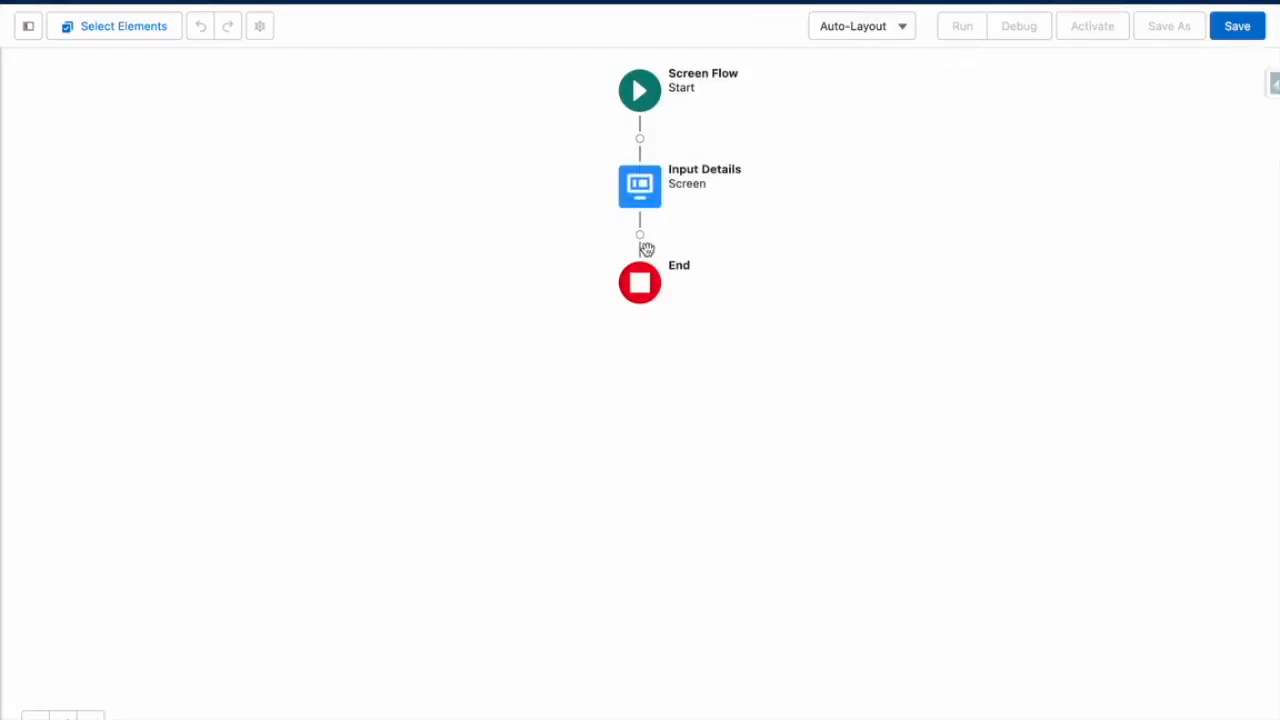
Step: After the screen, add an Action and start an HTTP callout using the PublicBankHolidayAPI named credential
click(640, 234)
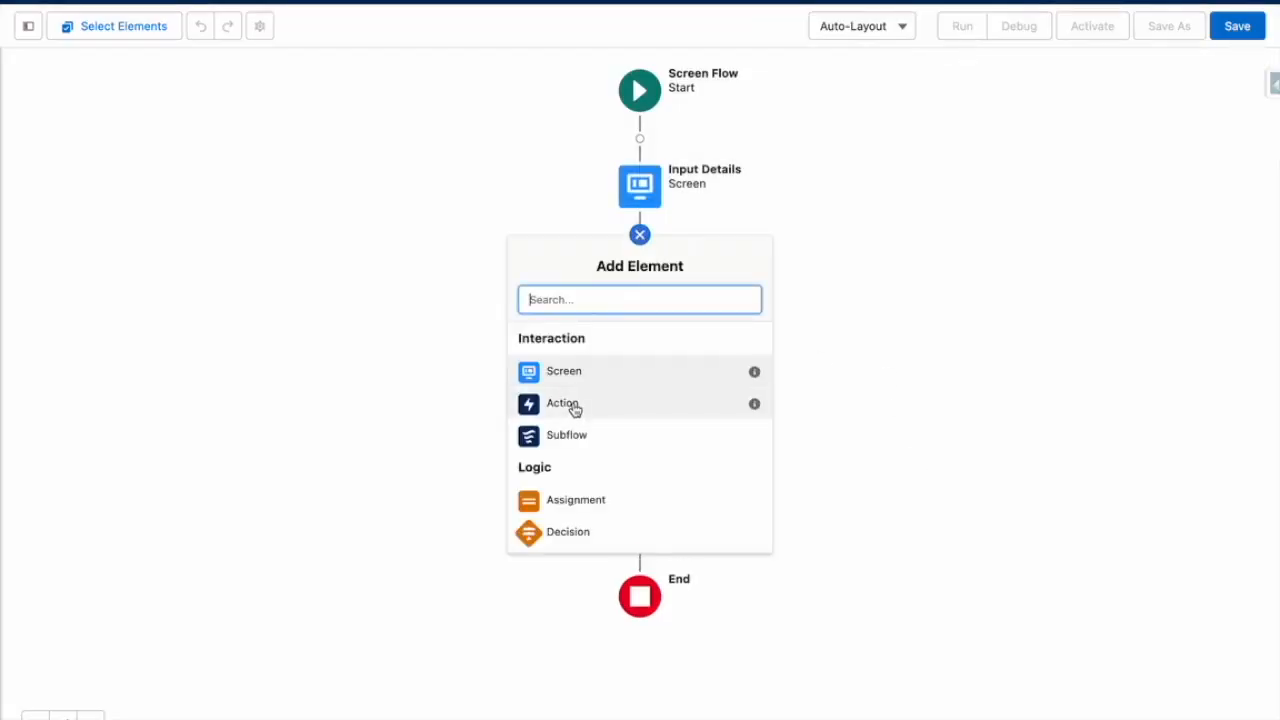
click(564, 404)
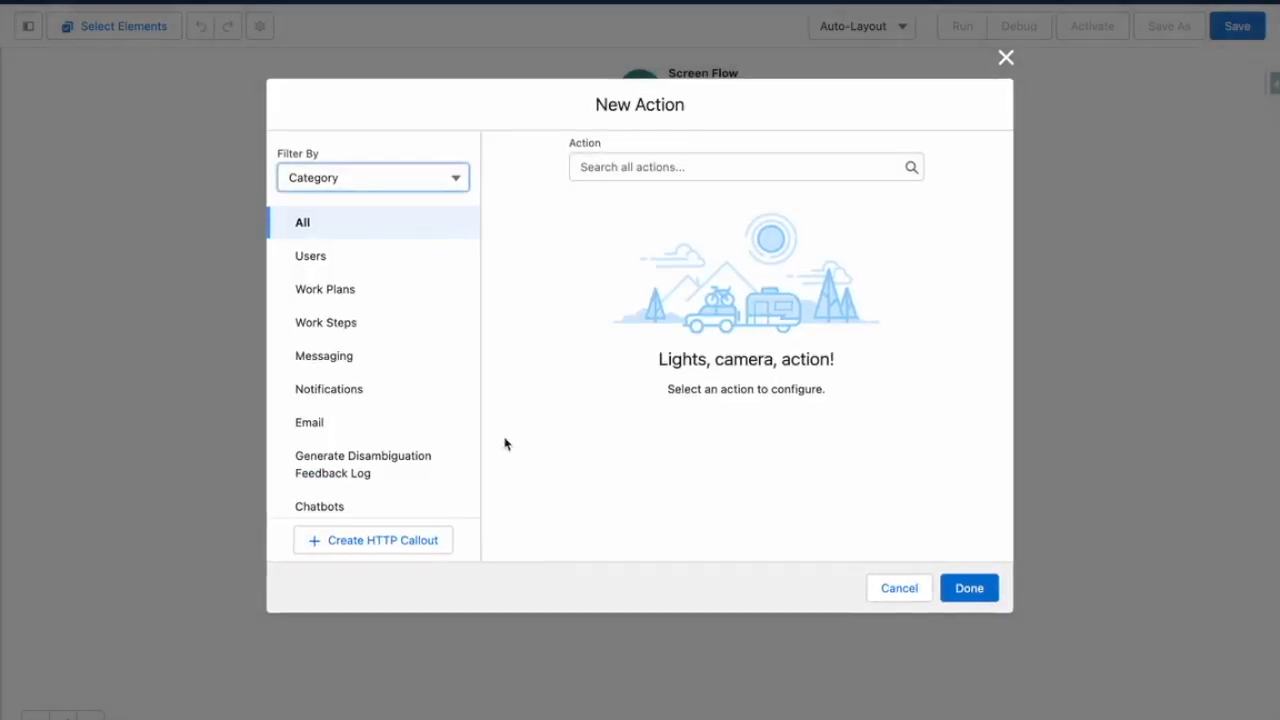
click(372, 540)
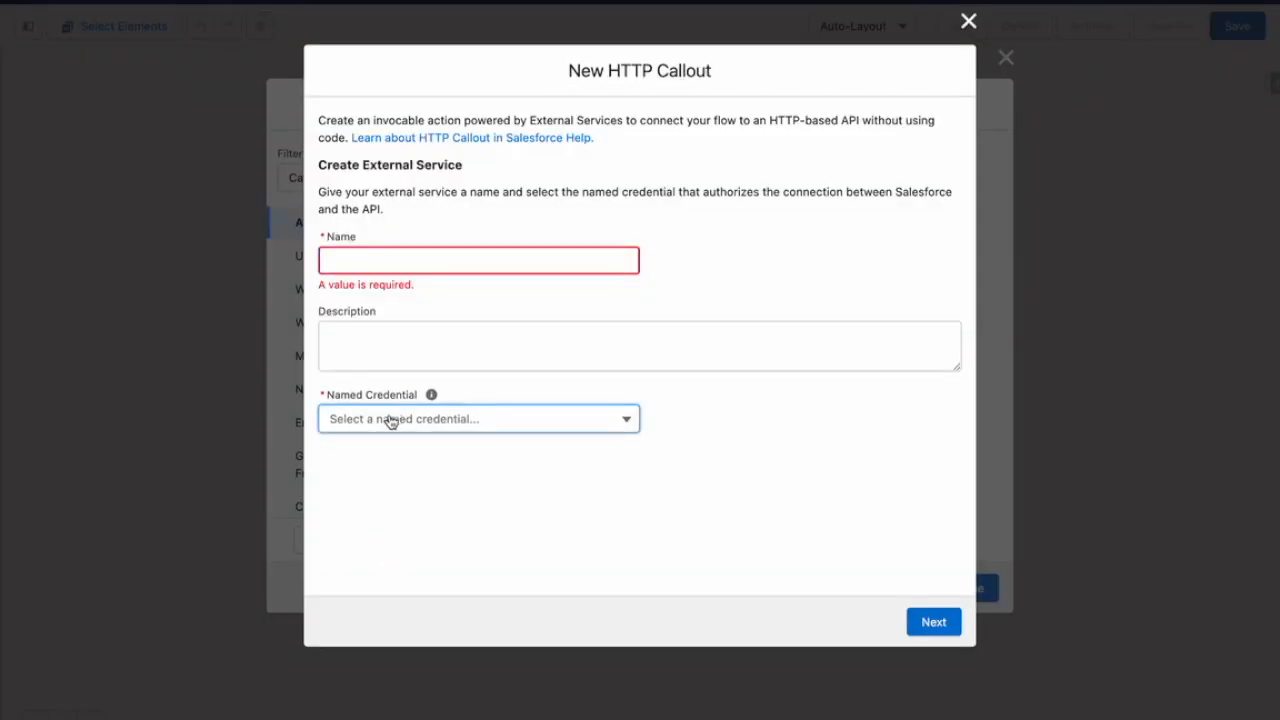
click(478, 420)
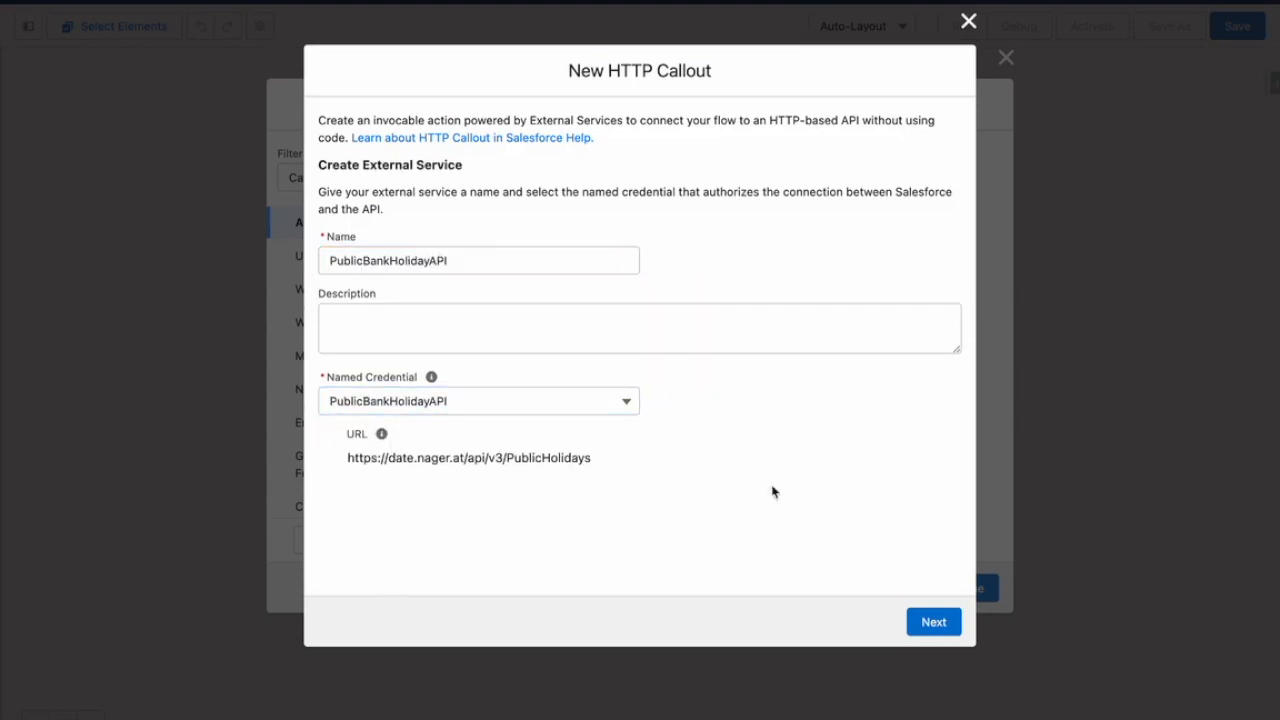
click(932, 620)
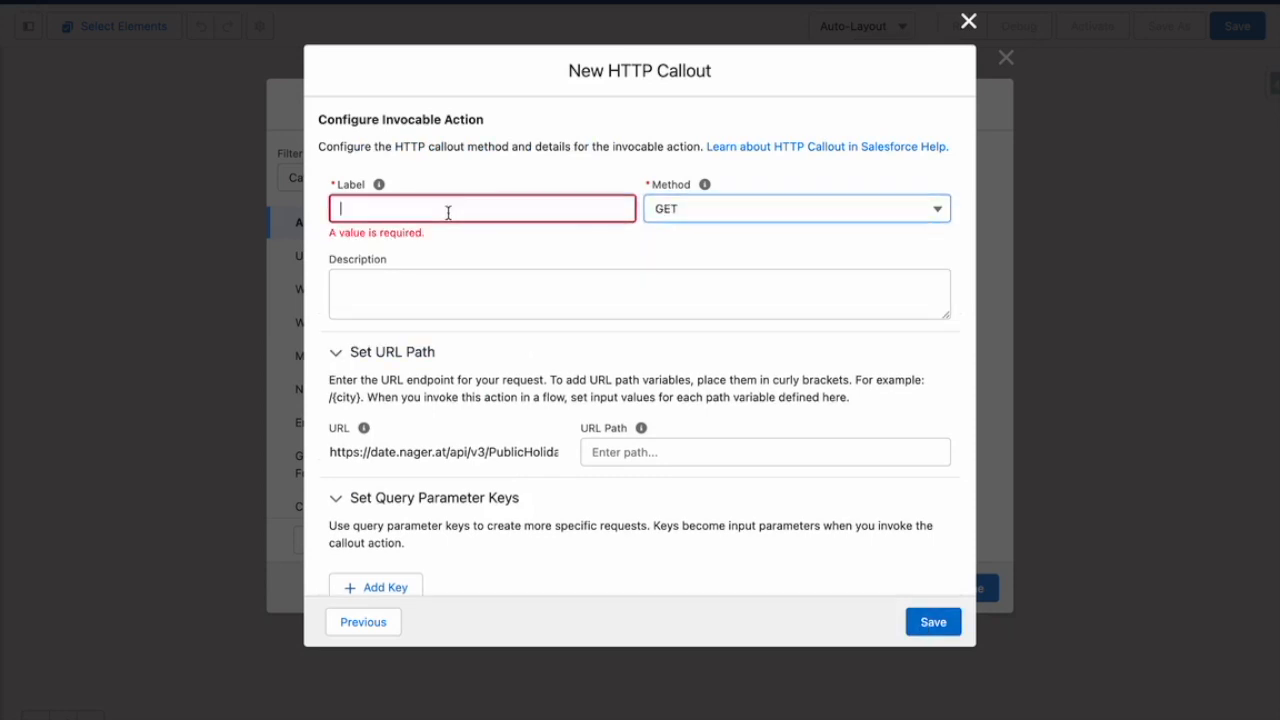
Step: Label the callout 'Fetch Public Bank Holidays' and set its URL path to /{Year}/{CountryCode}
text(Fetch Public B)
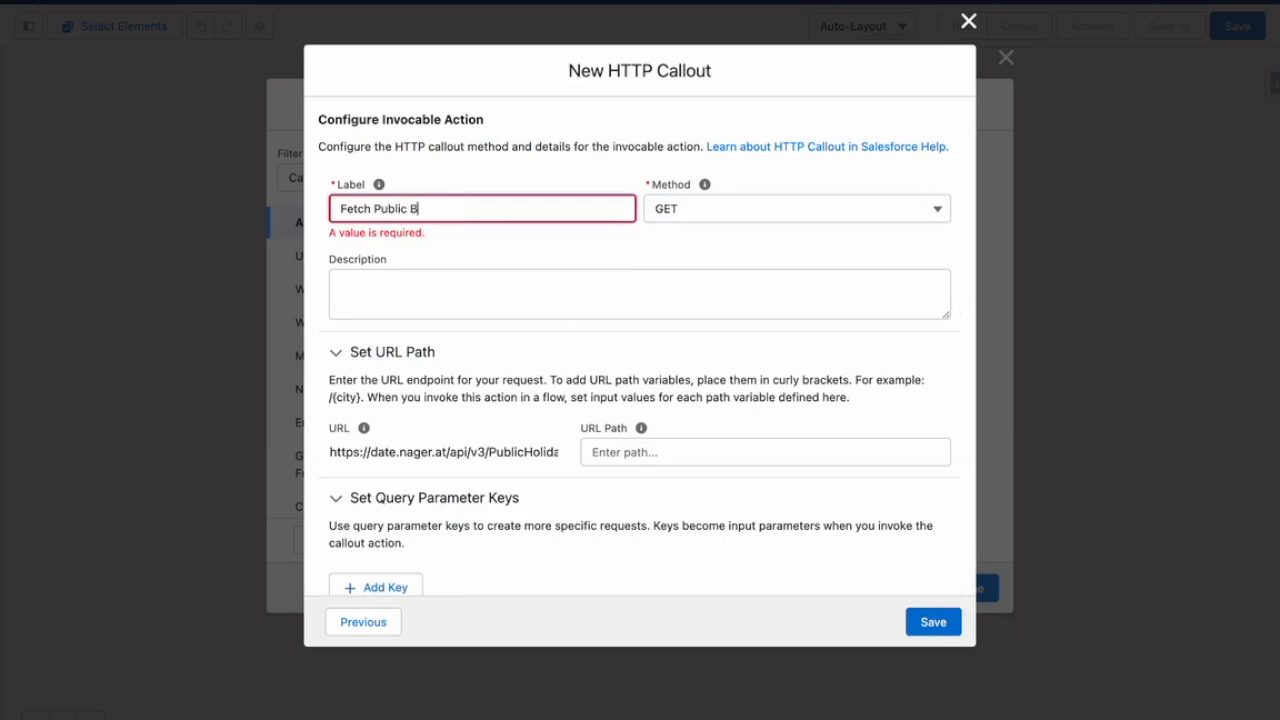
text(ank Ho)
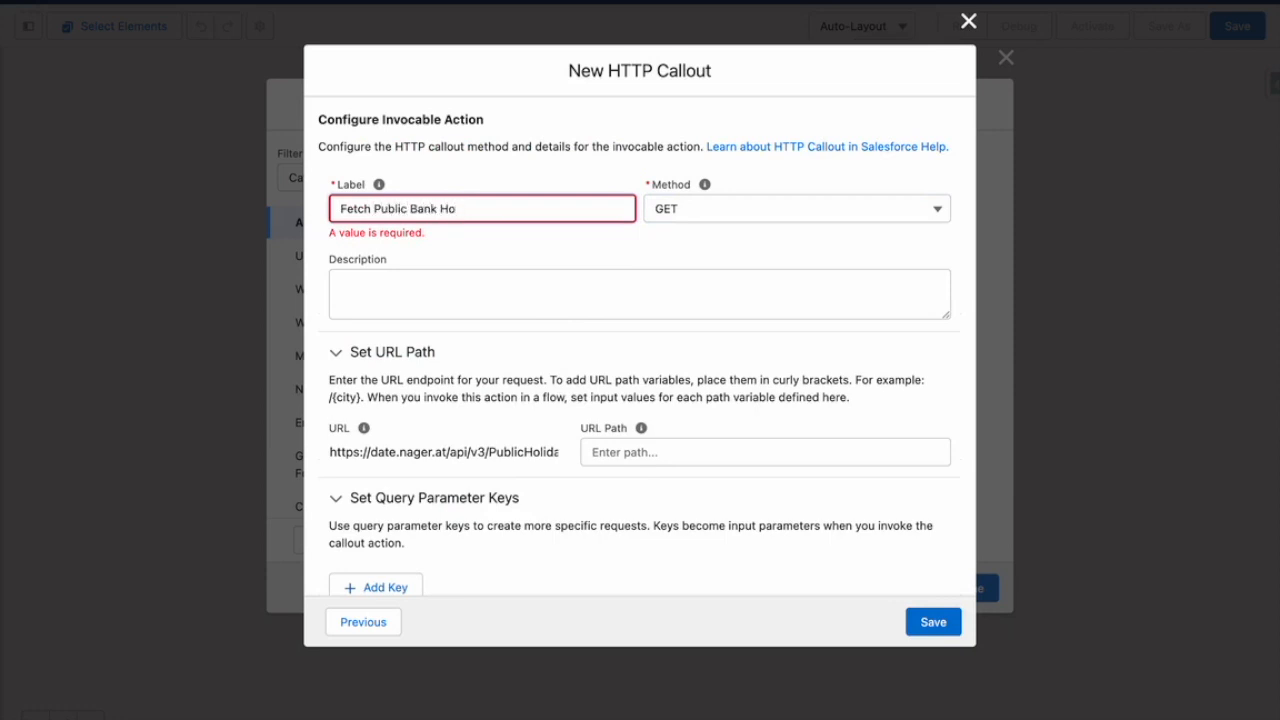
click(640, 276)
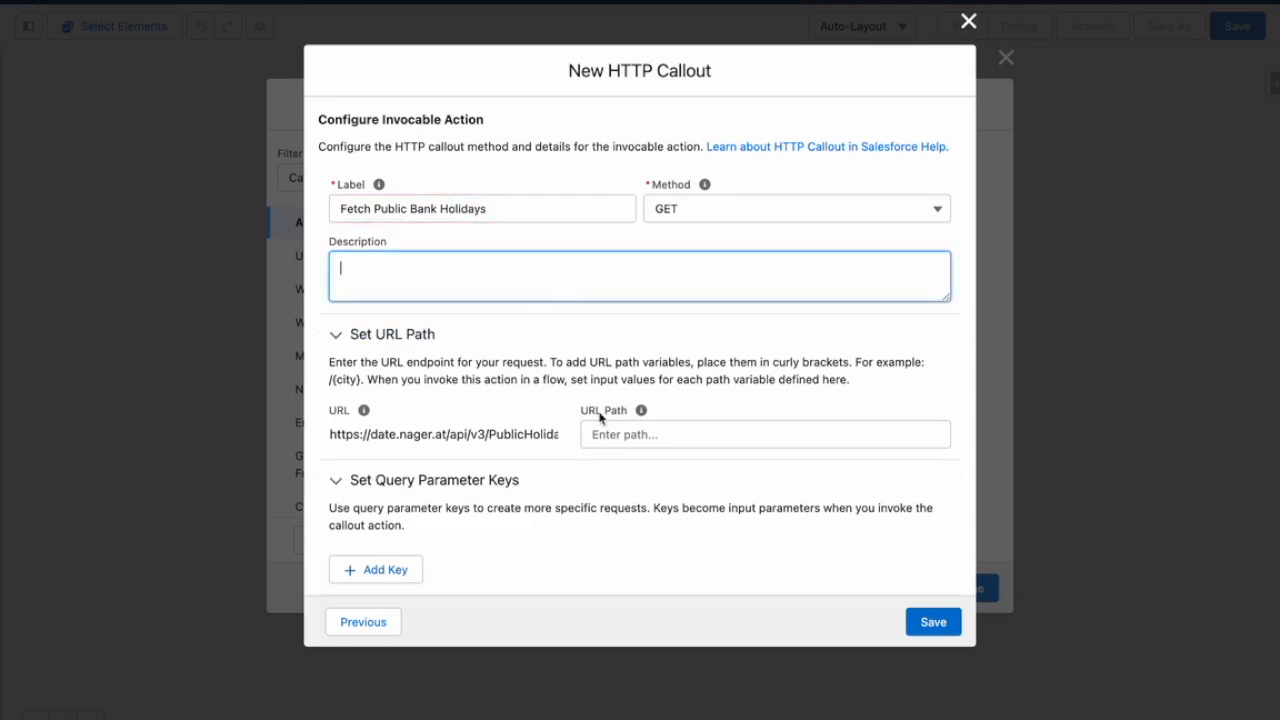
click(764, 434)
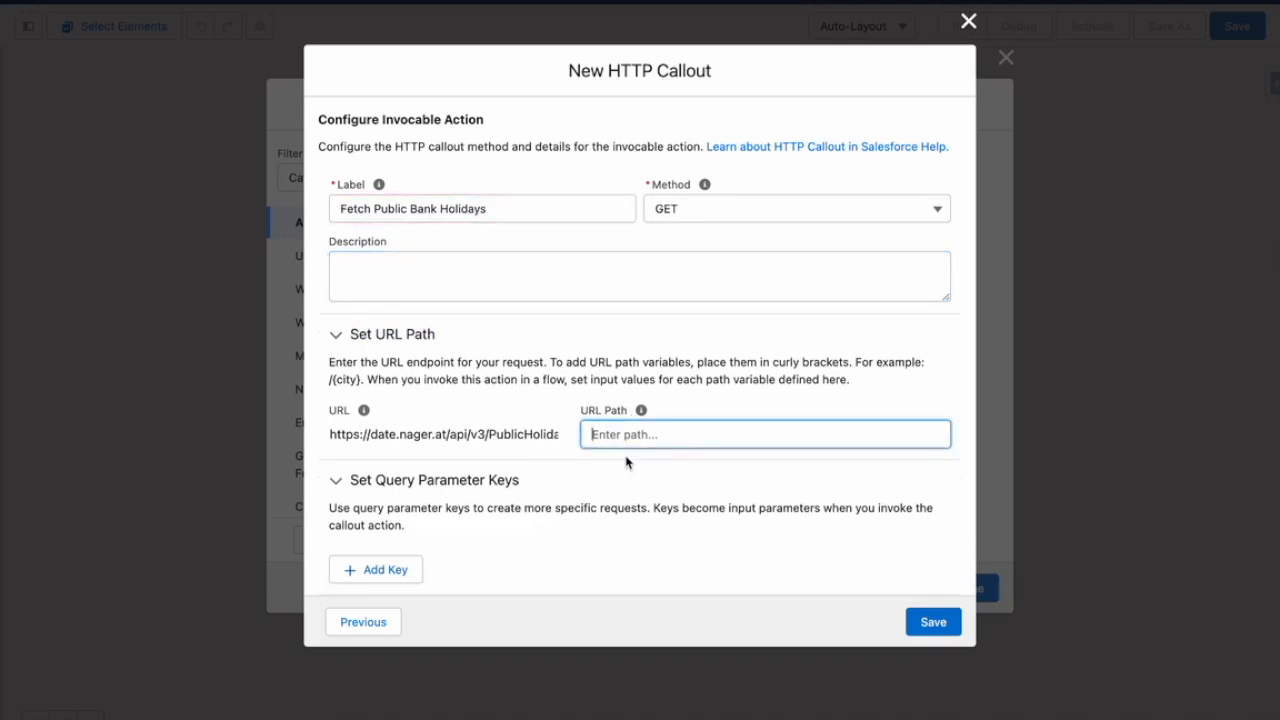
scroll(down, 3)
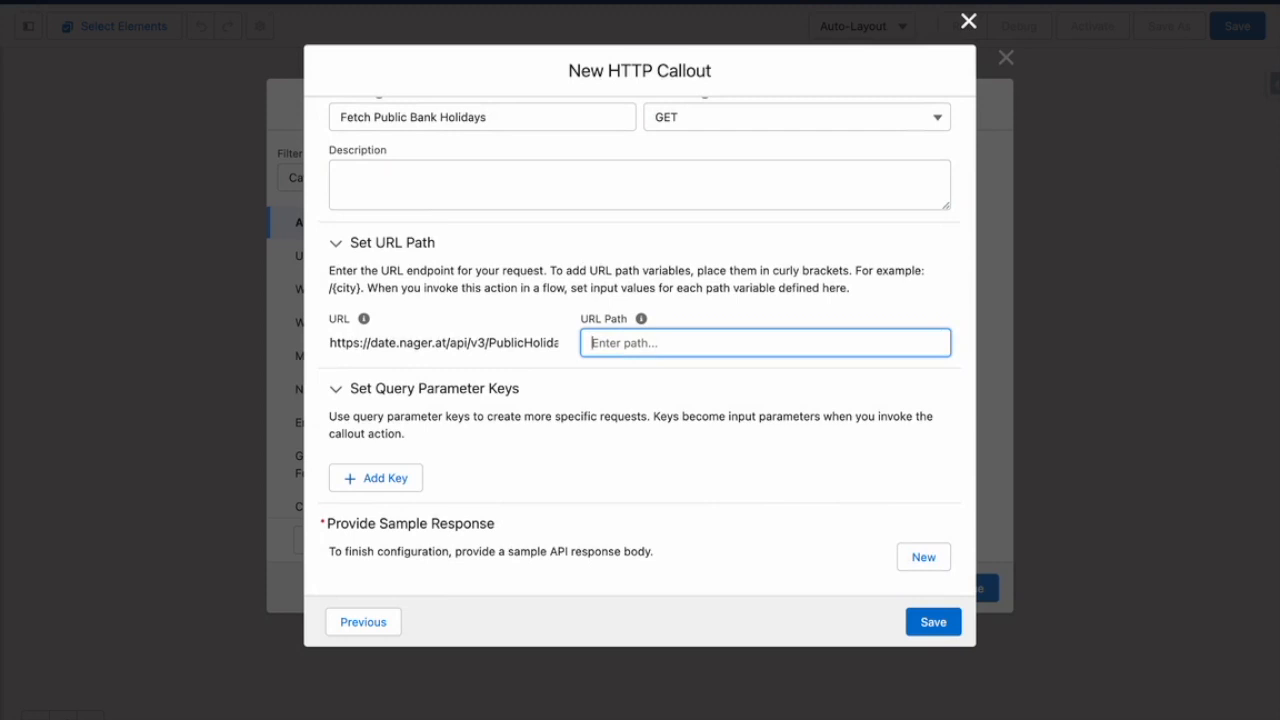
text(/)
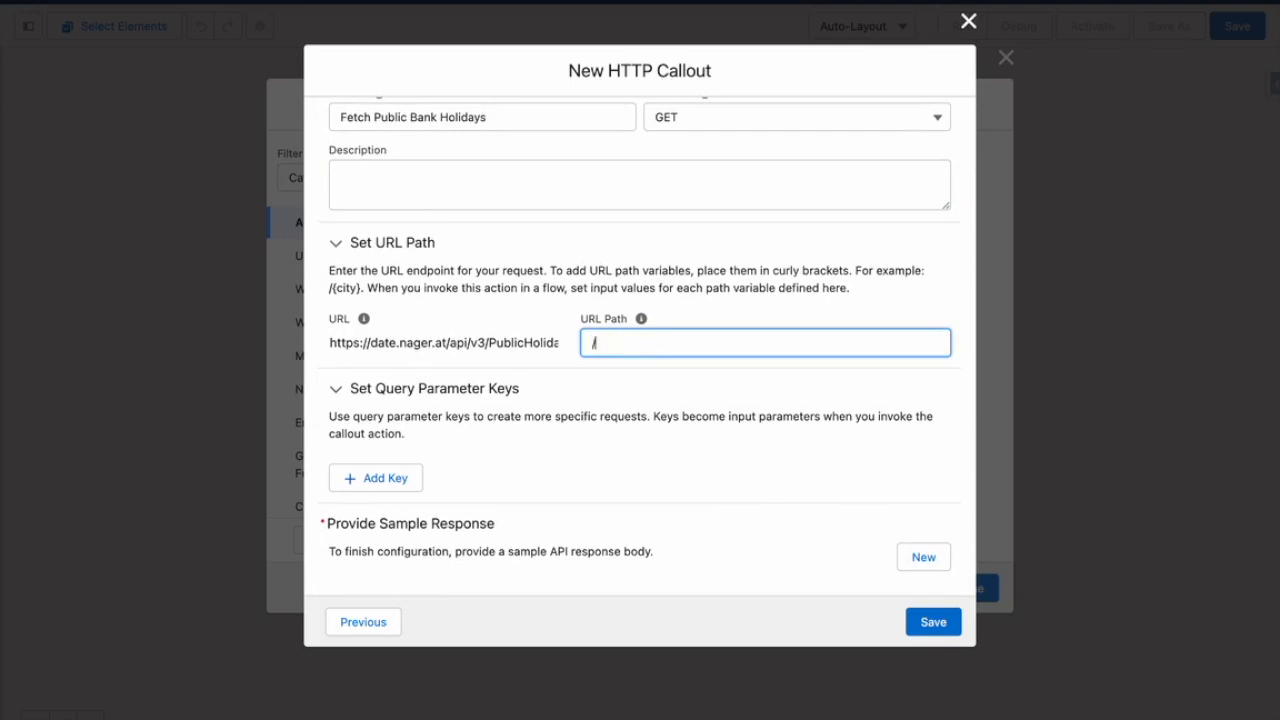
text({Y)
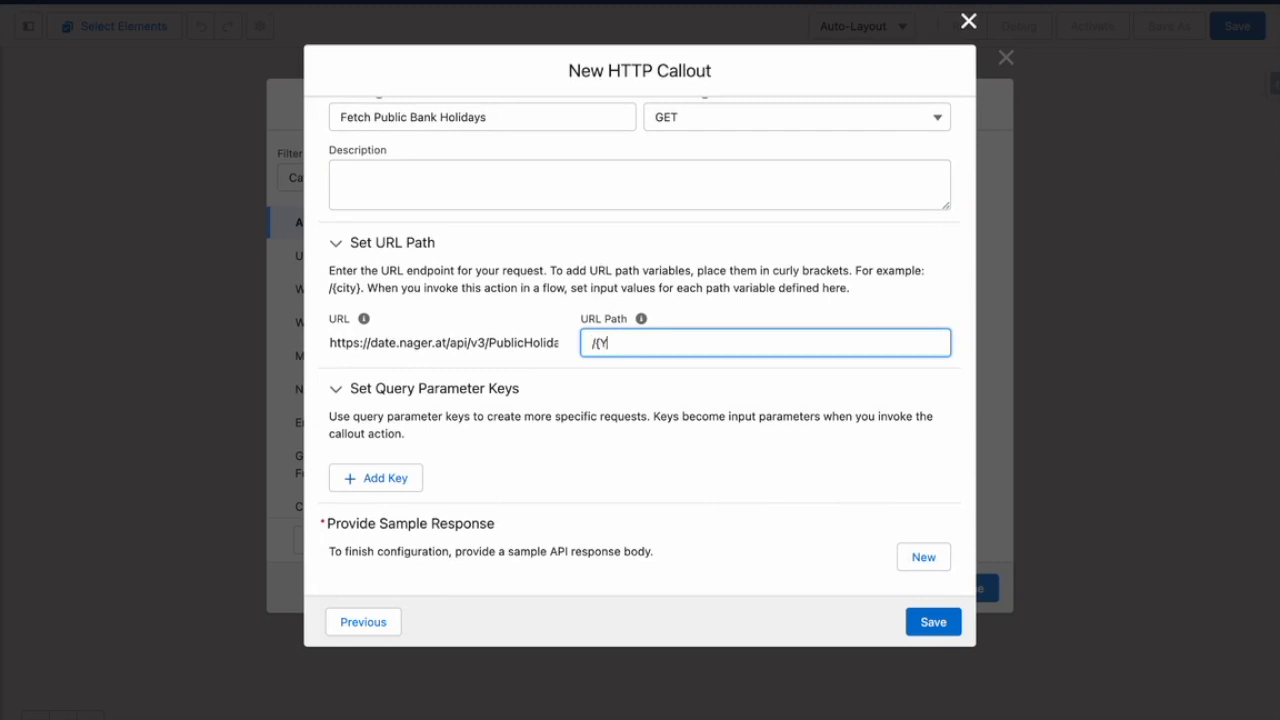
text(ear})
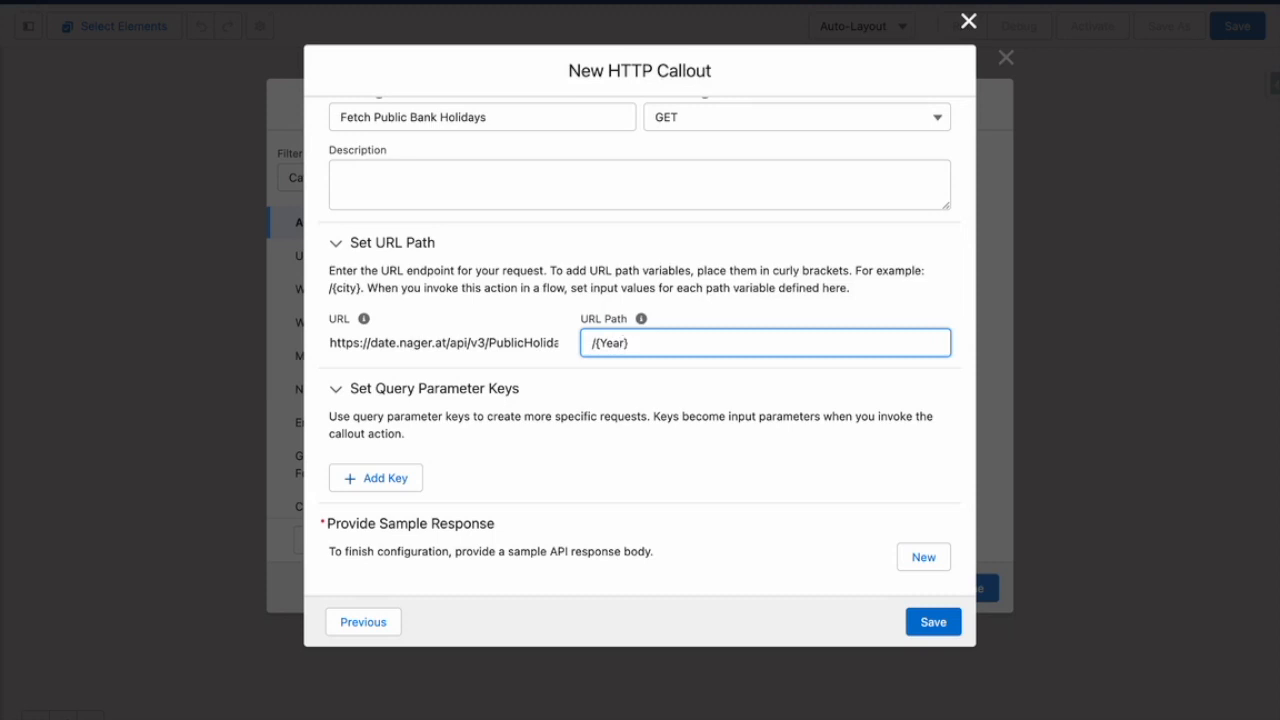
text(/{CountryCode)
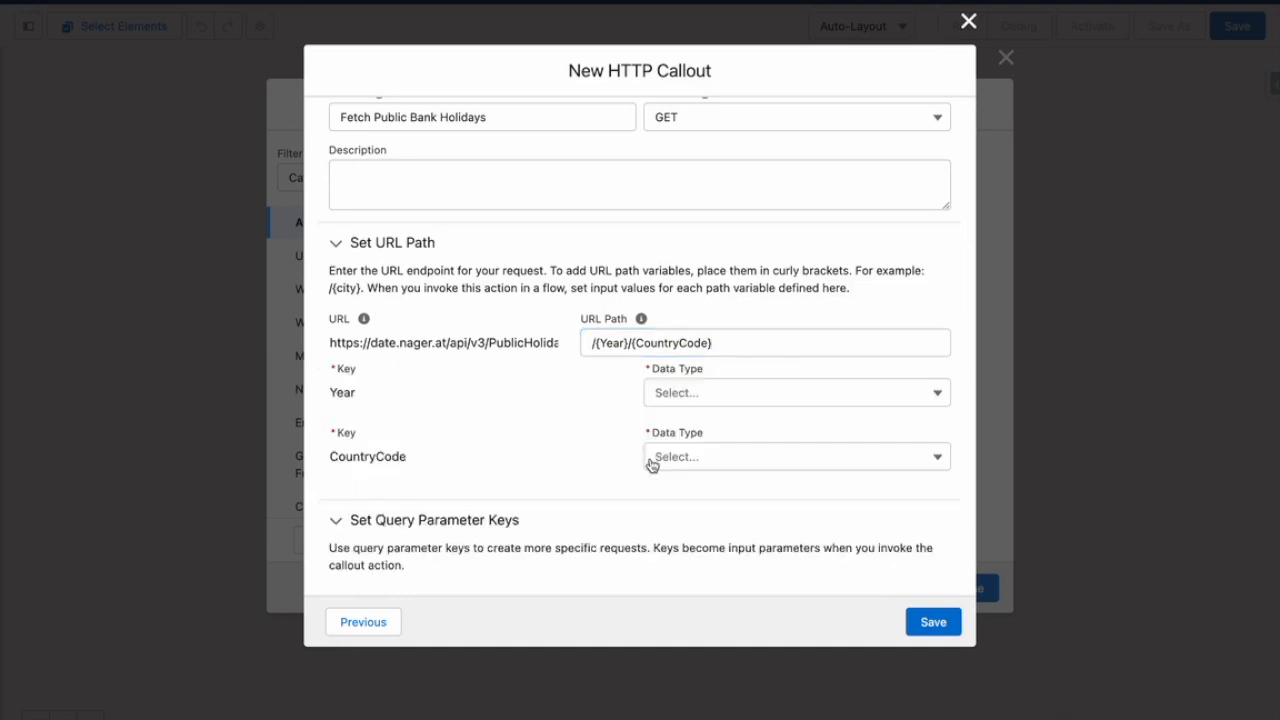
Step: Set both the Year and CountryCode path keys to the String data type
click(796, 392)
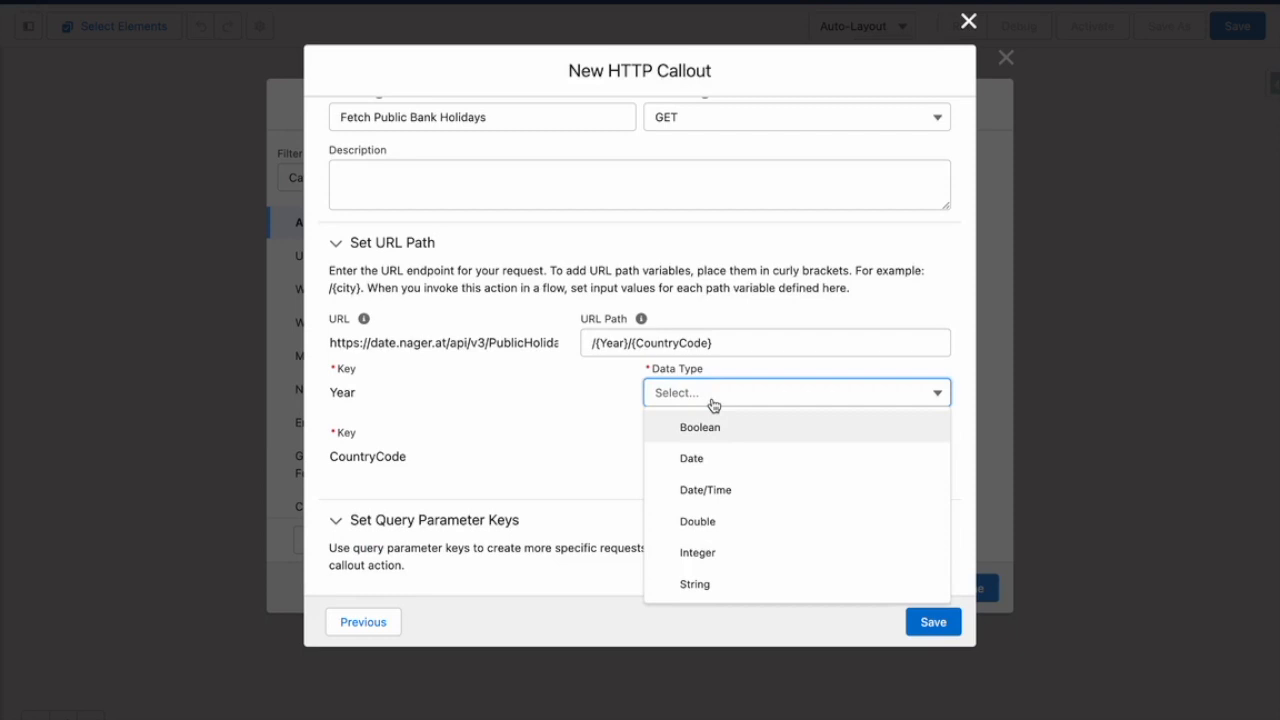
click(696, 584)
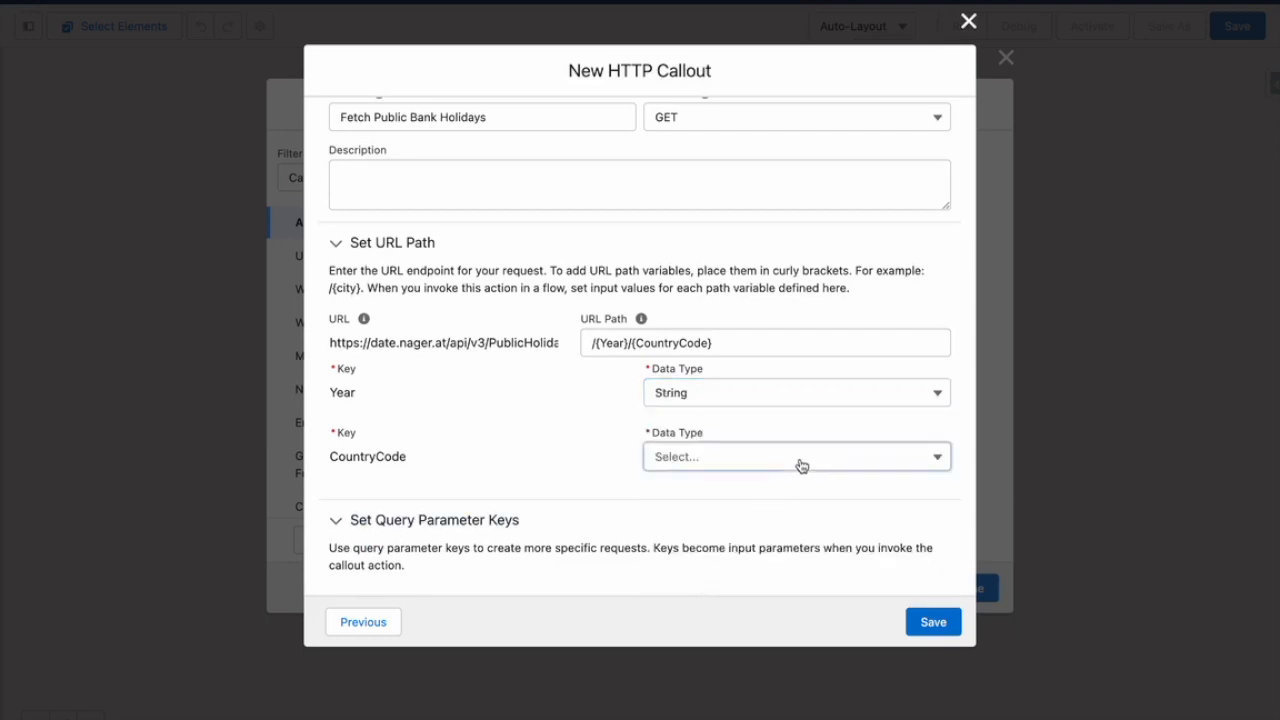
click(796, 456)
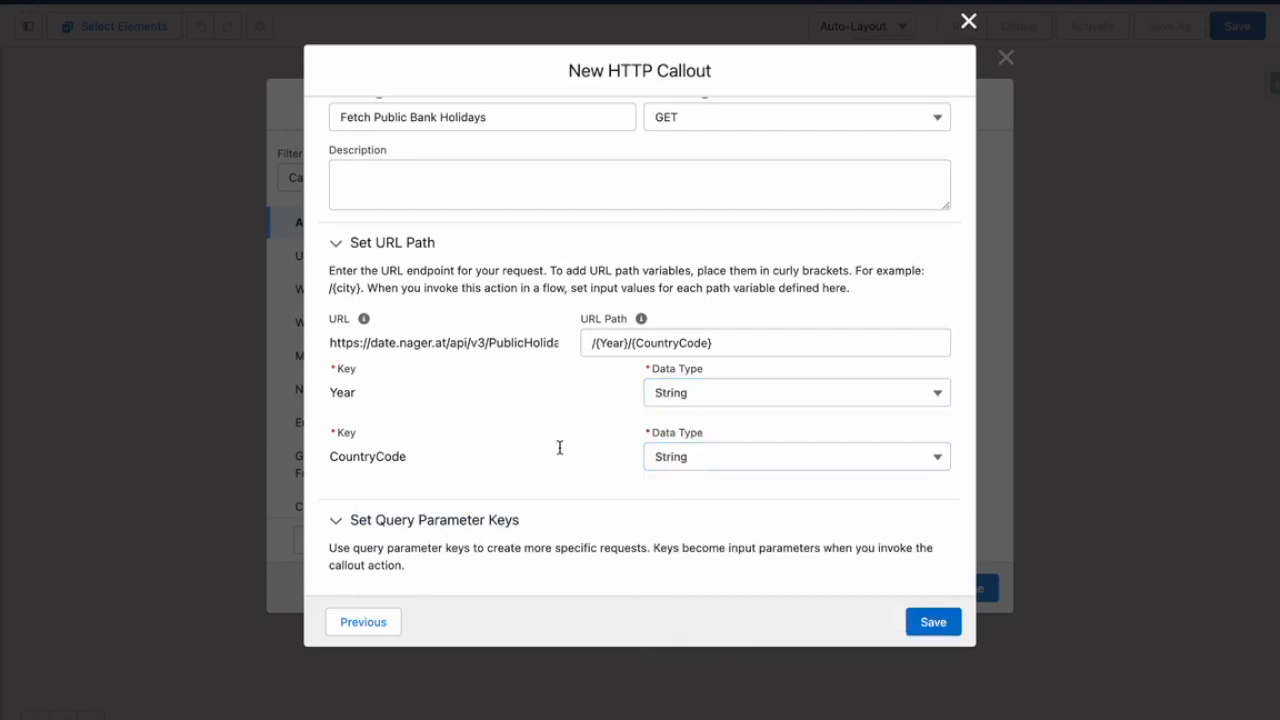
scroll(down, 3)
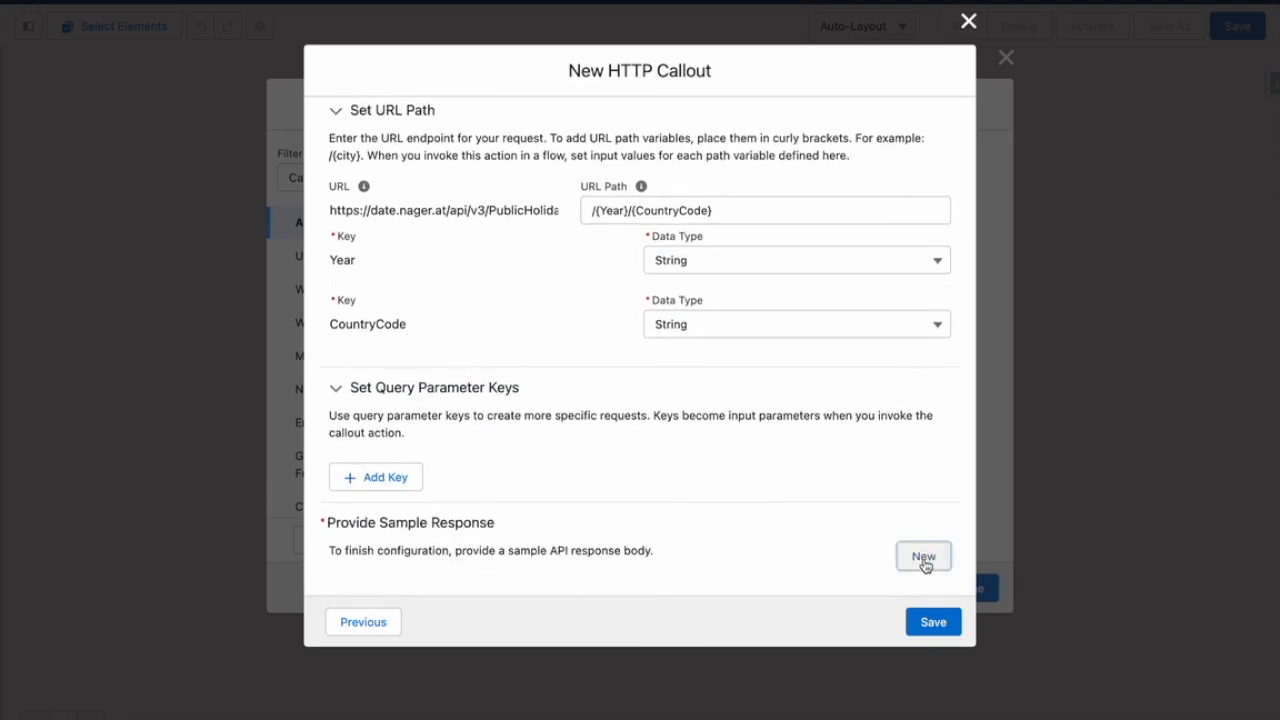
Step: Supply the sample bank-holiday JSON response, review its structure, and save the Fetch Public Bank Holidays callout
click(924, 556)
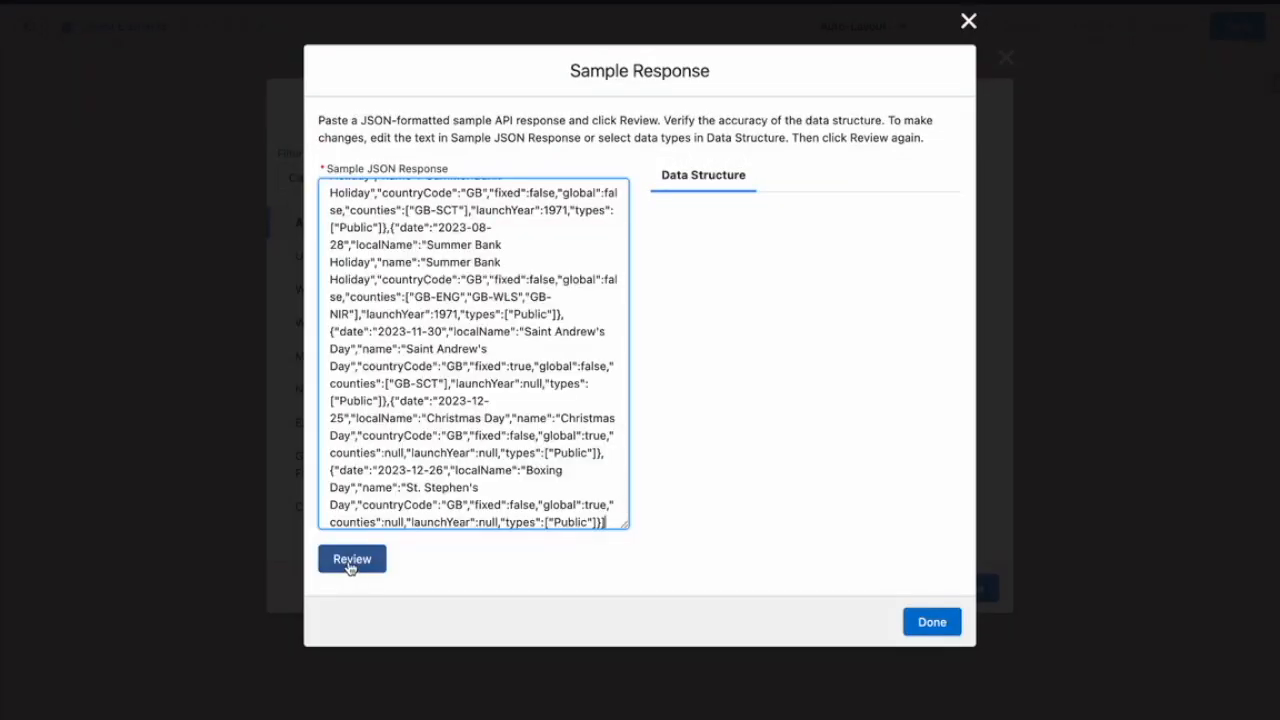
click(352, 558)
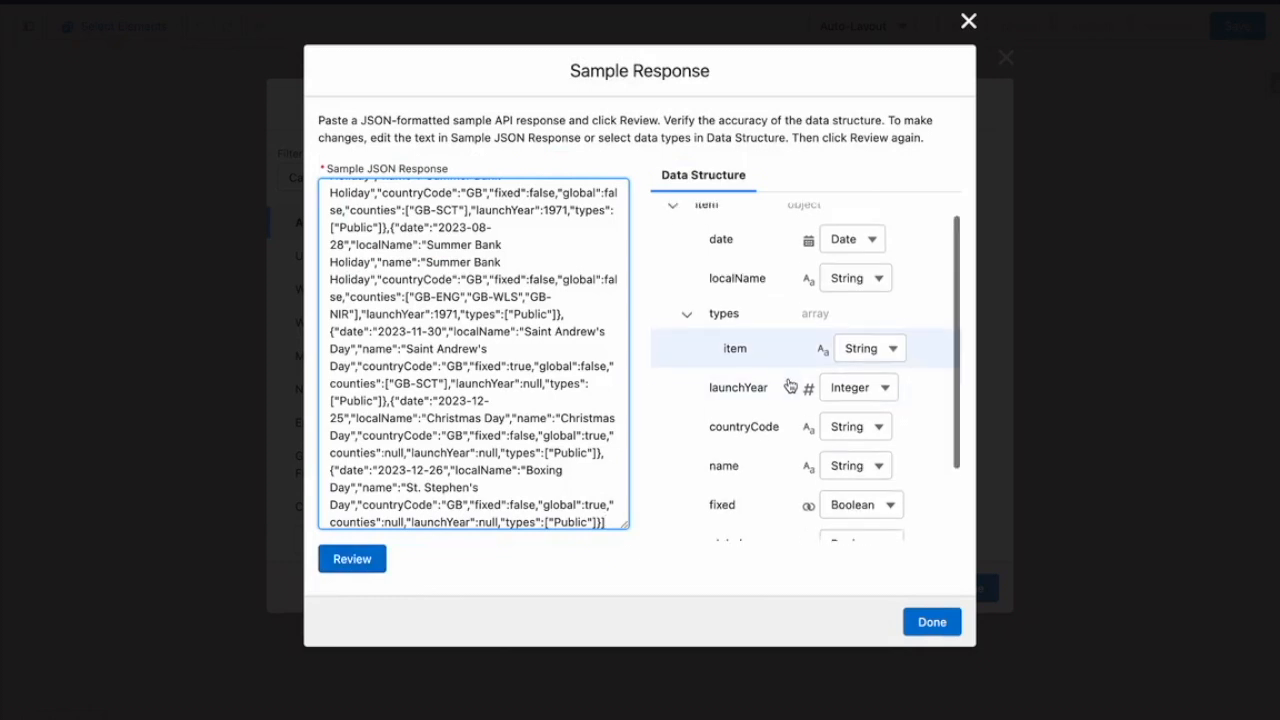
scroll(down, 3)
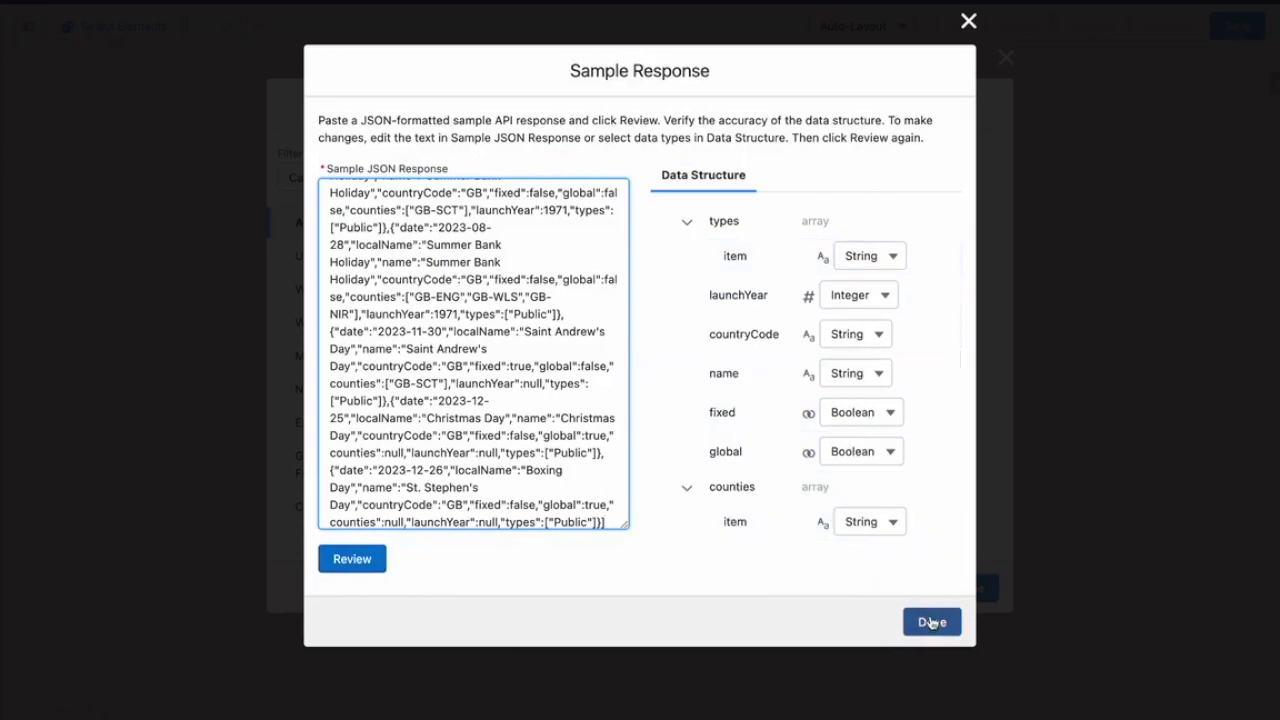
click(932, 620)
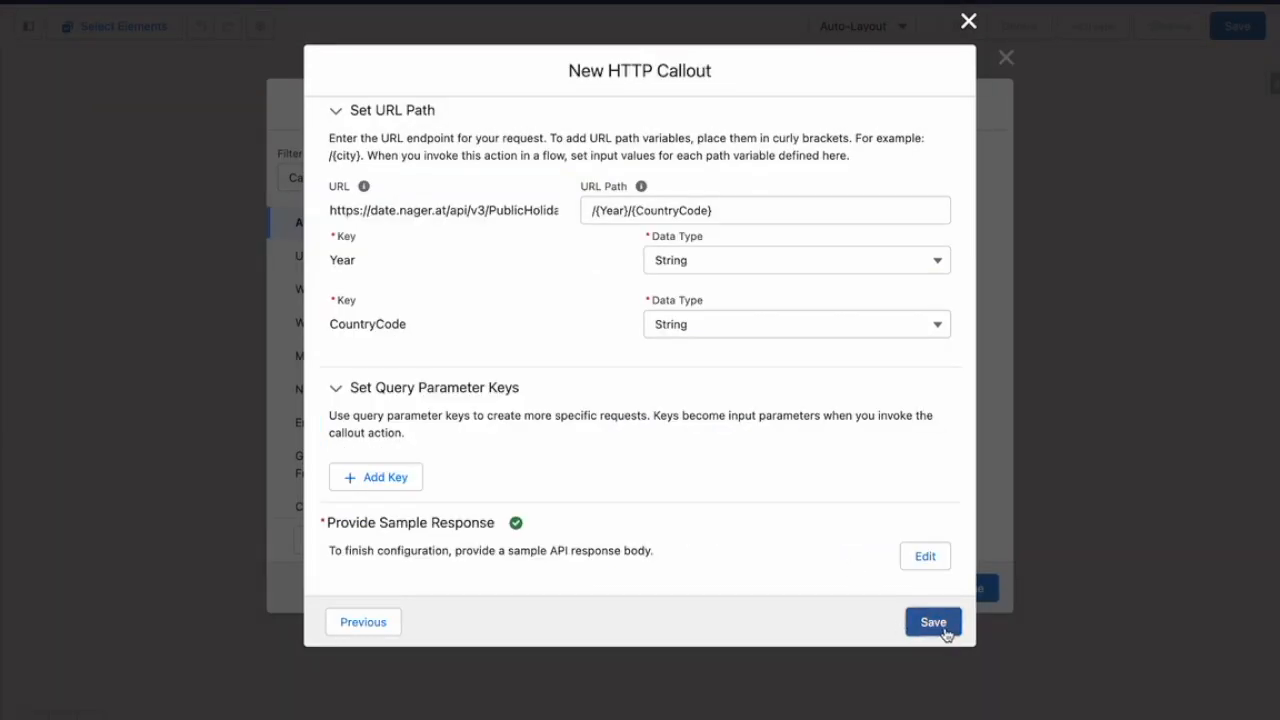
click(932, 622)
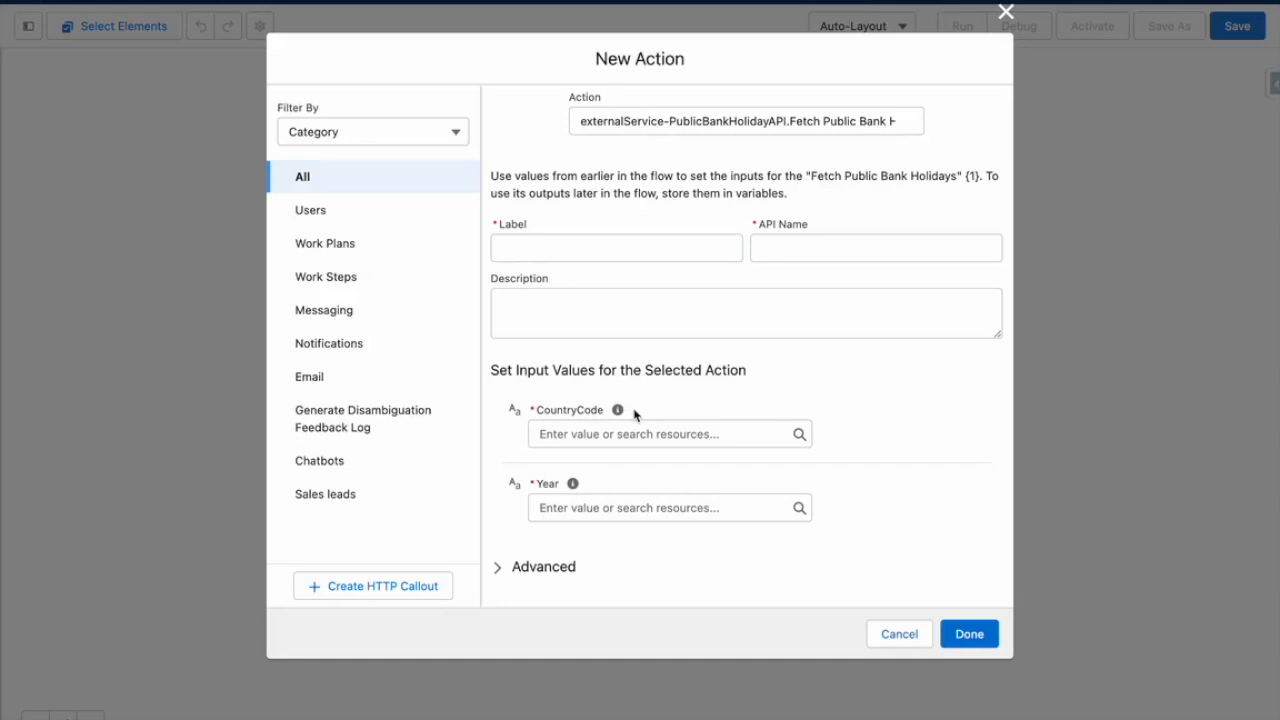
Step: Label the action Get Public Holidays, feed it {!Country_Code} and {!Year}, and add it to the flow
text(G)
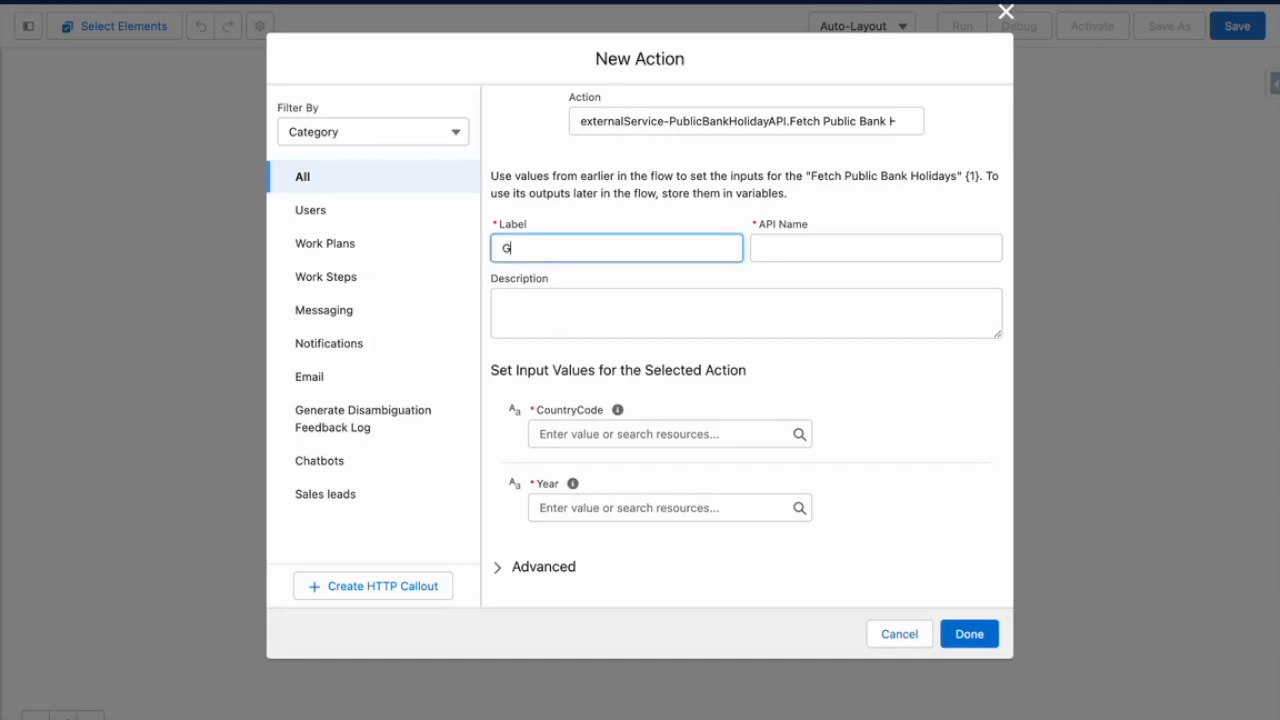
text(et Public H)
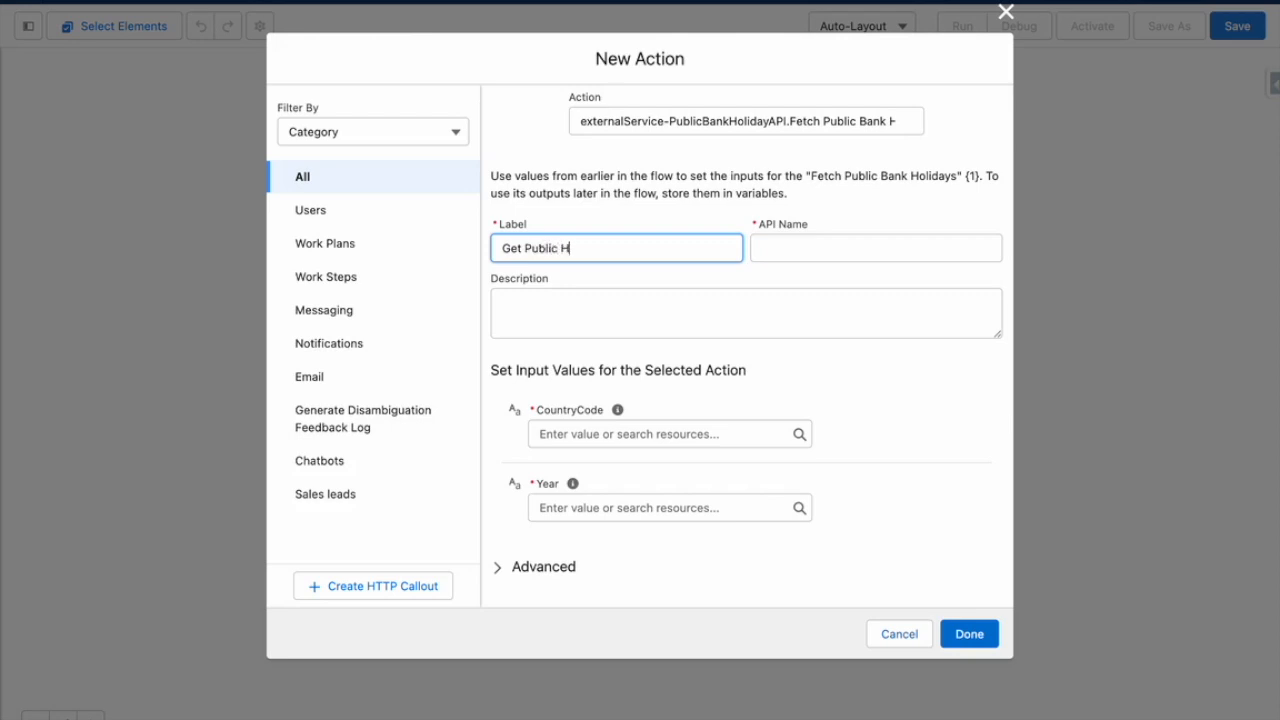
click(660, 434)
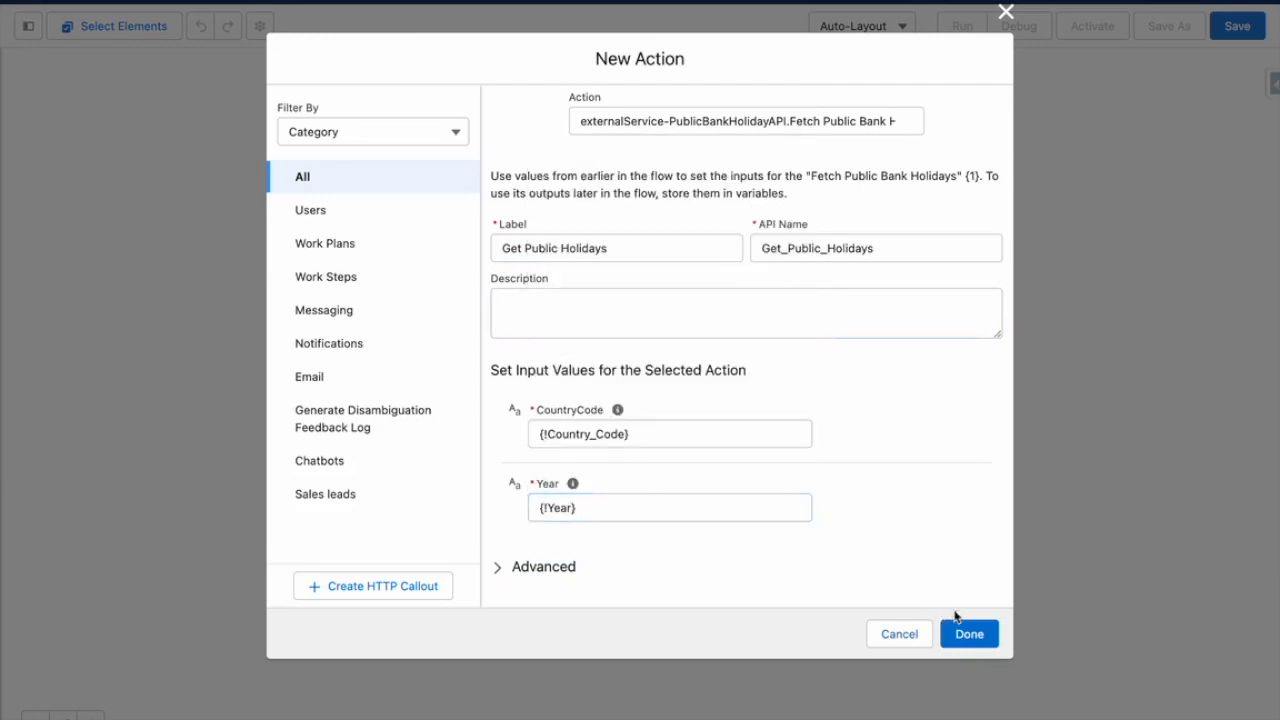
click(996, 632)
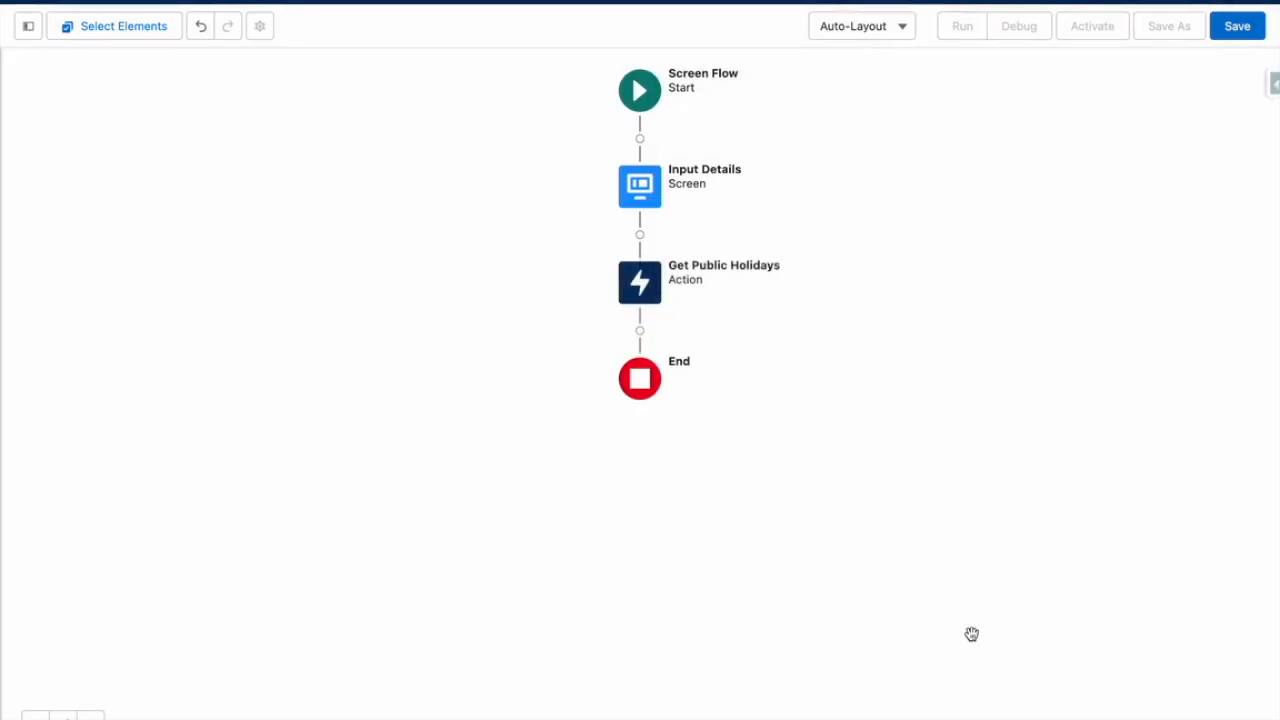
Step: Save the flow with the label Fetch Public Bank Holidays and activate it
click(1236, 26)
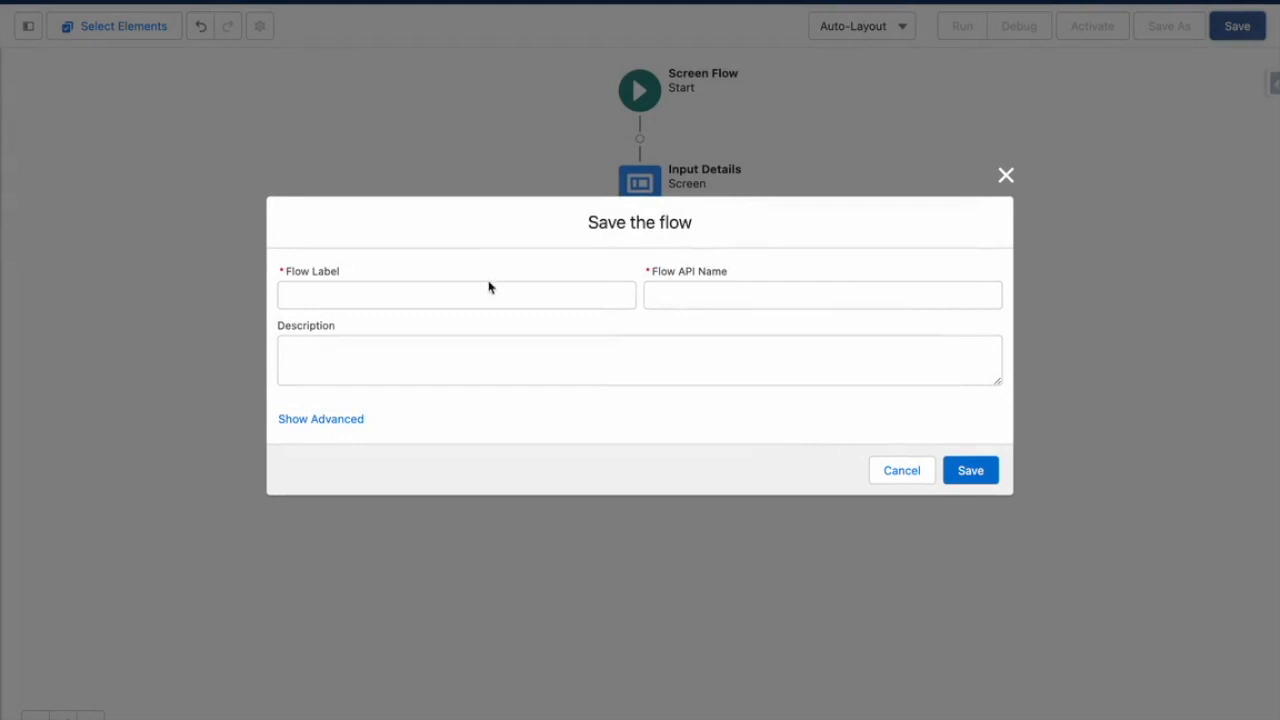
click(320, 420)
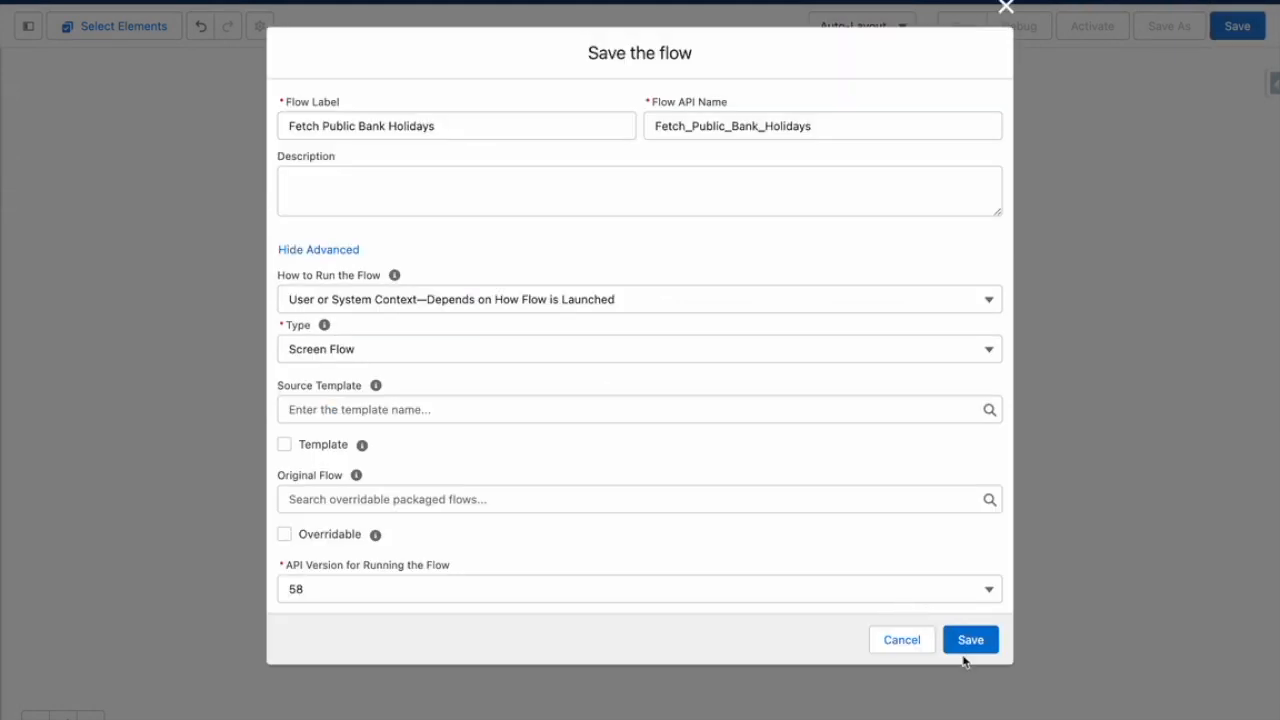
click(998, 640)
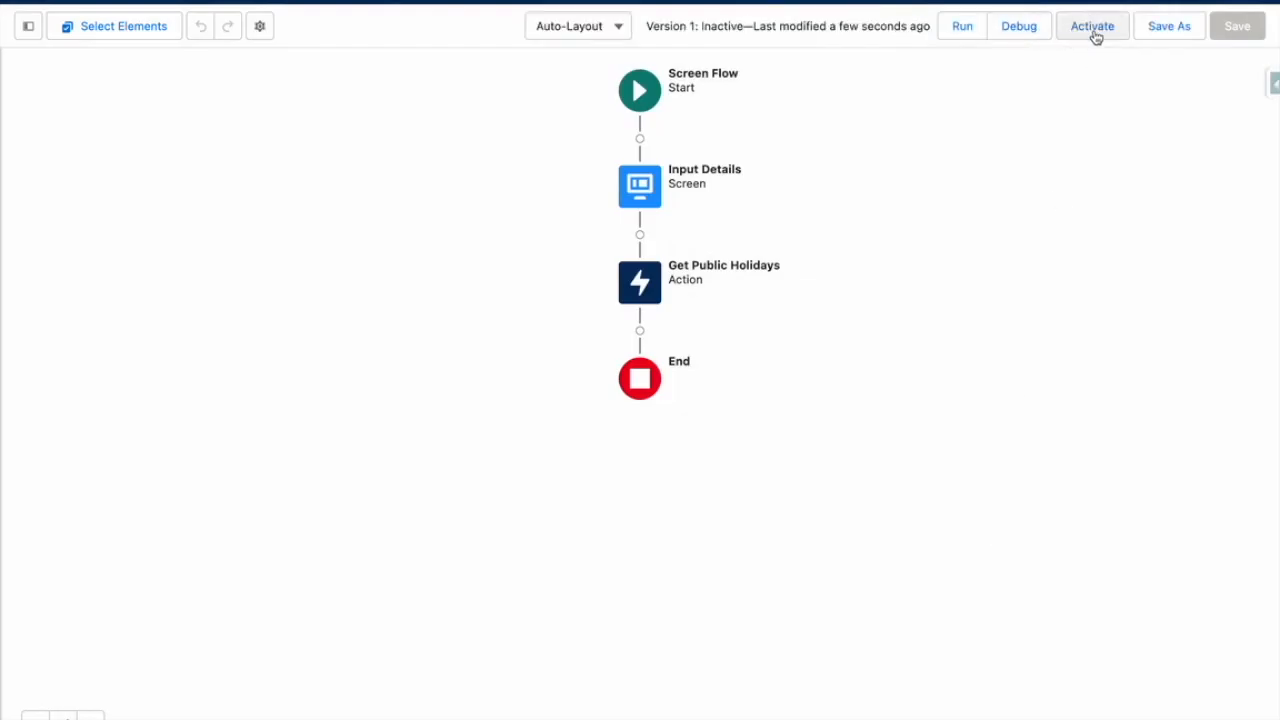
click(1092, 24)
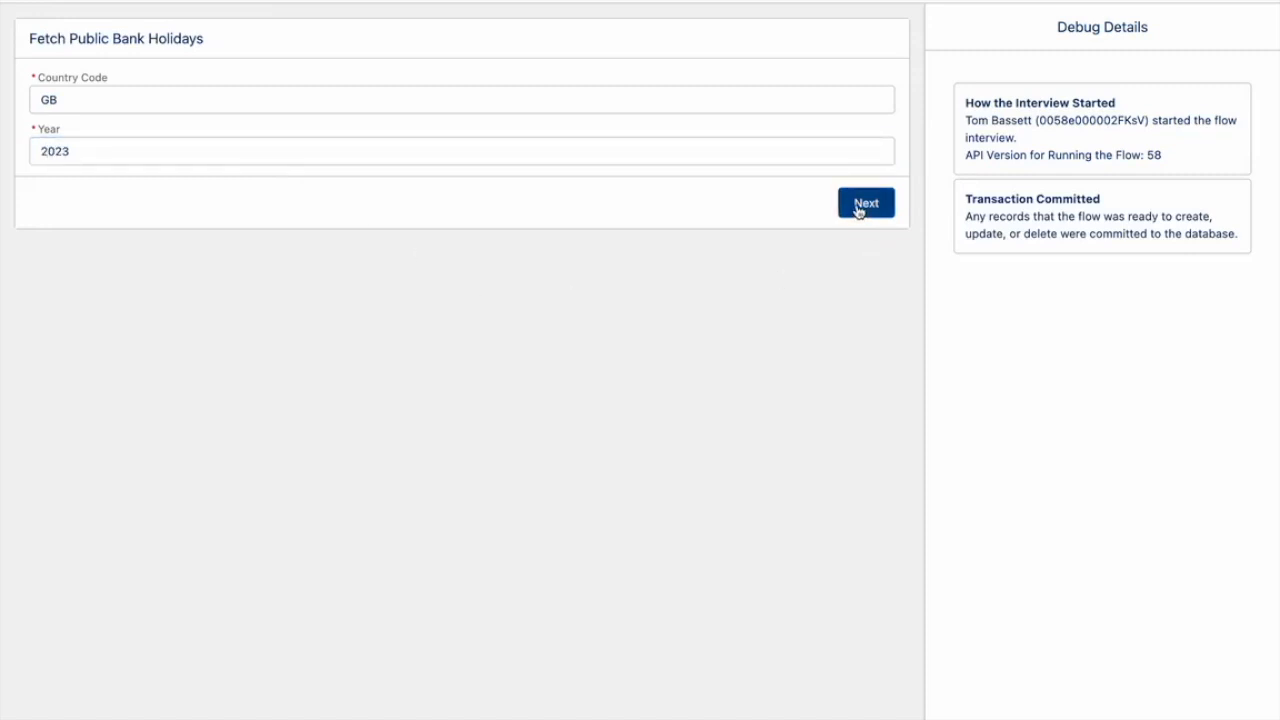
Step: Submit the debug run with country GB and year 2023
click(866, 202)
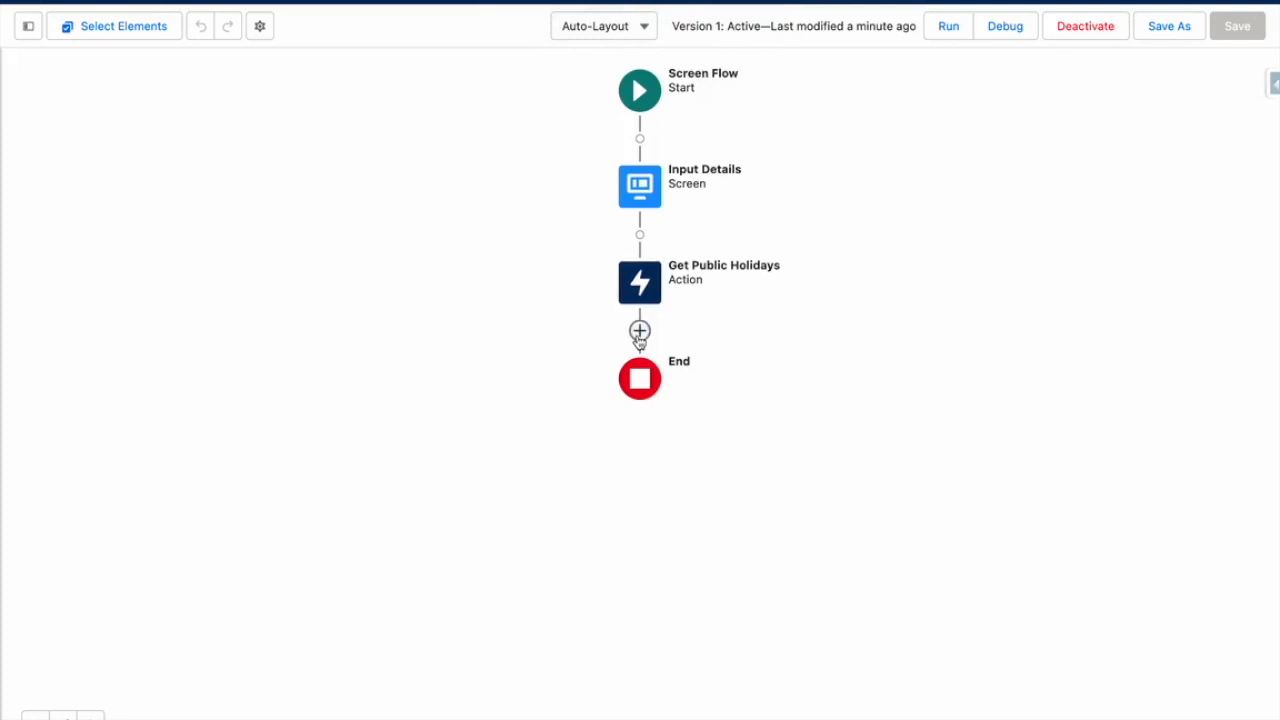
Step: Add a Loop Around Public Holidays loop over the Get_Public_Holidays 2XX output collection
click(638, 332)
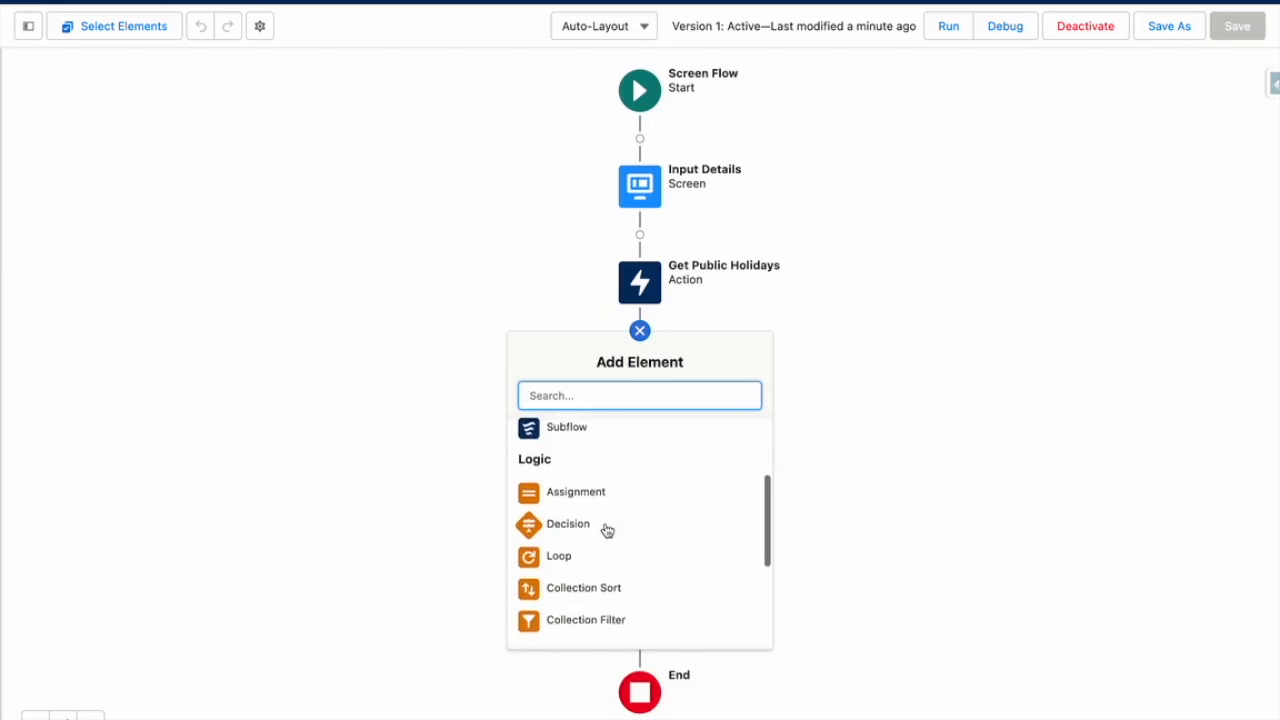
click(556, 556)
text(Loop Around Public H)
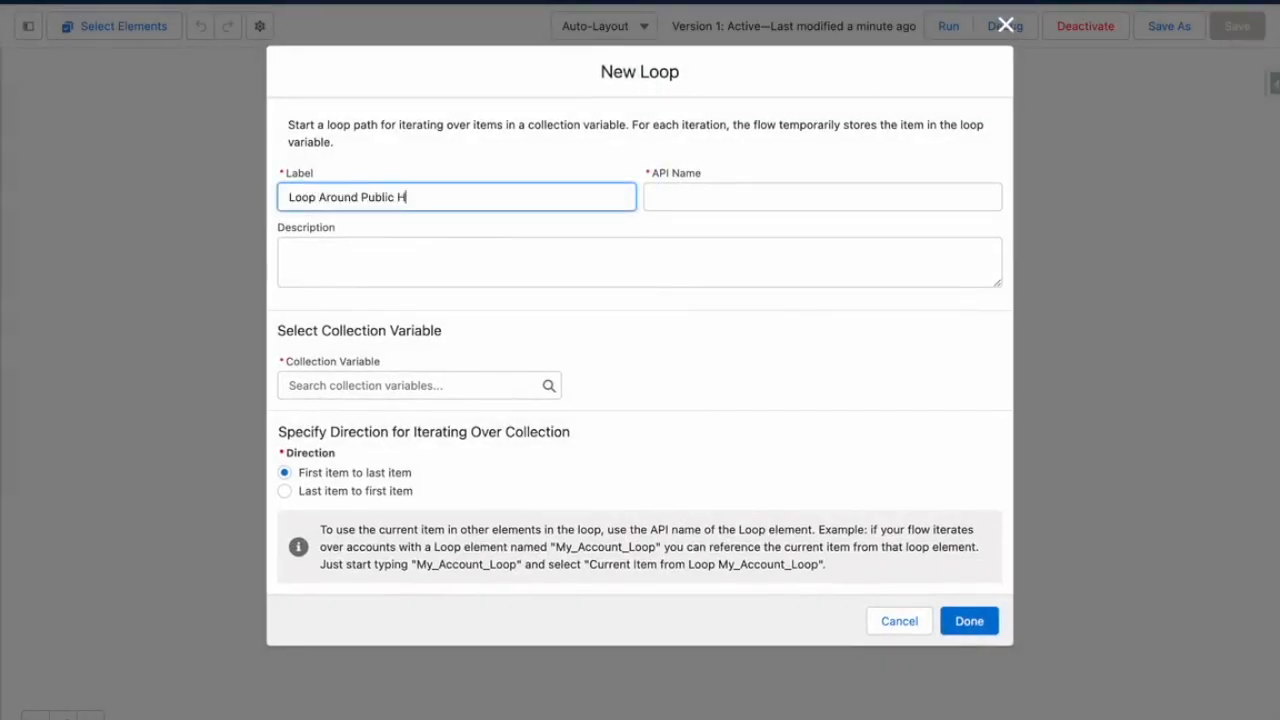
text(old)
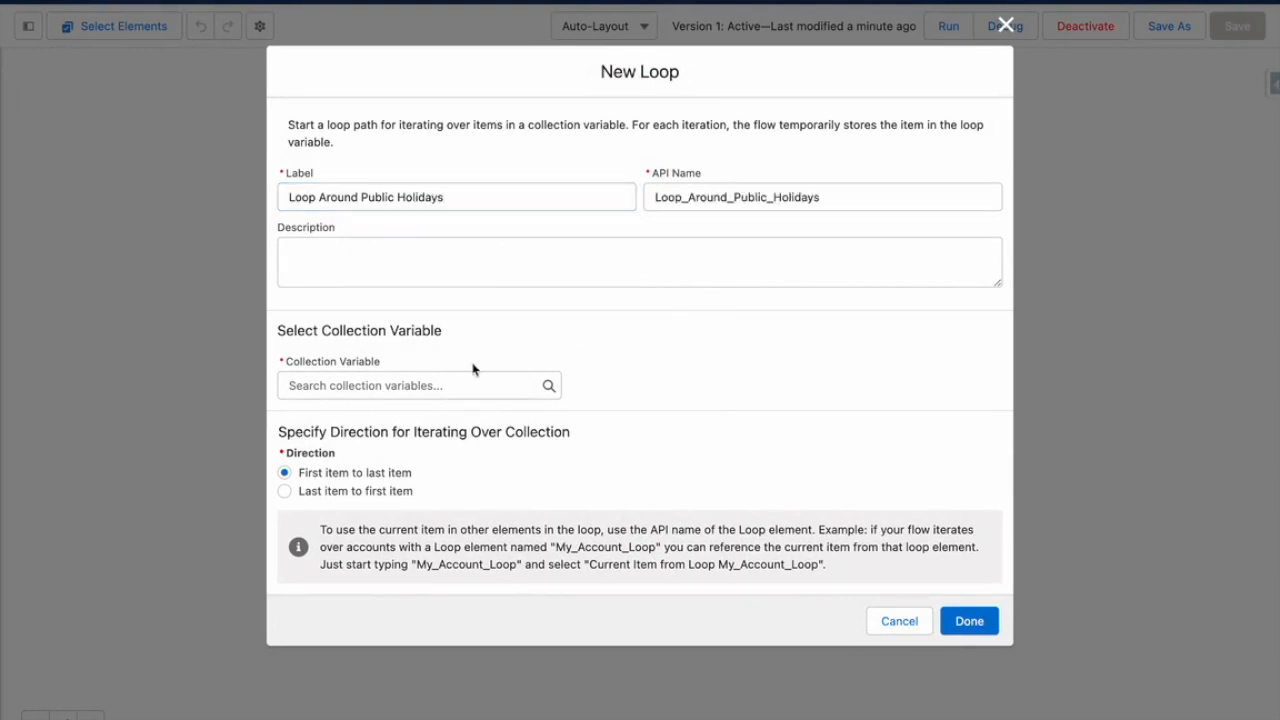
click(418, 384)
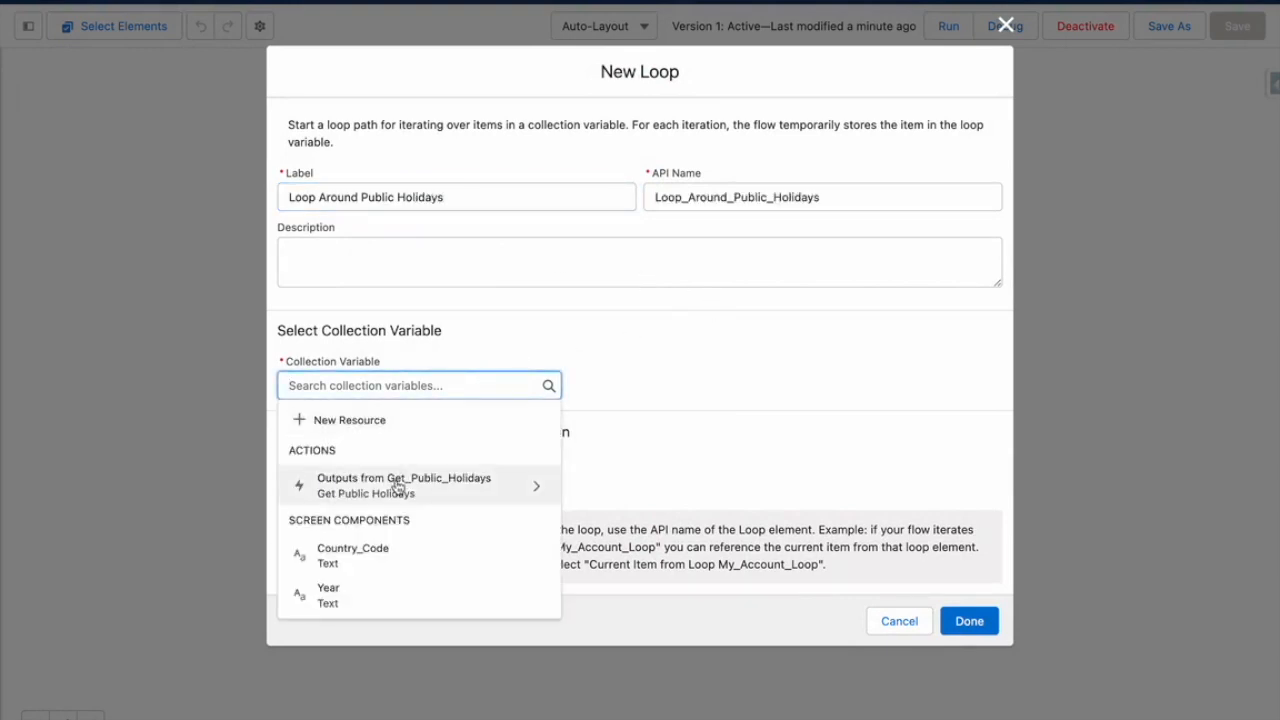
click(404, 486)
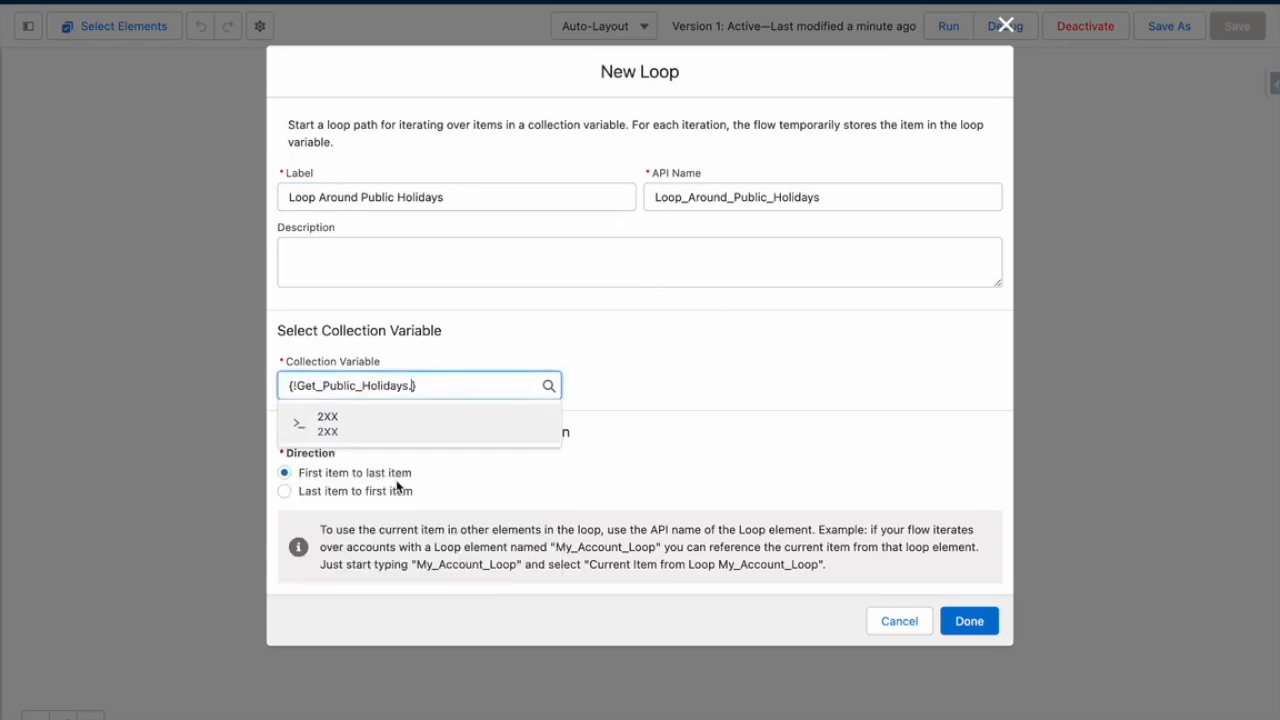
click(328, 424)
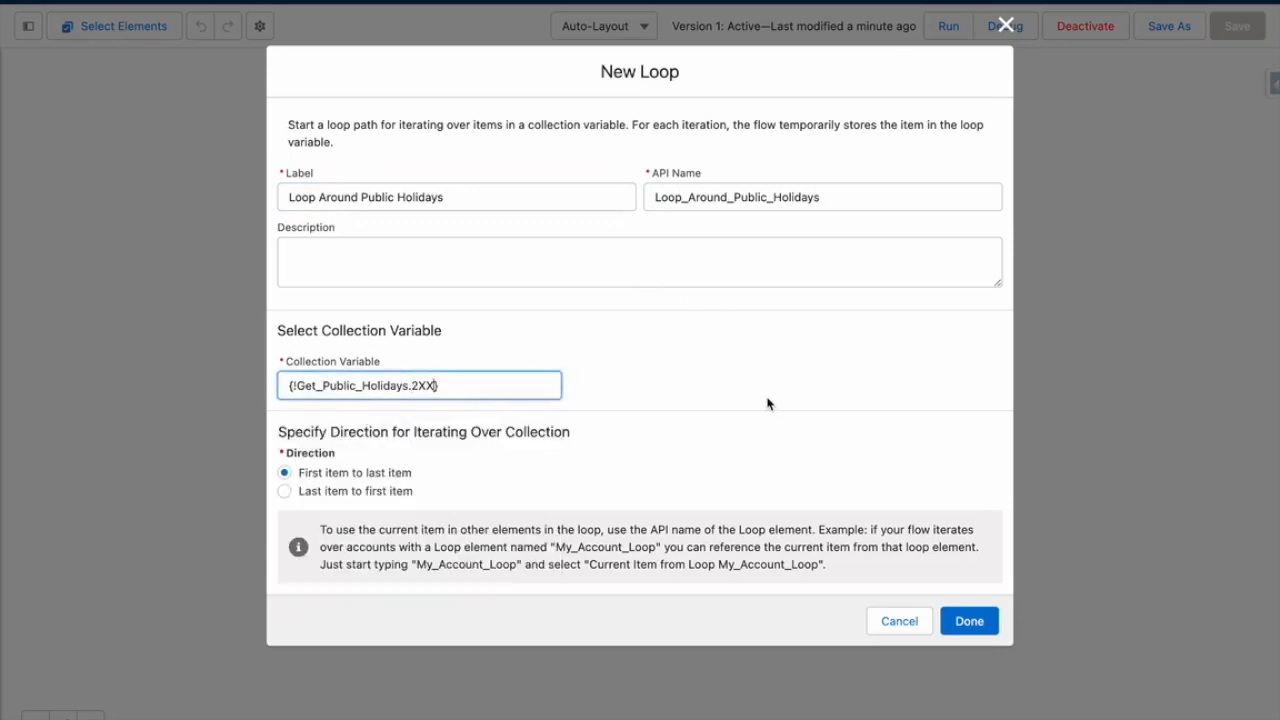
click(968, 620)
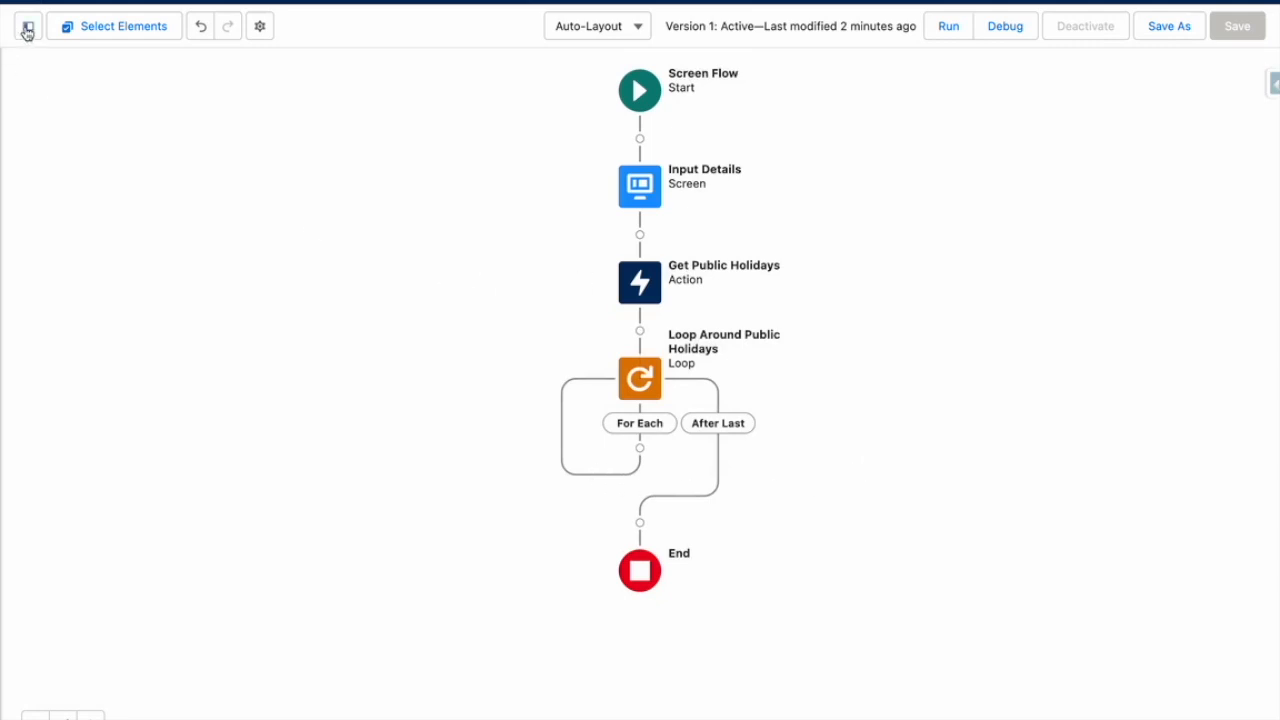
Step: Create a Record-type variable HolidayRecordSingle on the Holiday object
click(28, 26)
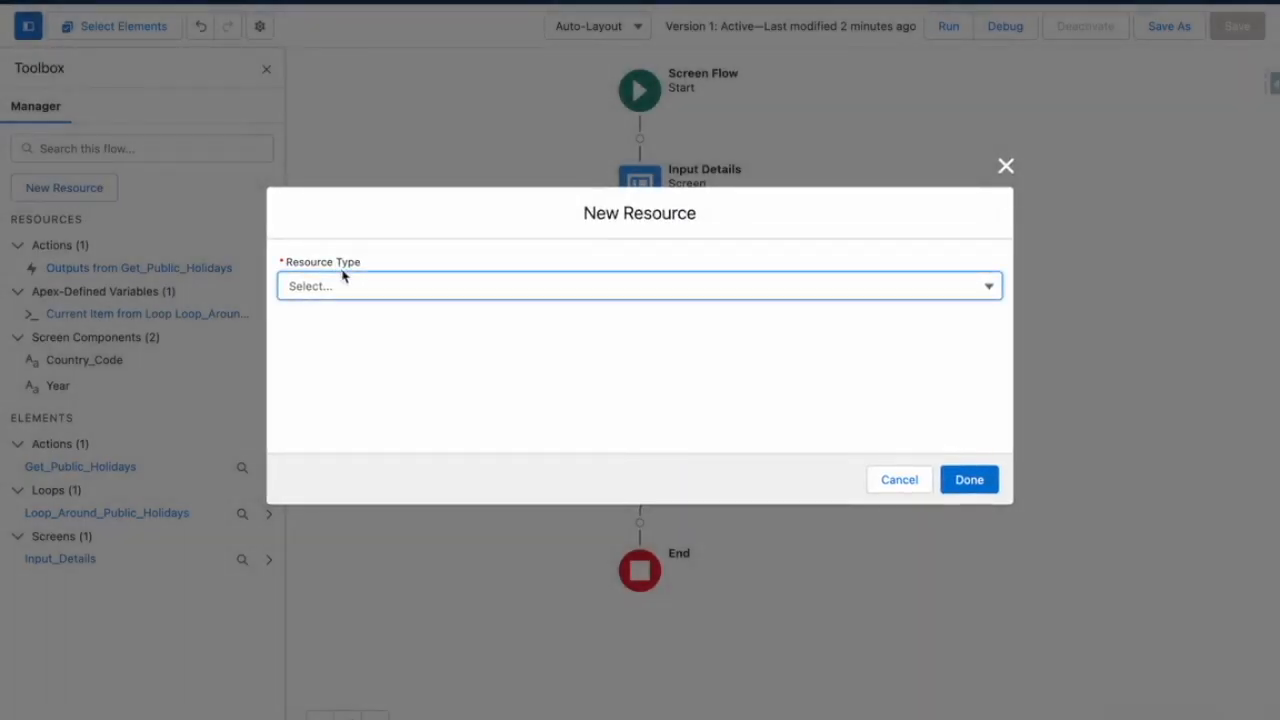
click(640, 286)
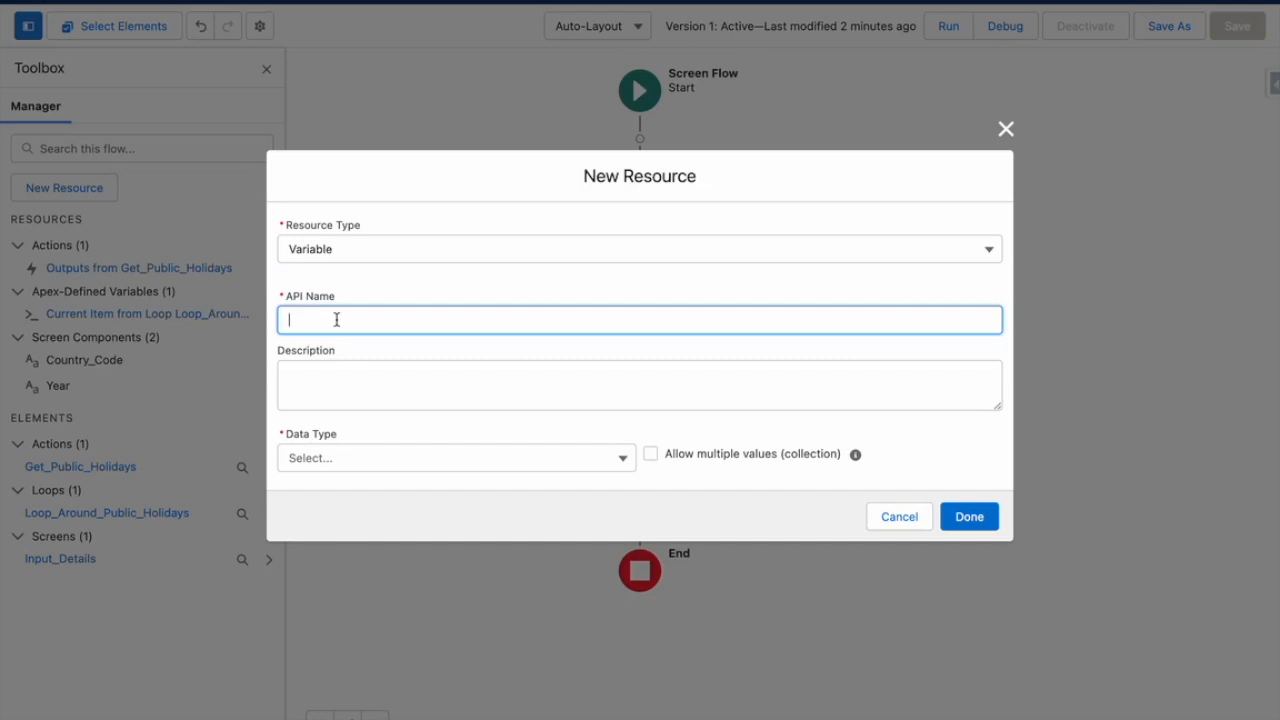
text(HoldayRe)
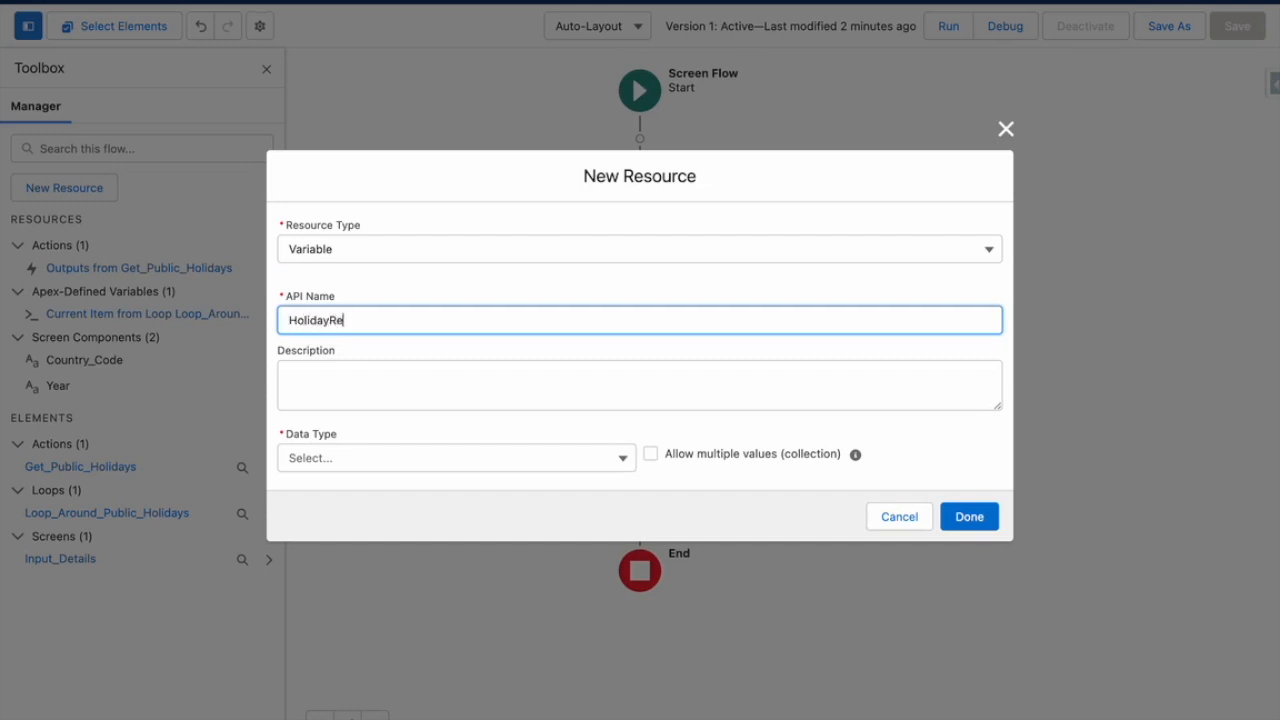
text(cordSinbg)
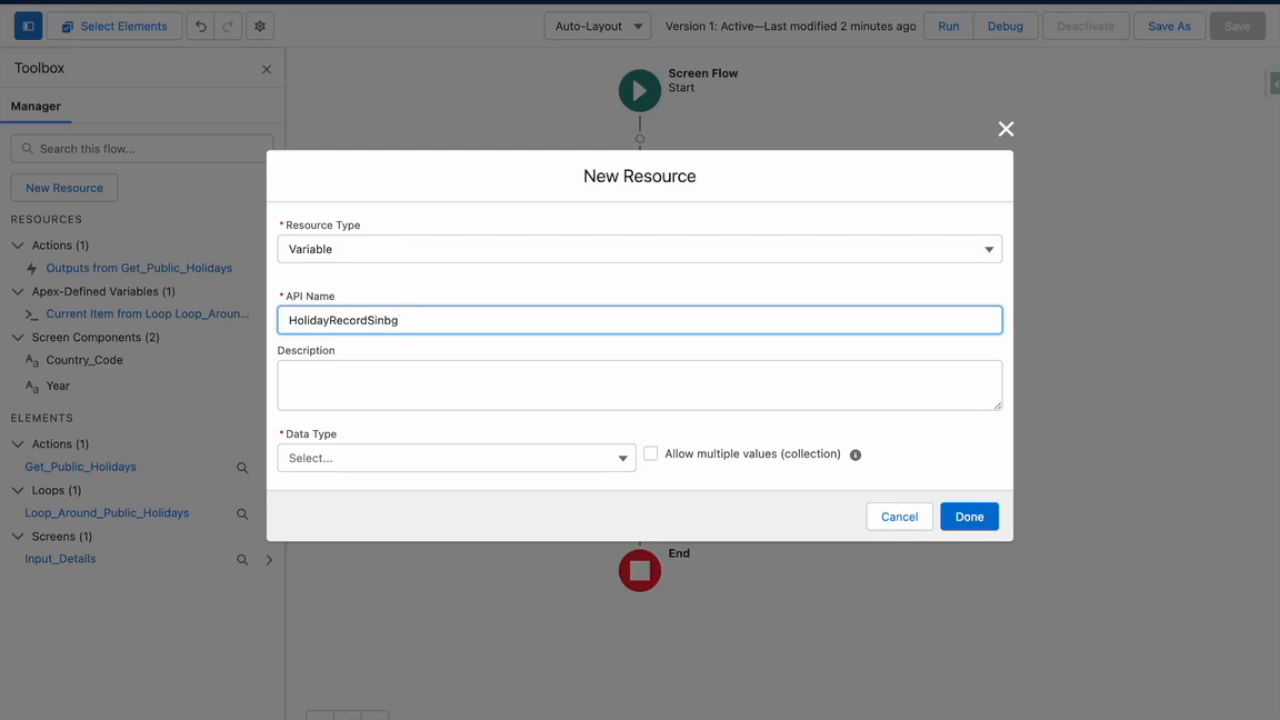
click(456, 458)
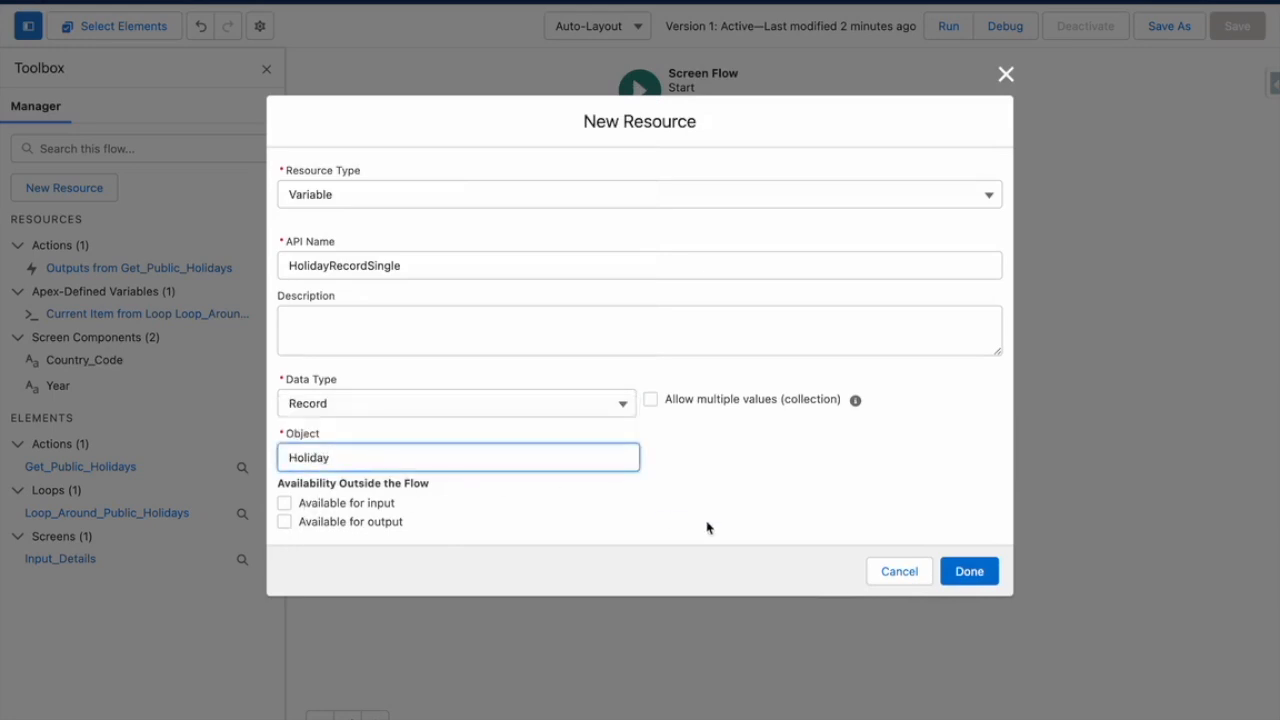
click(968, 570)
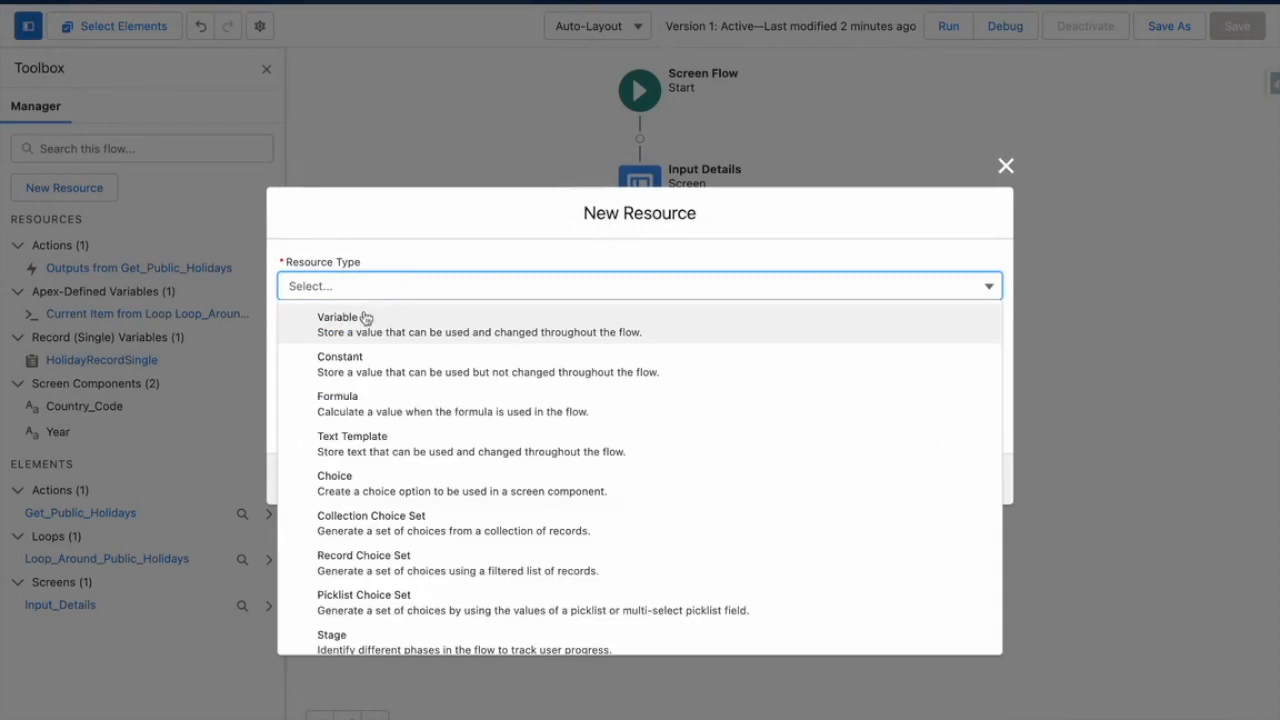
Step: Create a Holiday record variable HolidayRecordCollection that allows multiple values
click(336, 316)
text(HolidayRecord)
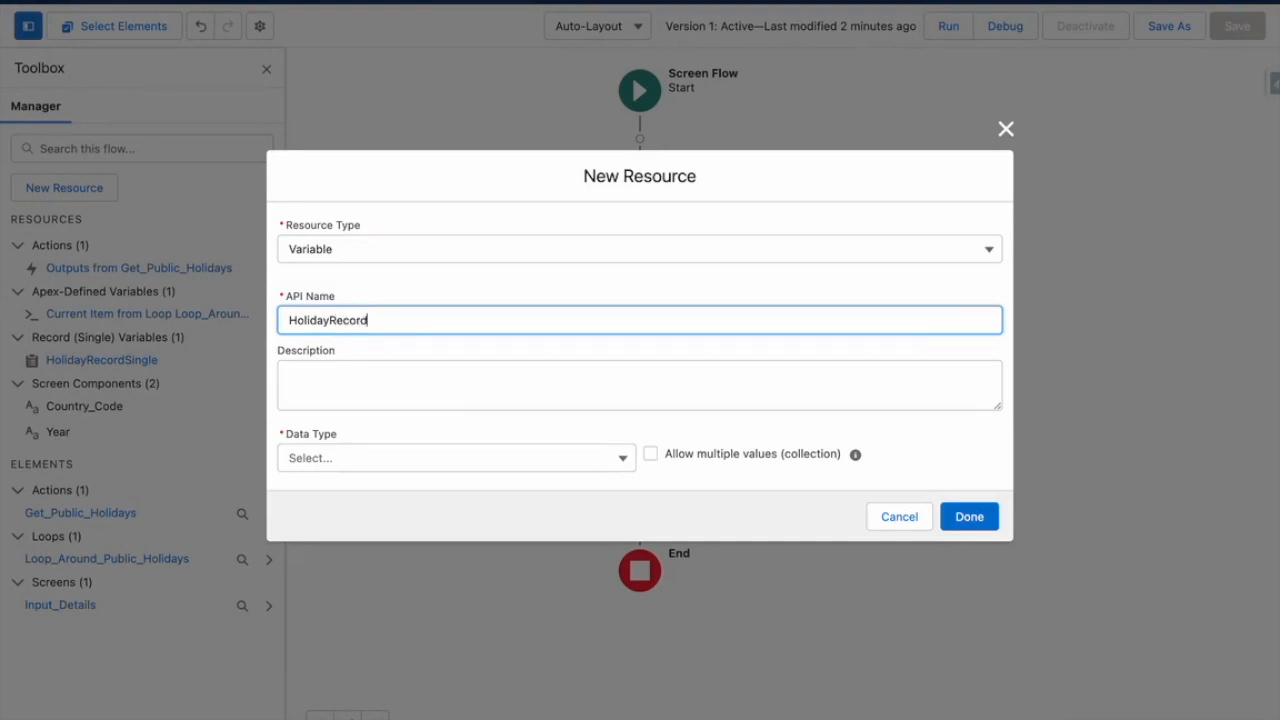
text(Collection)
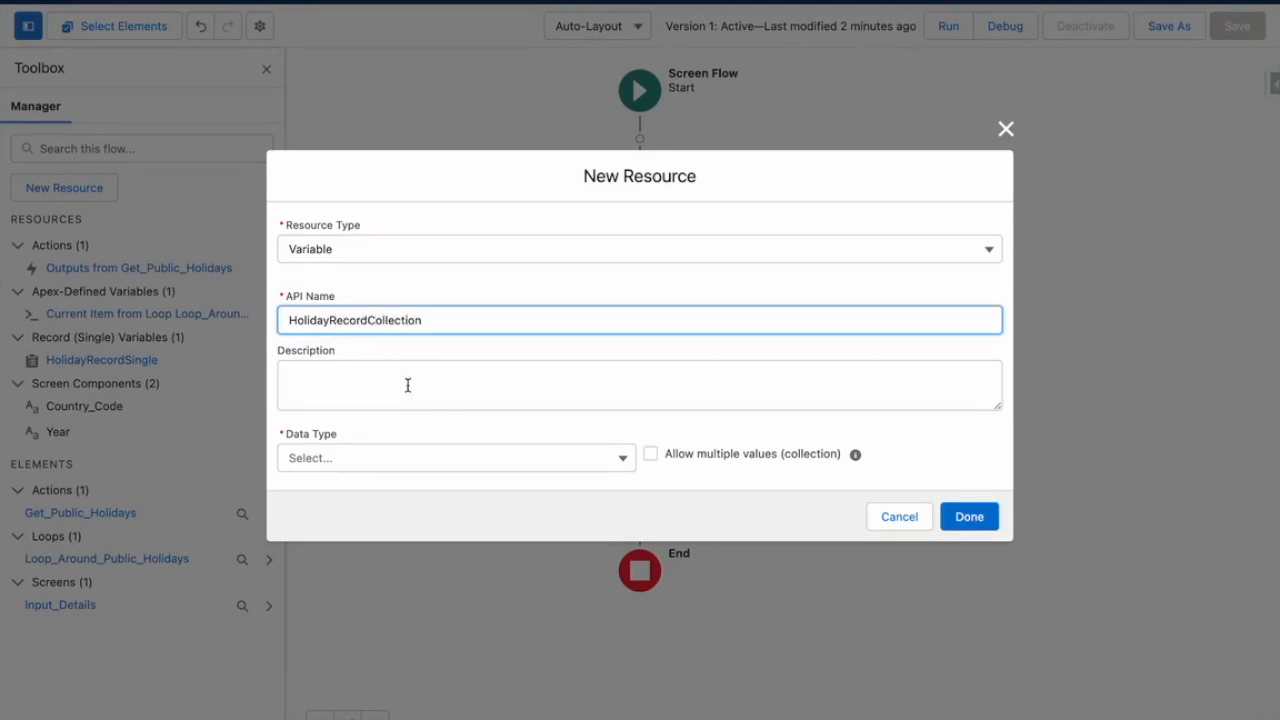
click(456, 458)
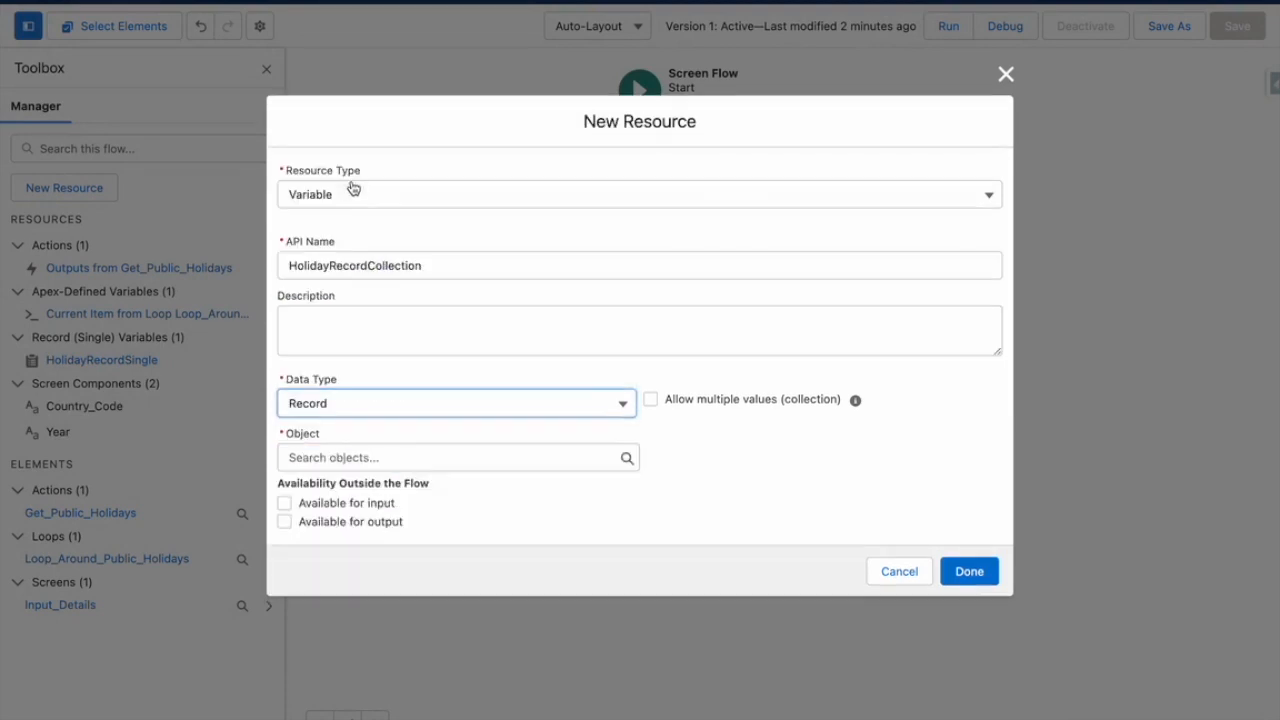
text(hol)
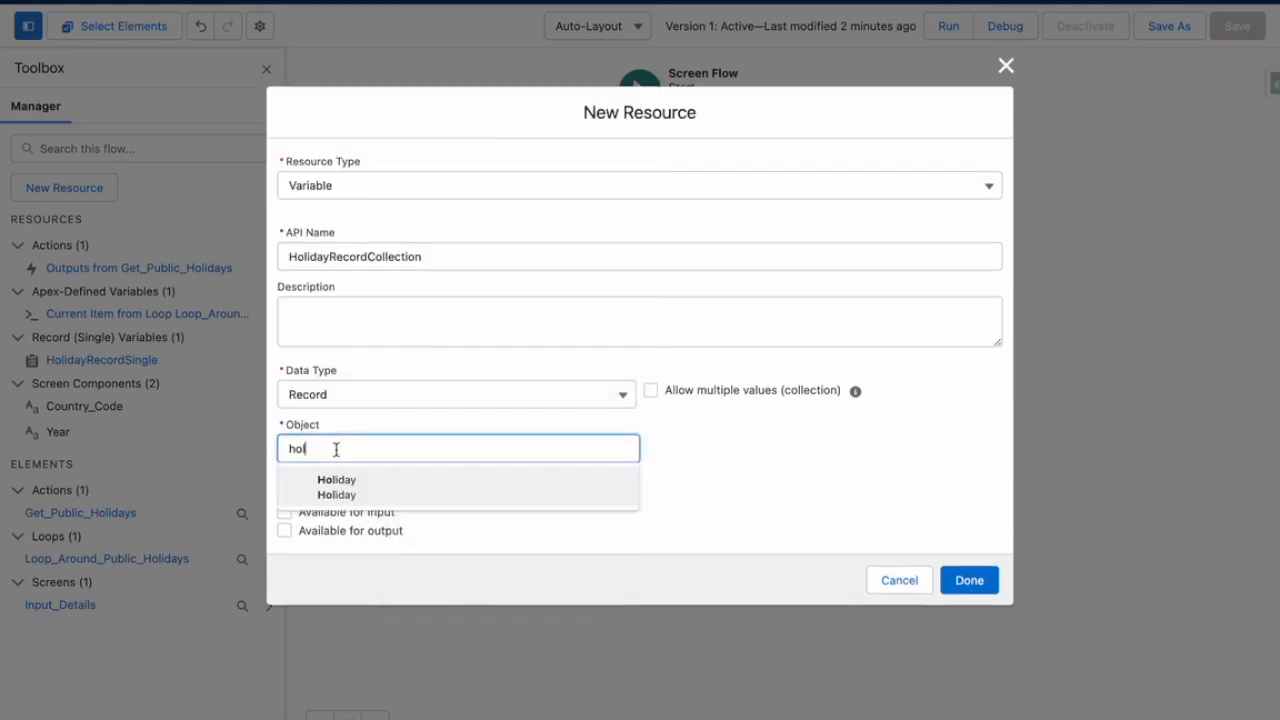
click(336, 480)
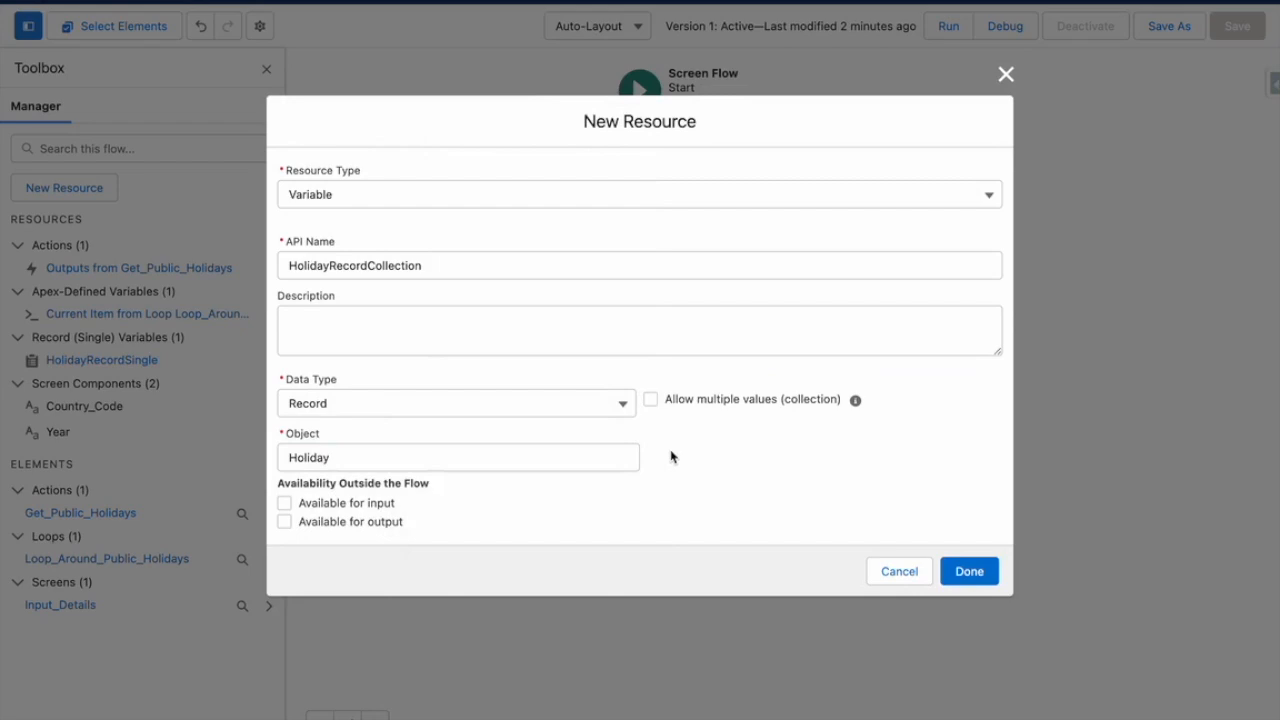
click(650, 400)
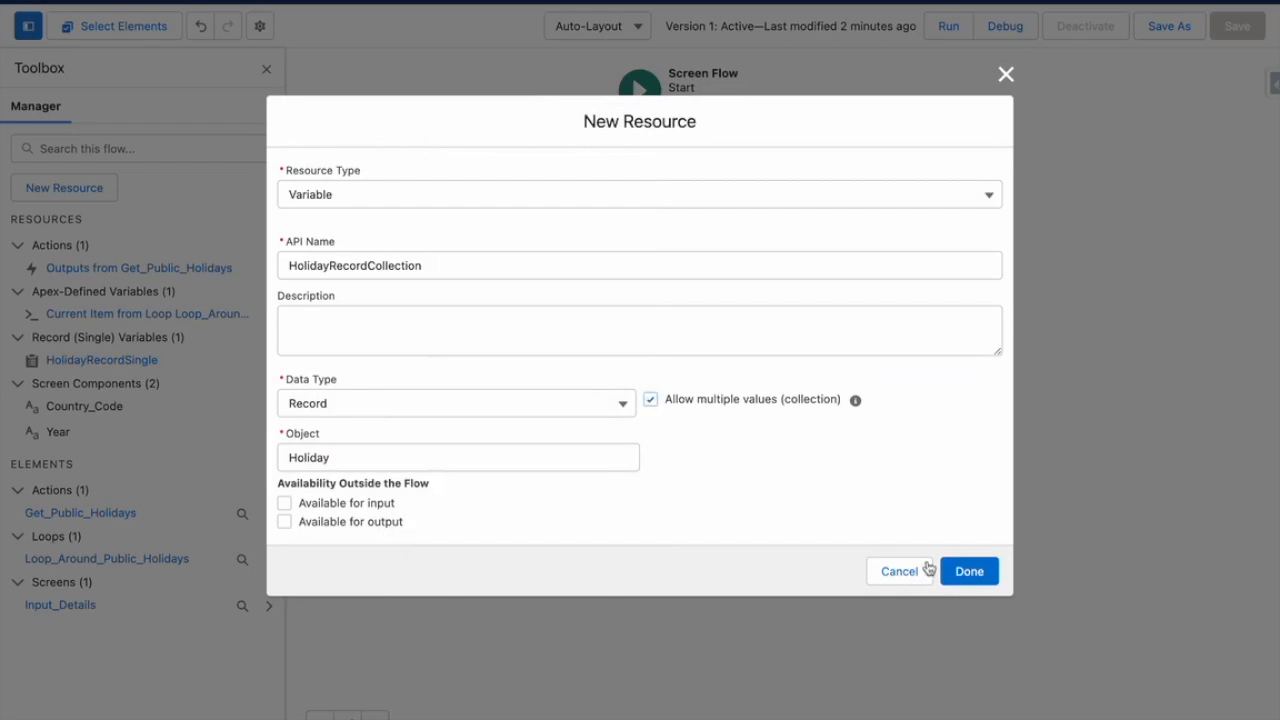
click(968, 572)
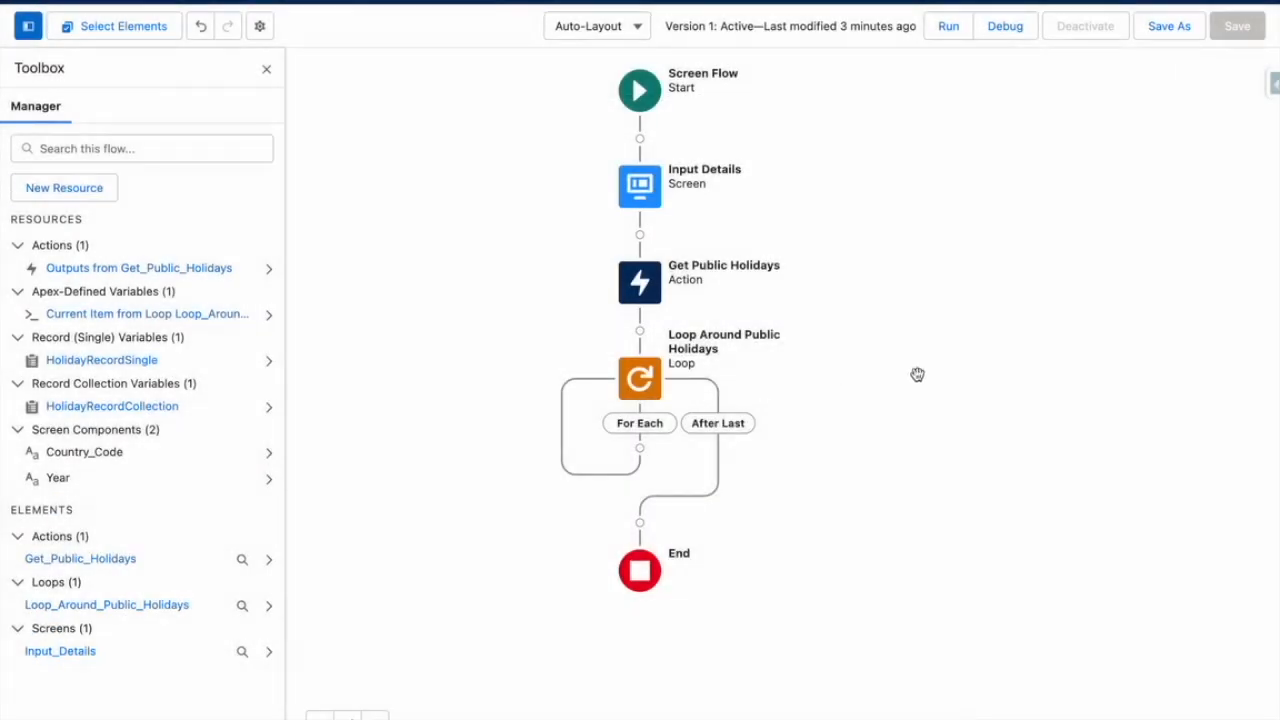
Step: Add a Set Holiday Single assignment in the loop targeting HolidayRecordSingle's Holiday Name field
click(640, 468)
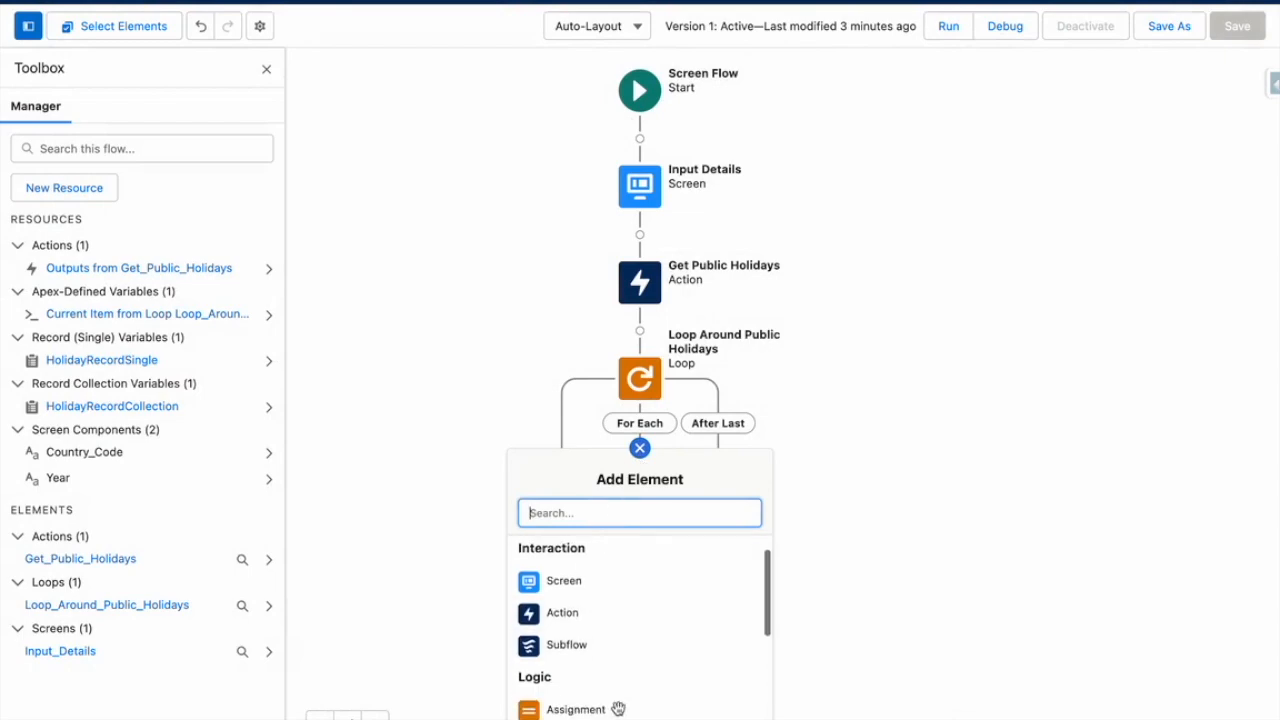
click(566, 708)
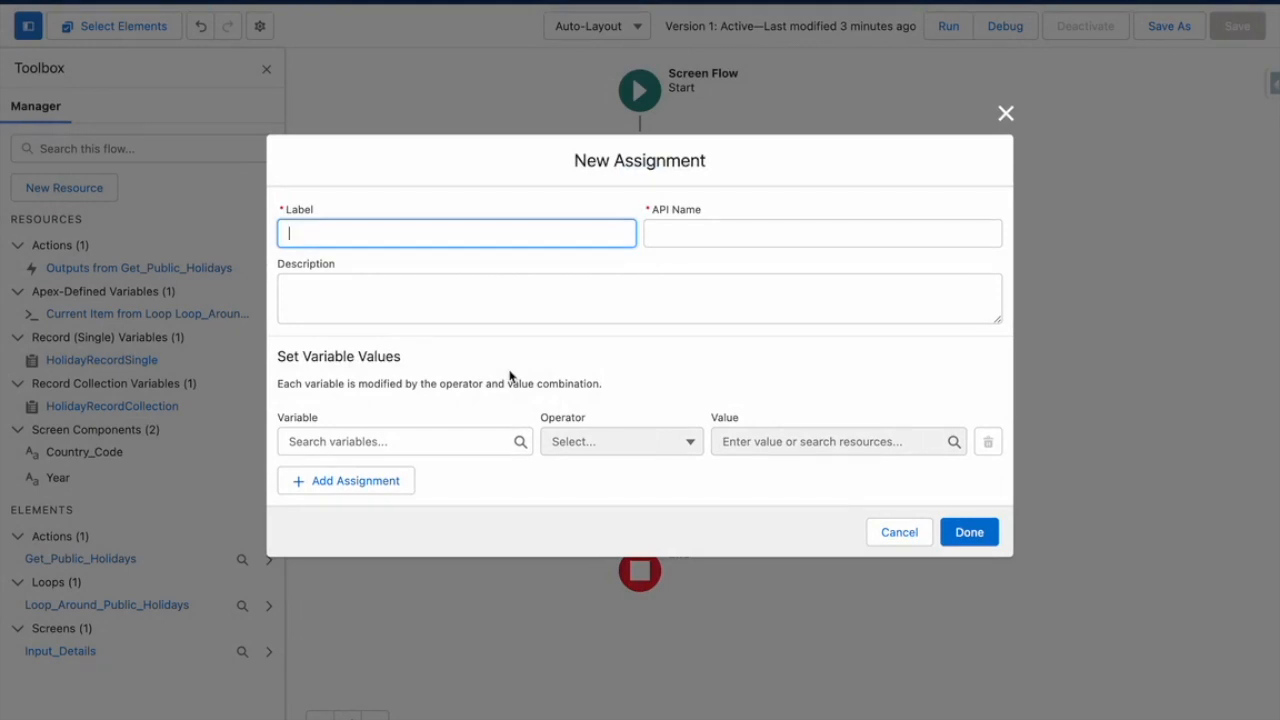
text(Set H)
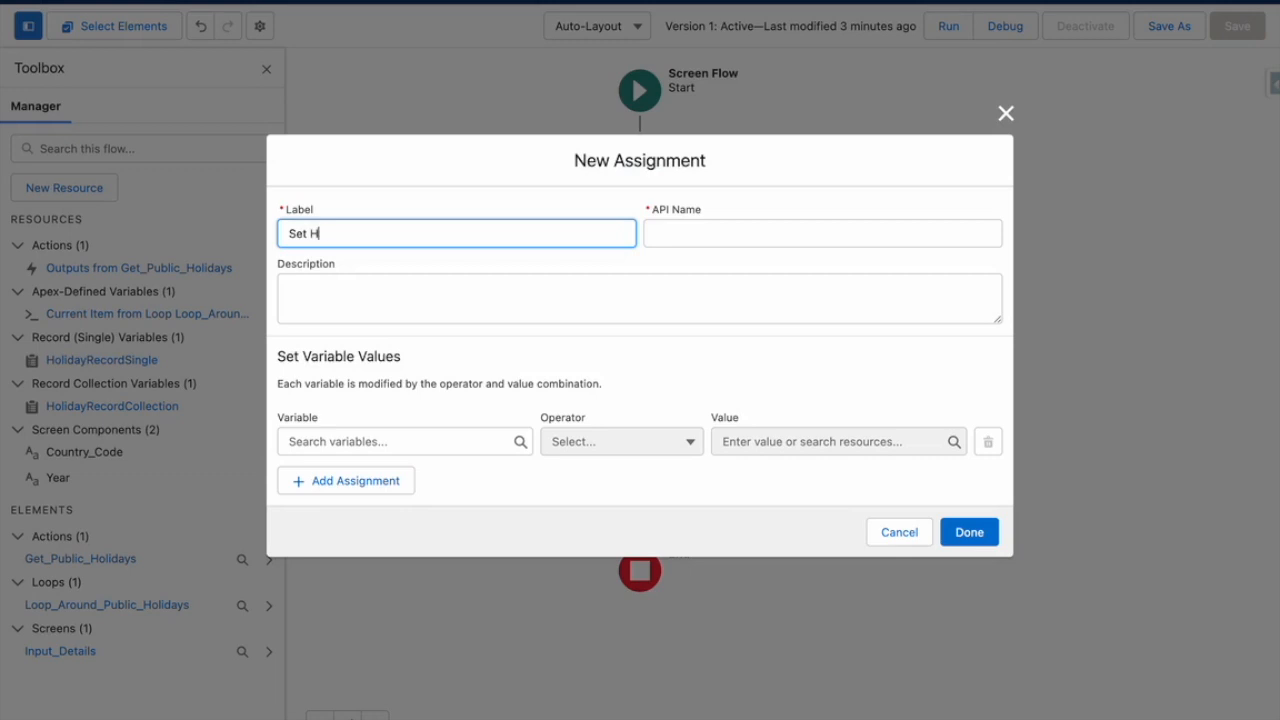
click(404, 442)
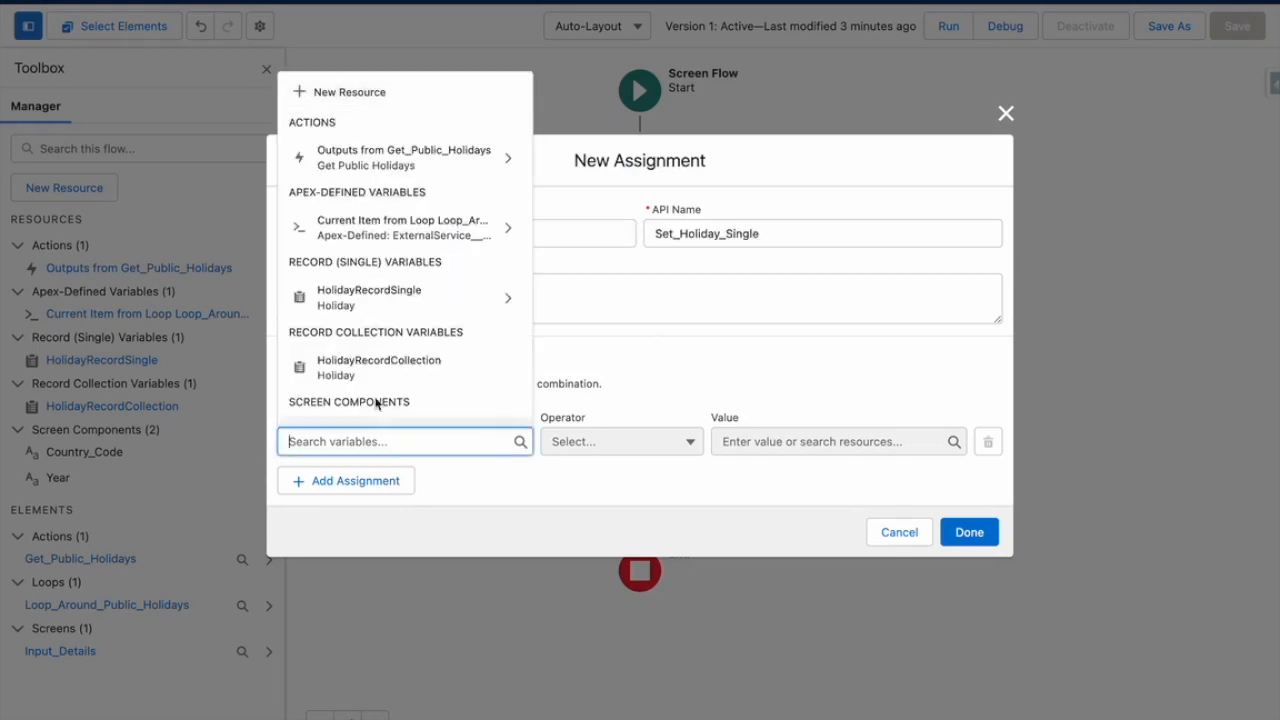
click(368, 296)
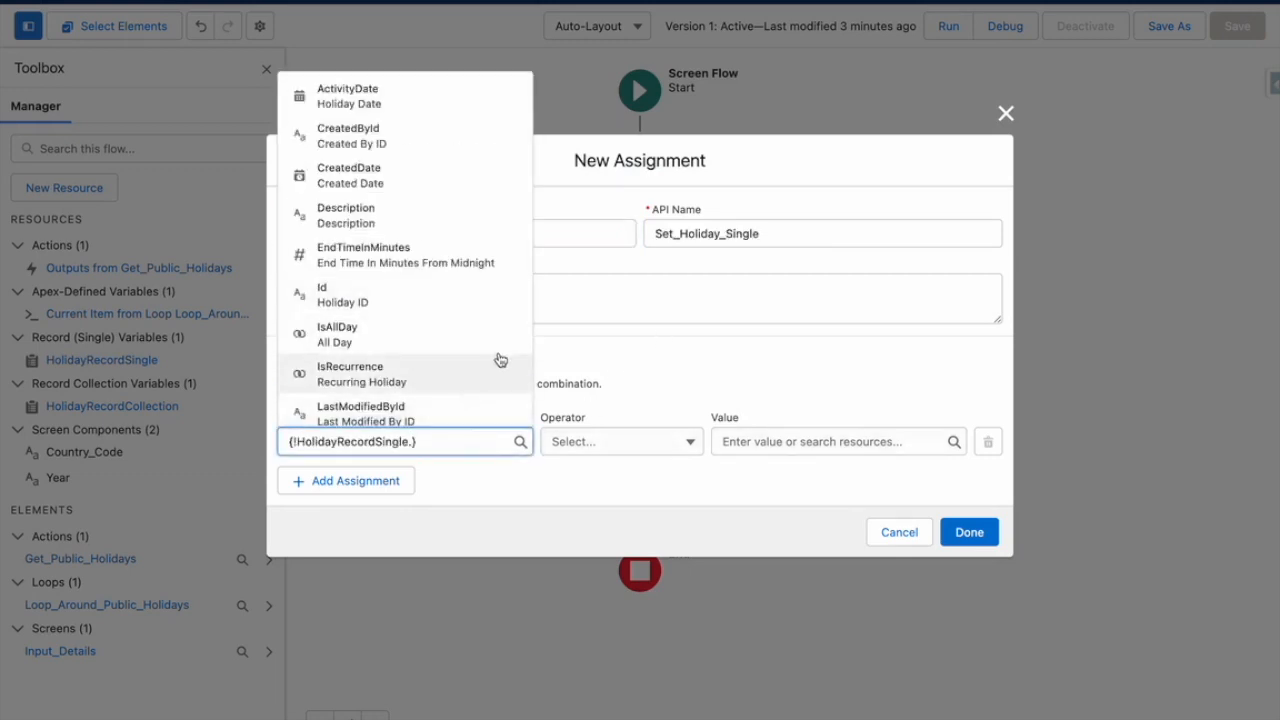
scroll(down, 3)
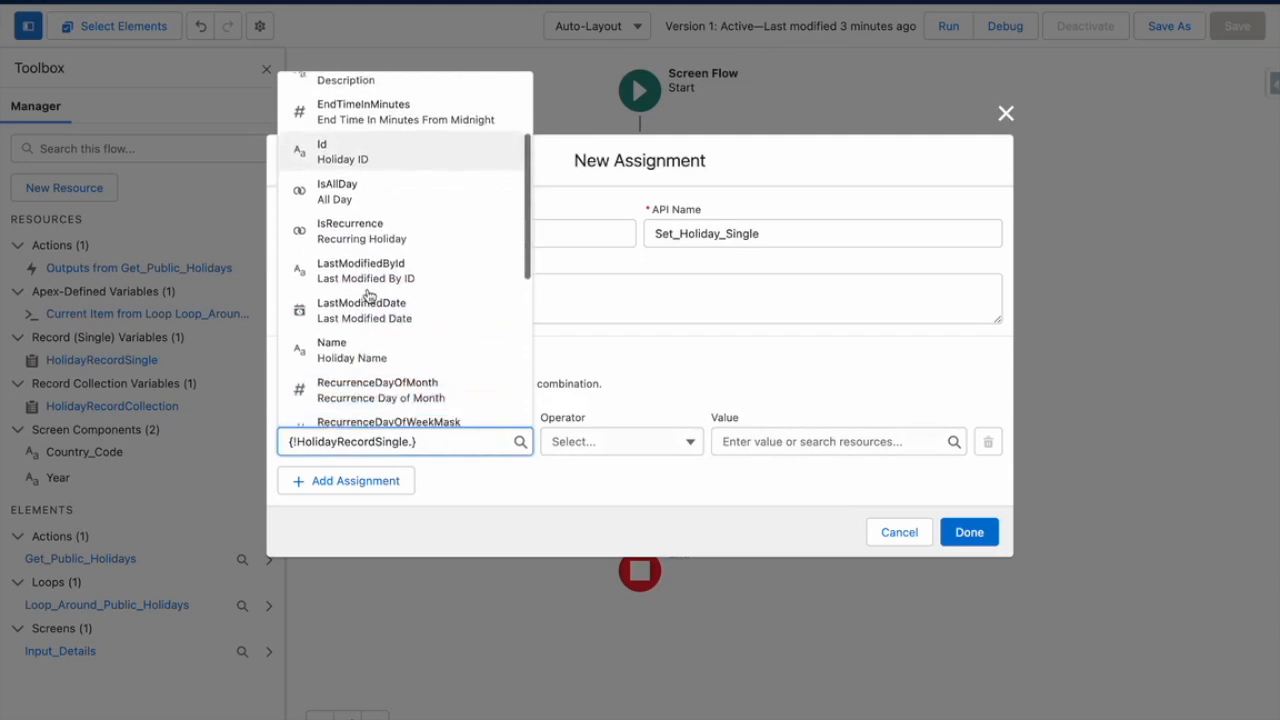
click(352, 348)
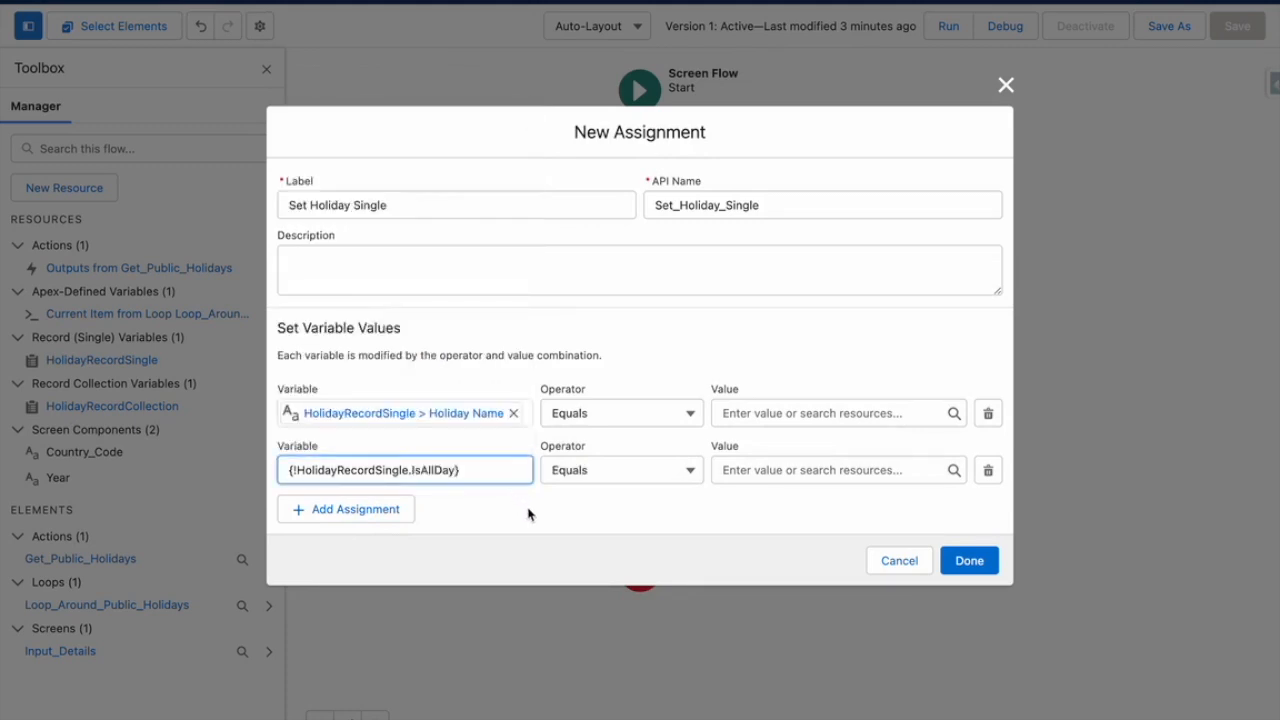
Step: Add assignment rows for HolidayRecordSingle's Description and Holiday Date fields
click(830, 470)
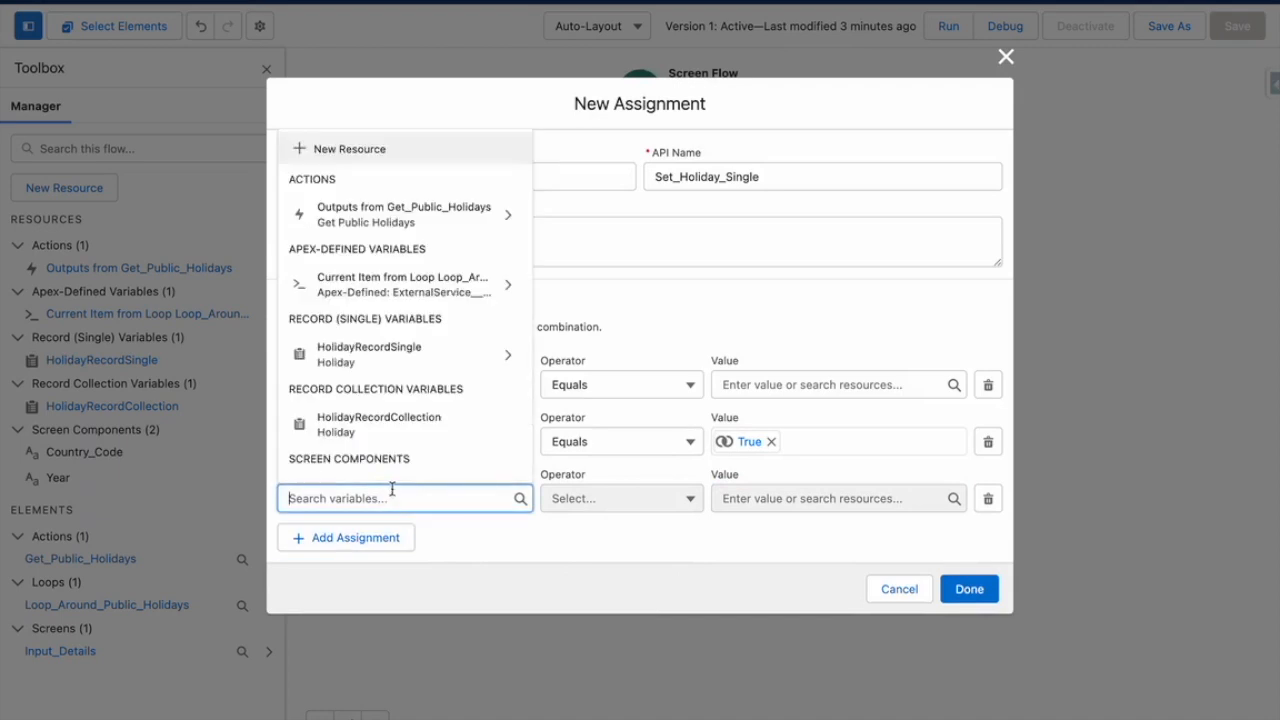
click(368, 352)
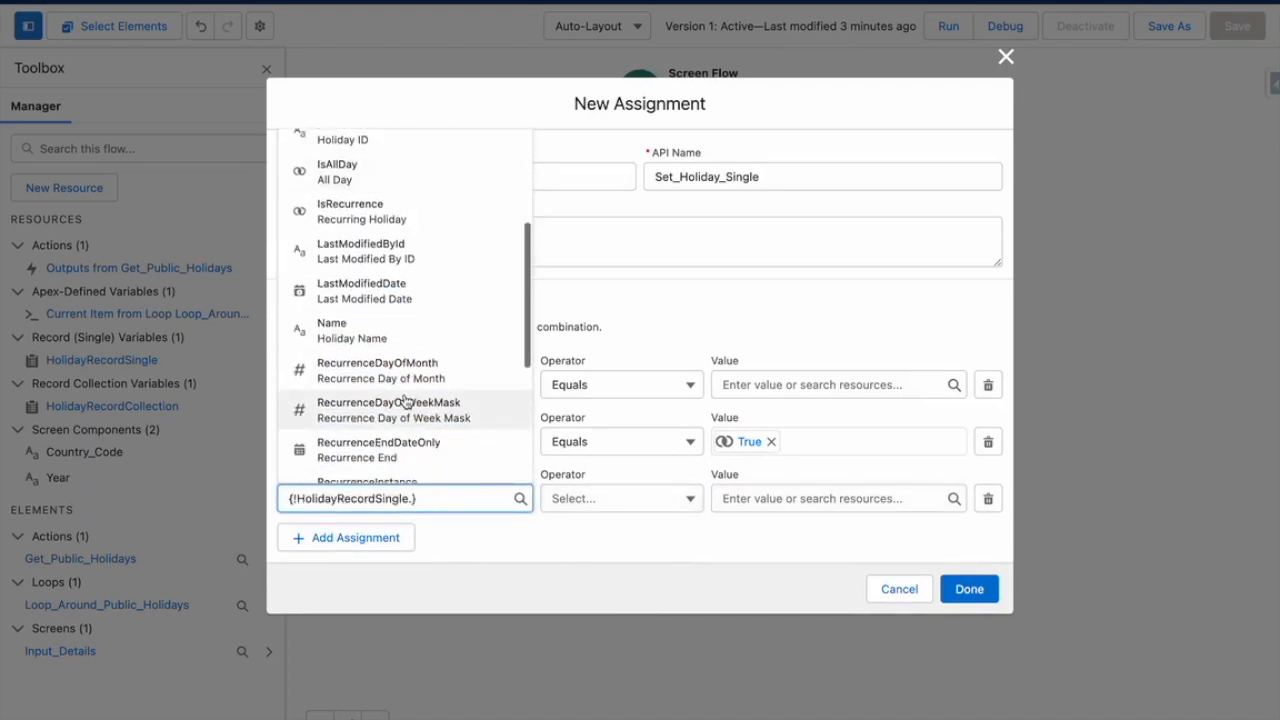
scroll(down, 3)
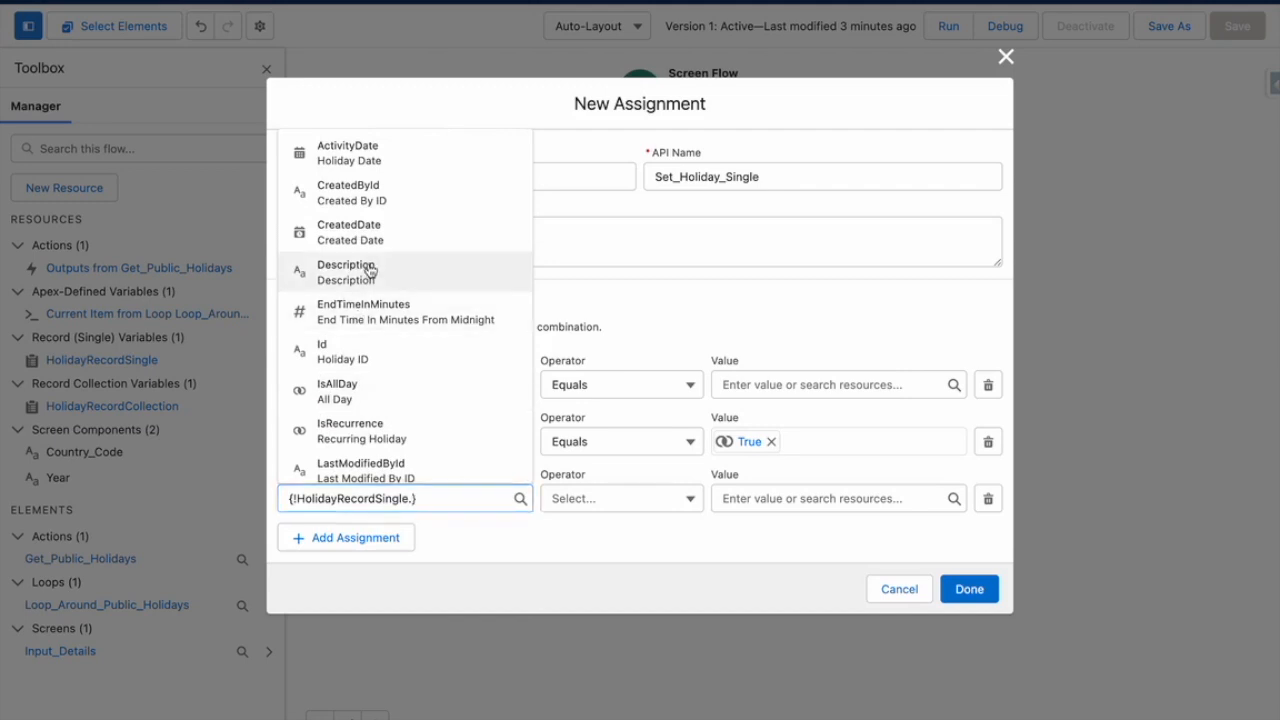
click(348, 272)
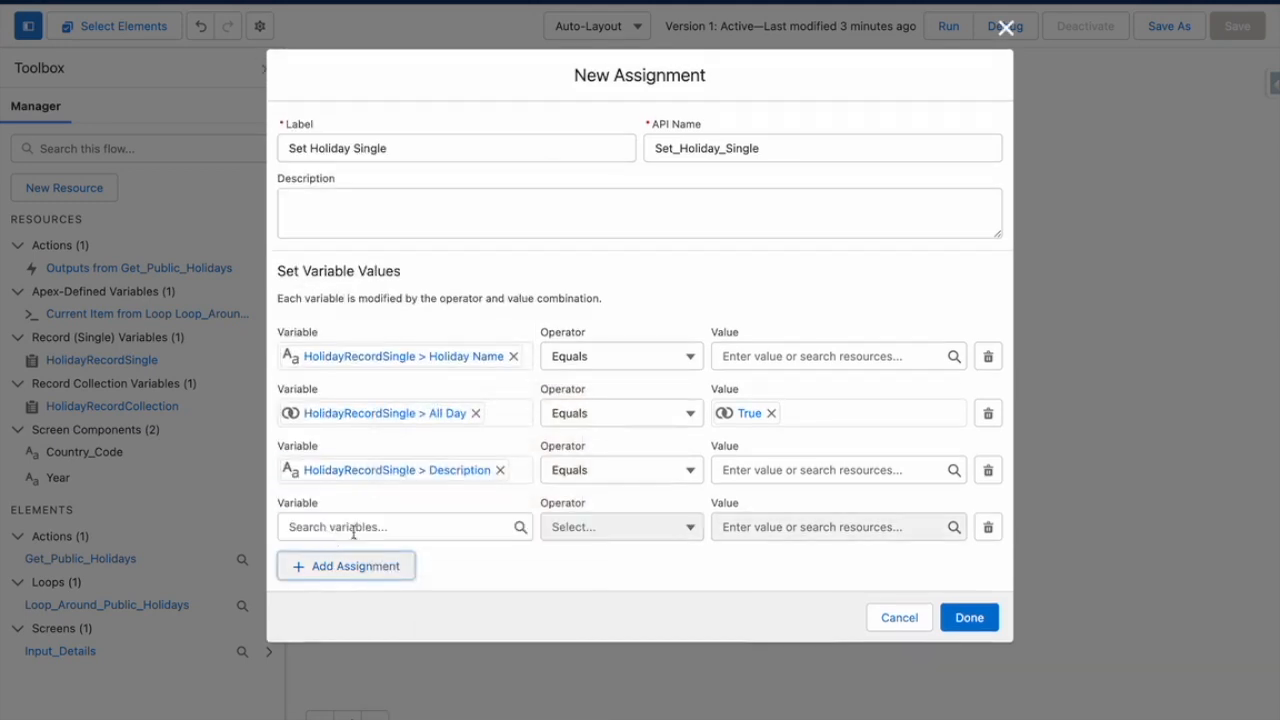
click(404, 528)
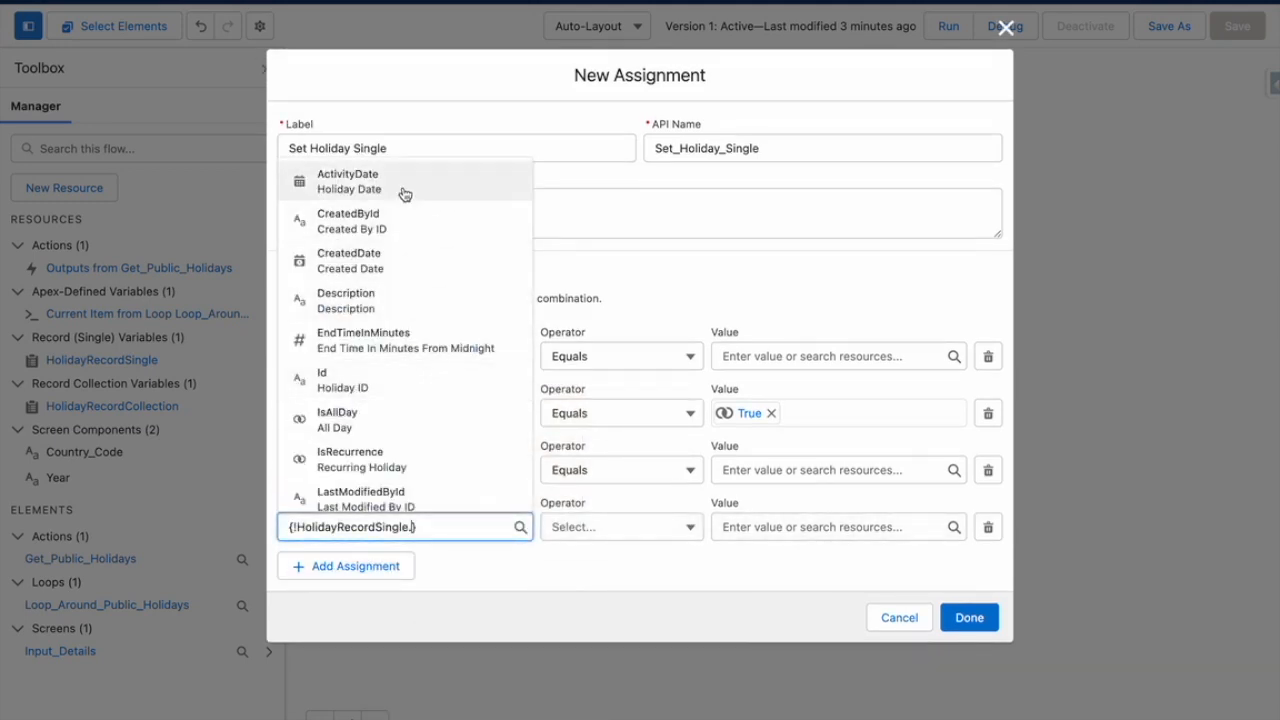
click(348, 180)
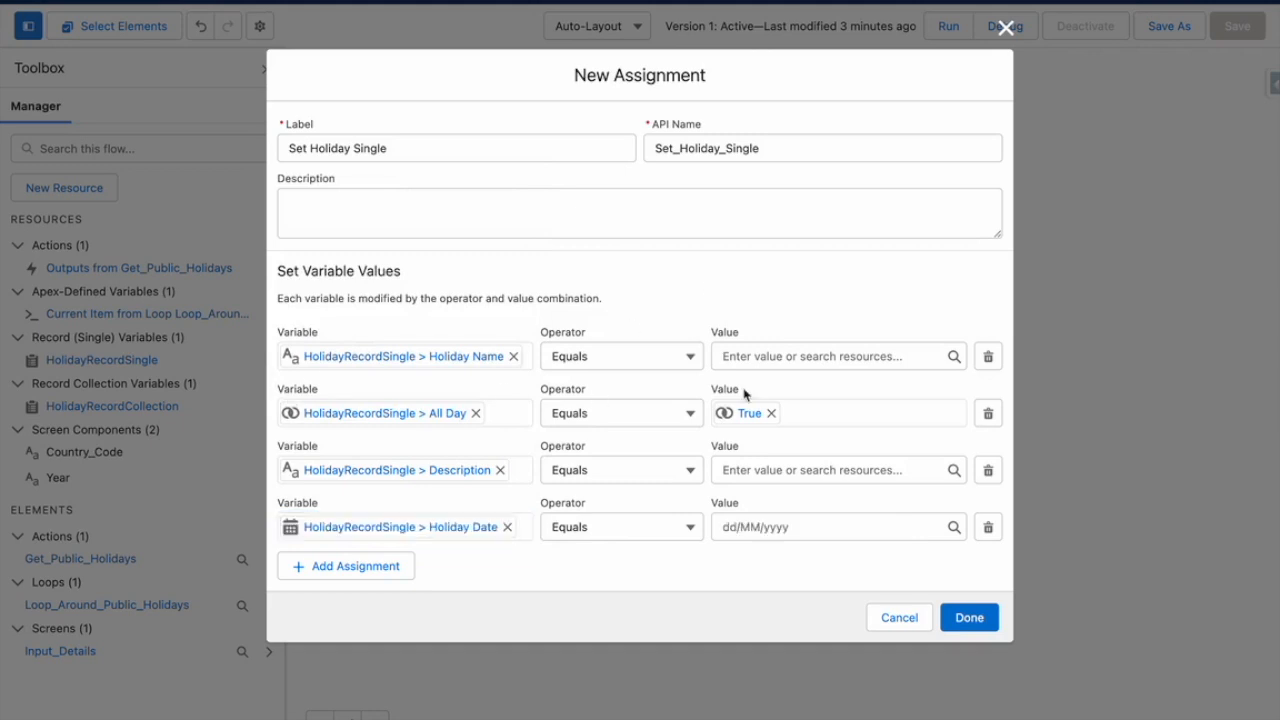
Step: Set Holiday Name to the loop item's localName and Description and Holiday Date to its z0date
click(830, 356)
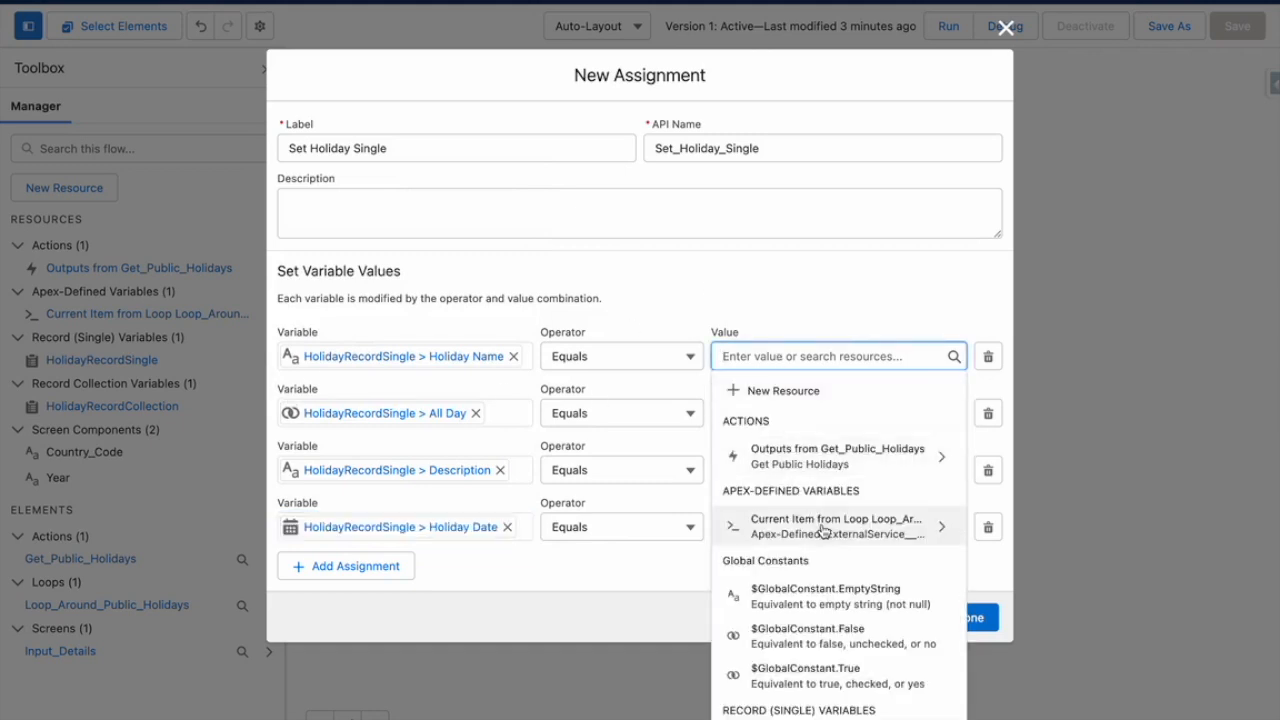
click(838, 524)
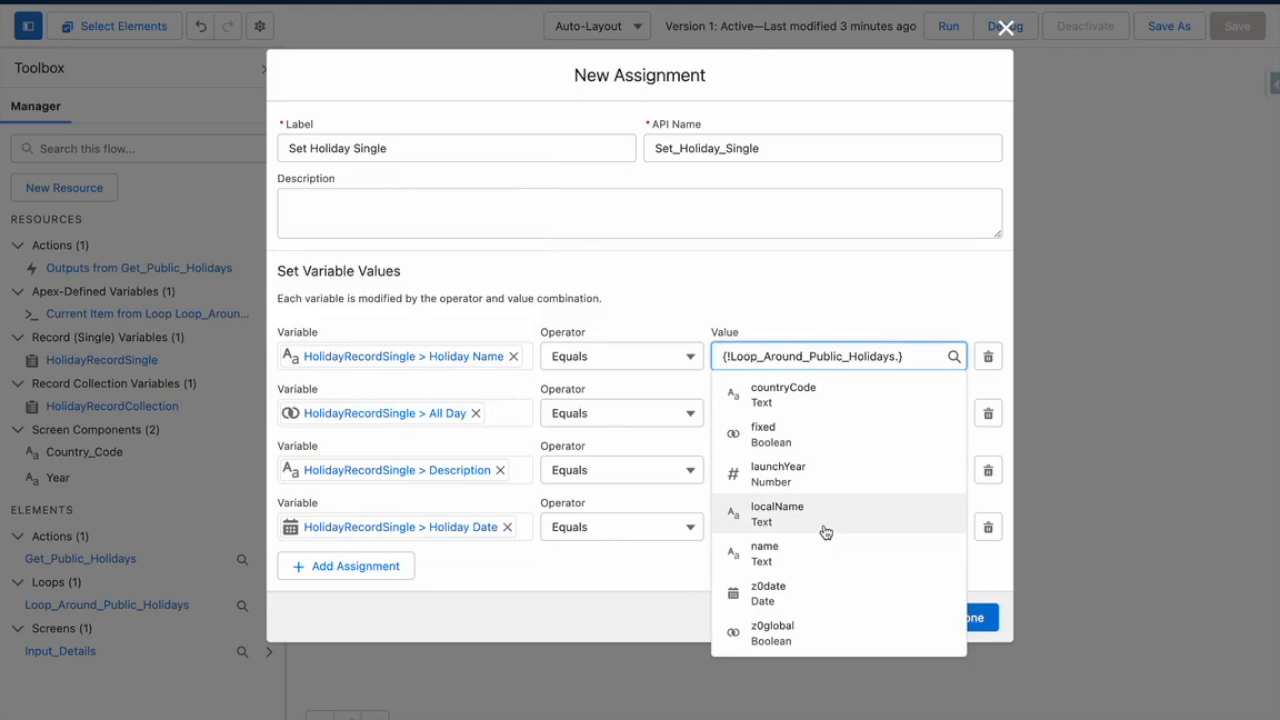
mouse_move(806, 520)
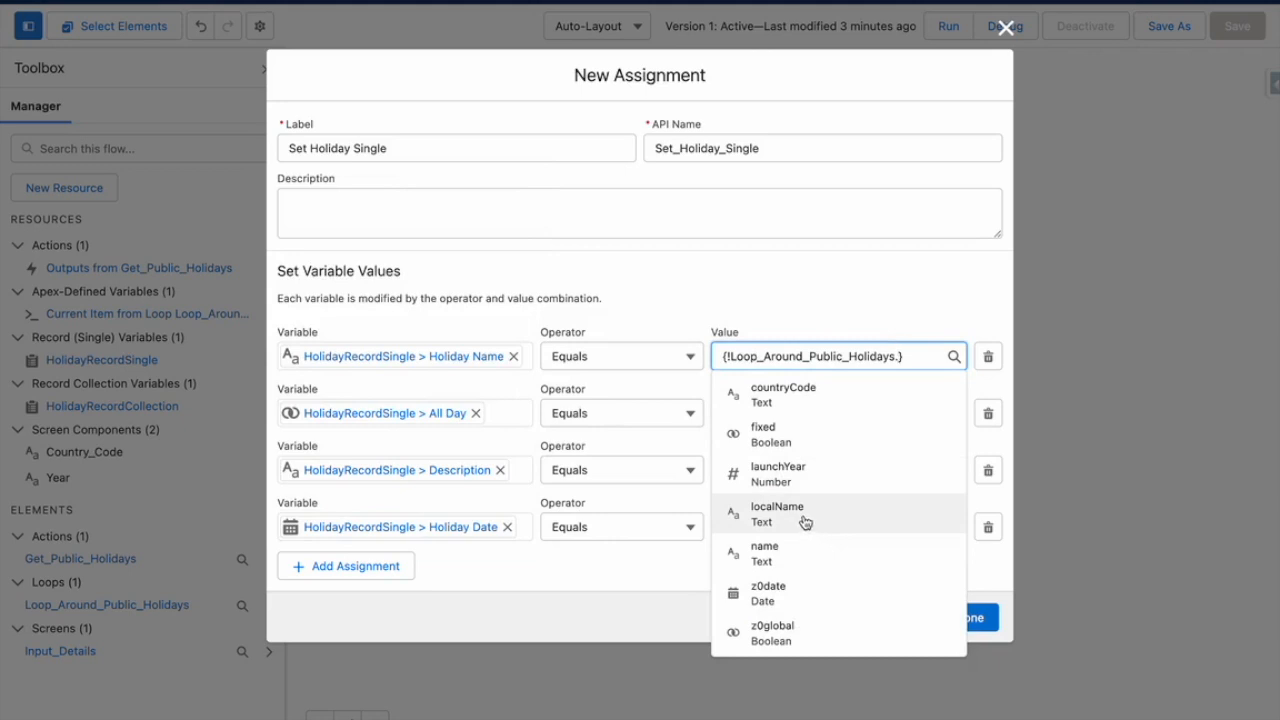
click(776, 512)
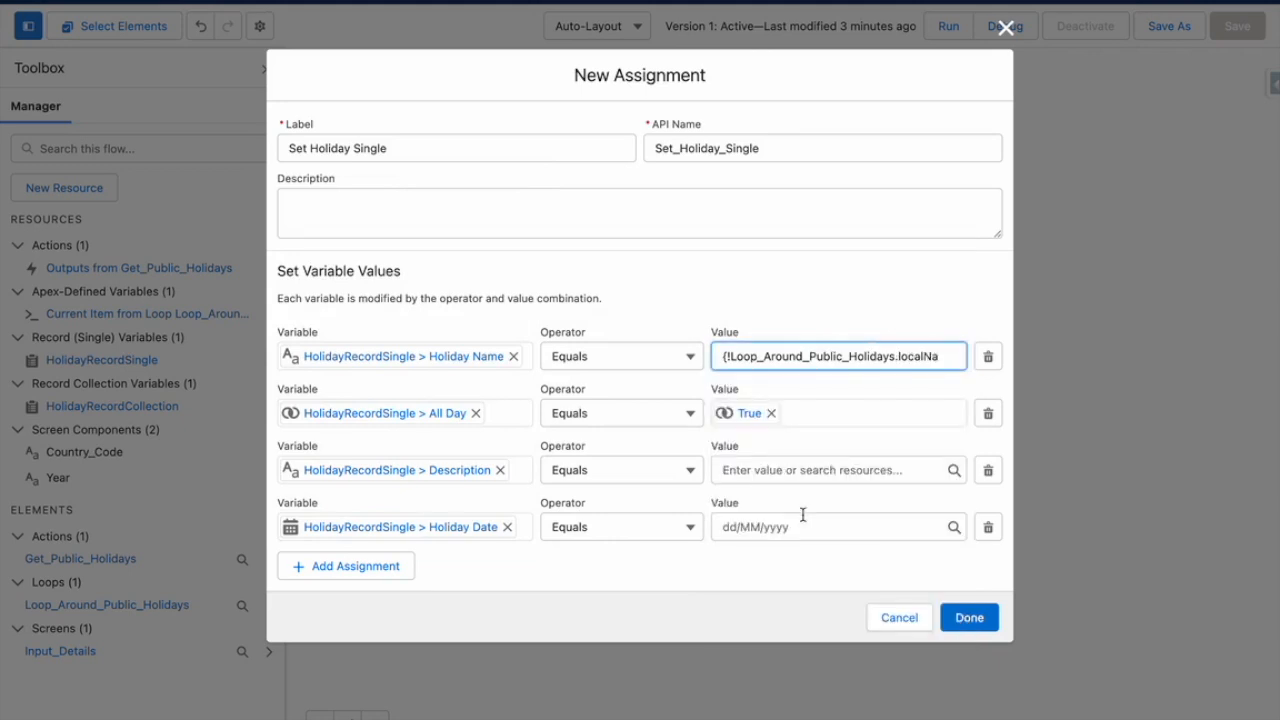
click(830, 470)
text({!Loop_Around_Public_Holidays.})
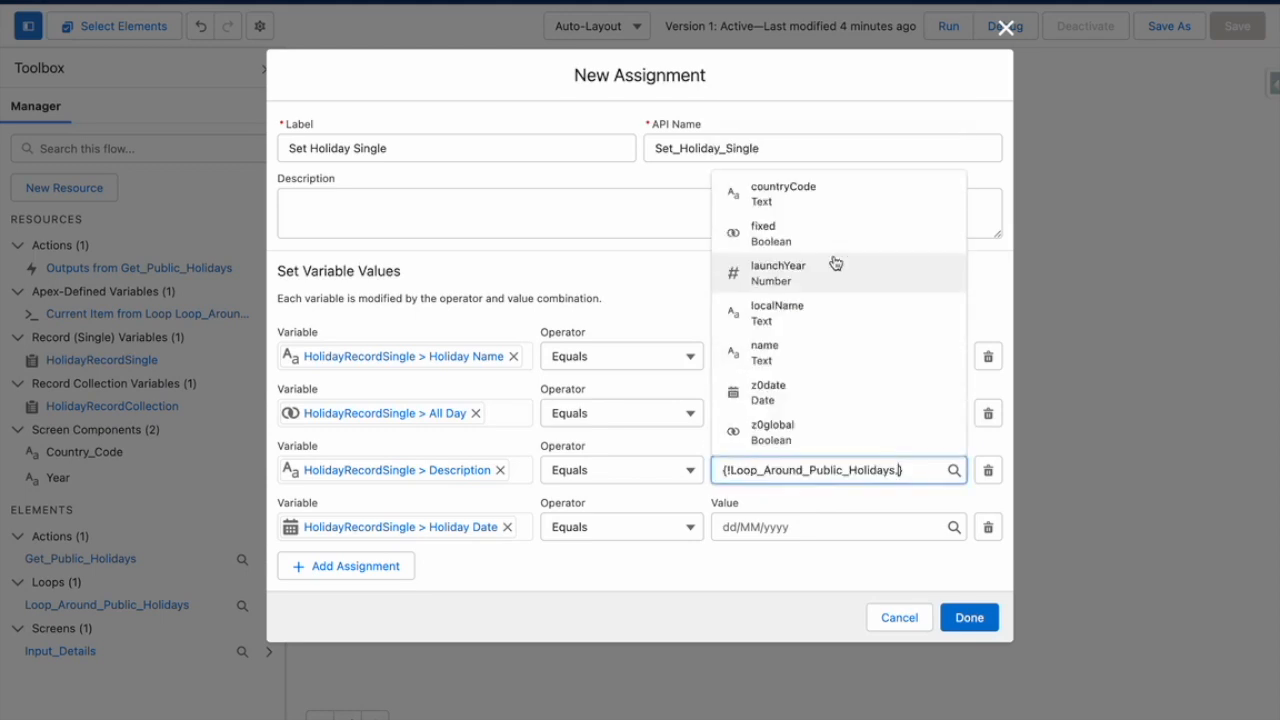
mouse_move(792, 352)
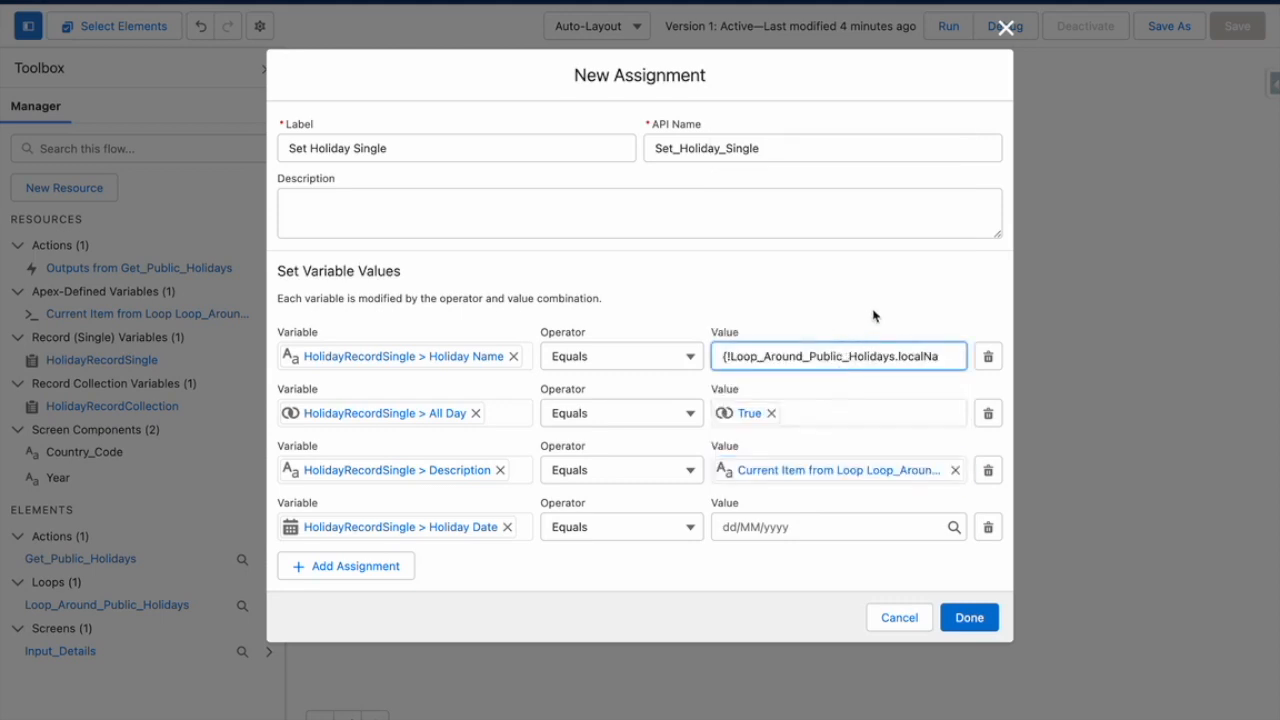
click(832, 528)
text({!Loop_Around_Public_Holidays.})
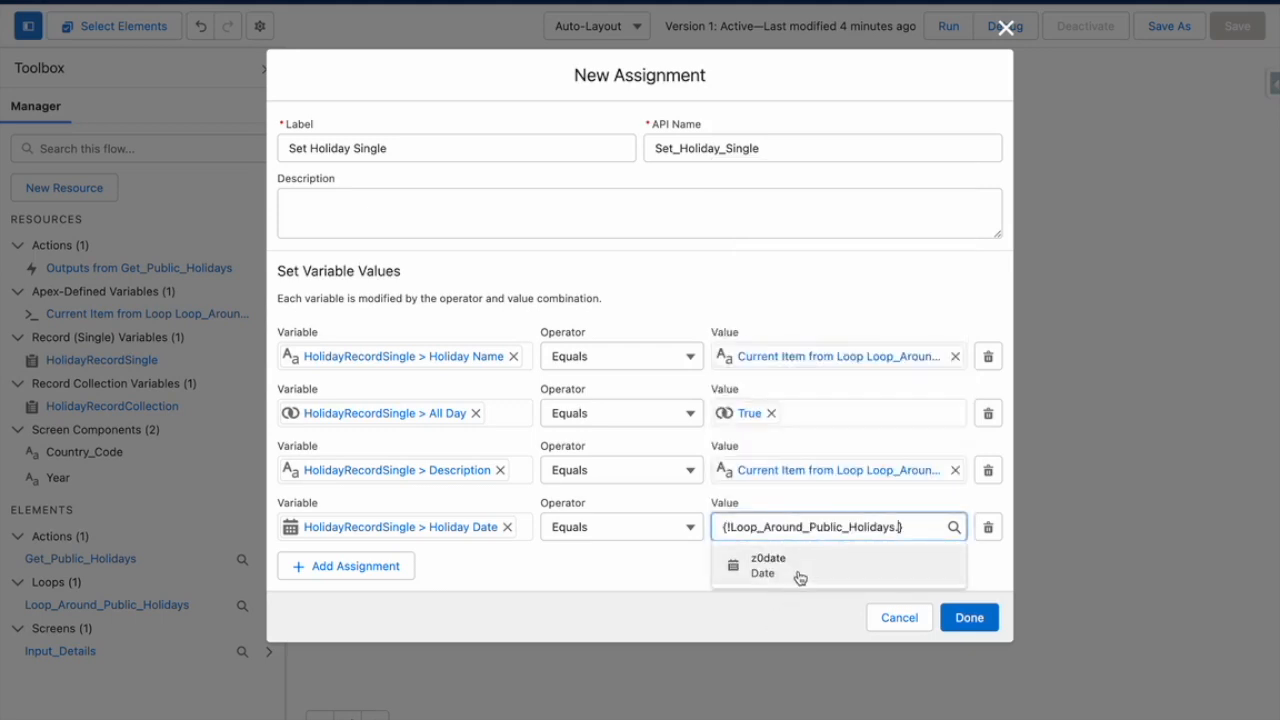
click(768, 564)
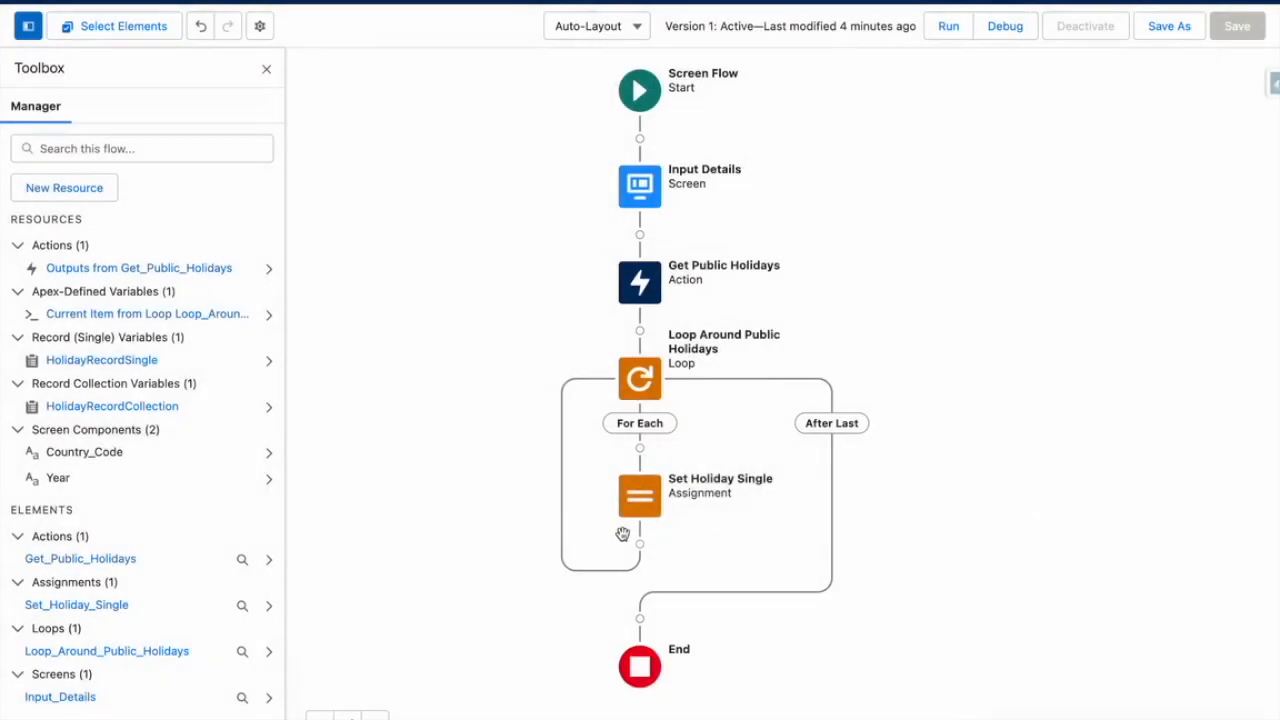
mouse_move(638, 544)
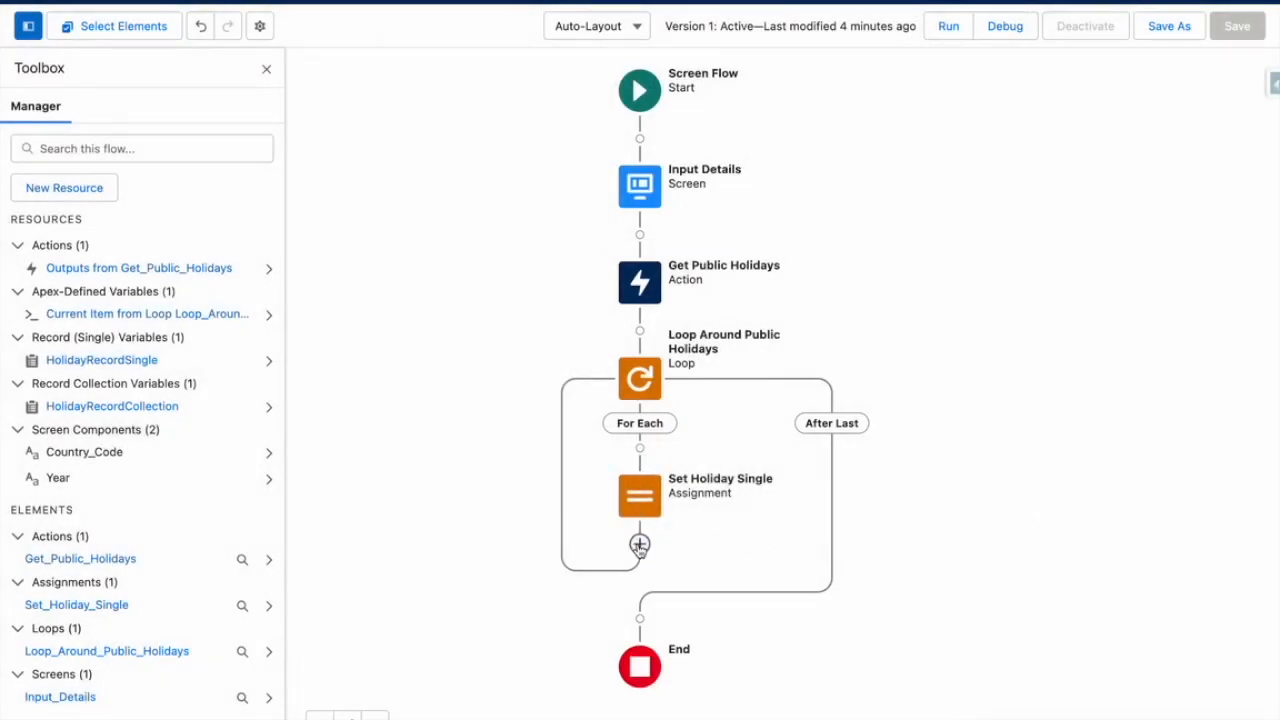
Step: Add an Add Holiday Single to Collection assignment adding HolidayRecordSingle to HolidayRecordCollection
click(640, 544)
text(A)
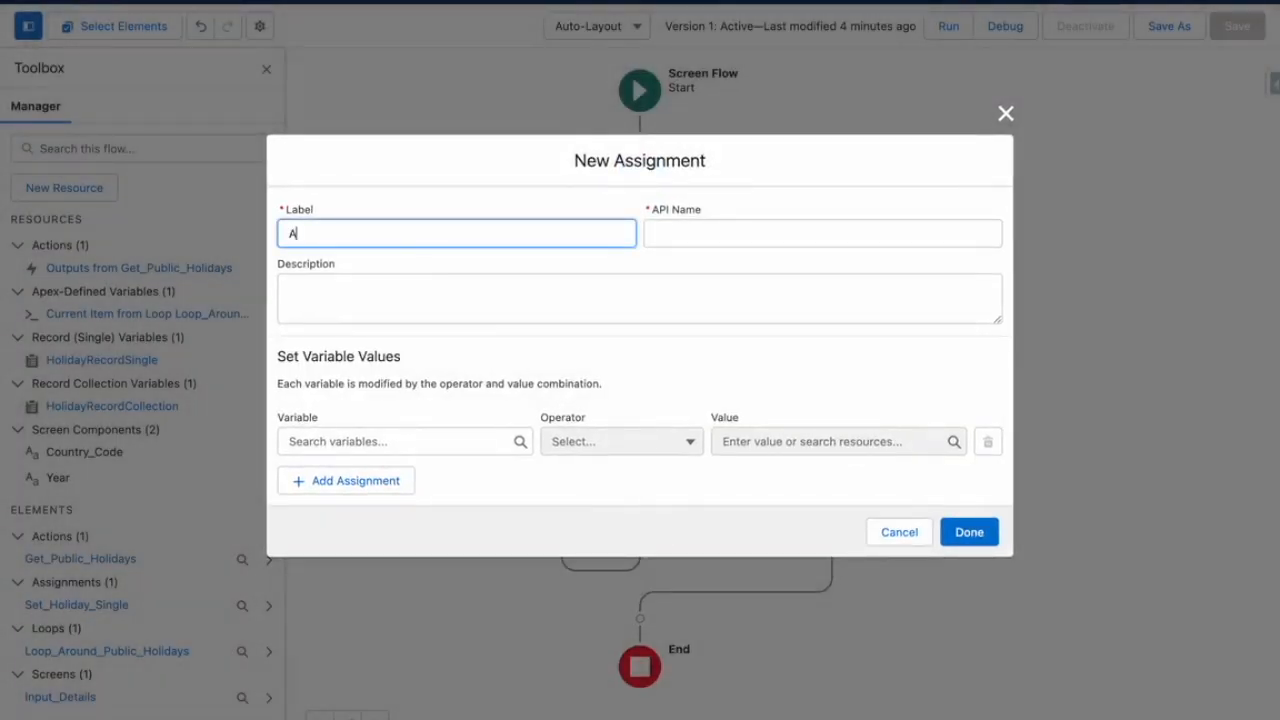
click(404, 442)
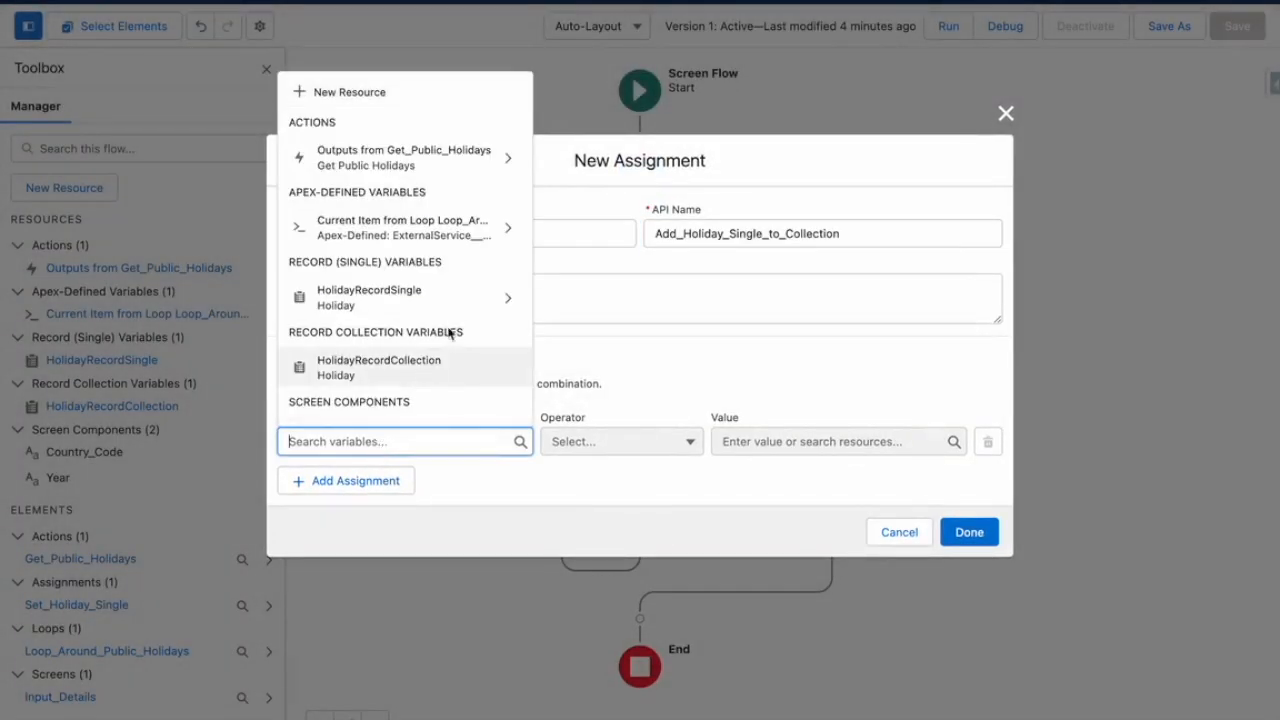
mouse_move(386, 376)
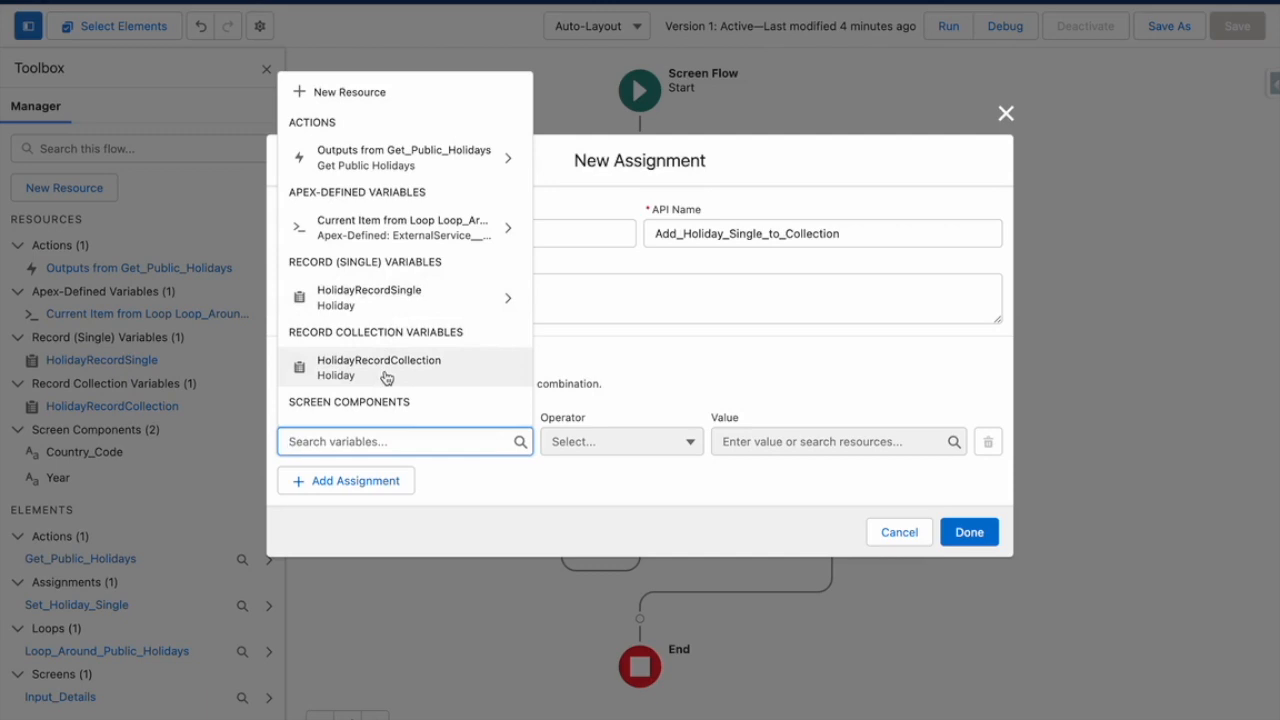
click(622, 442)
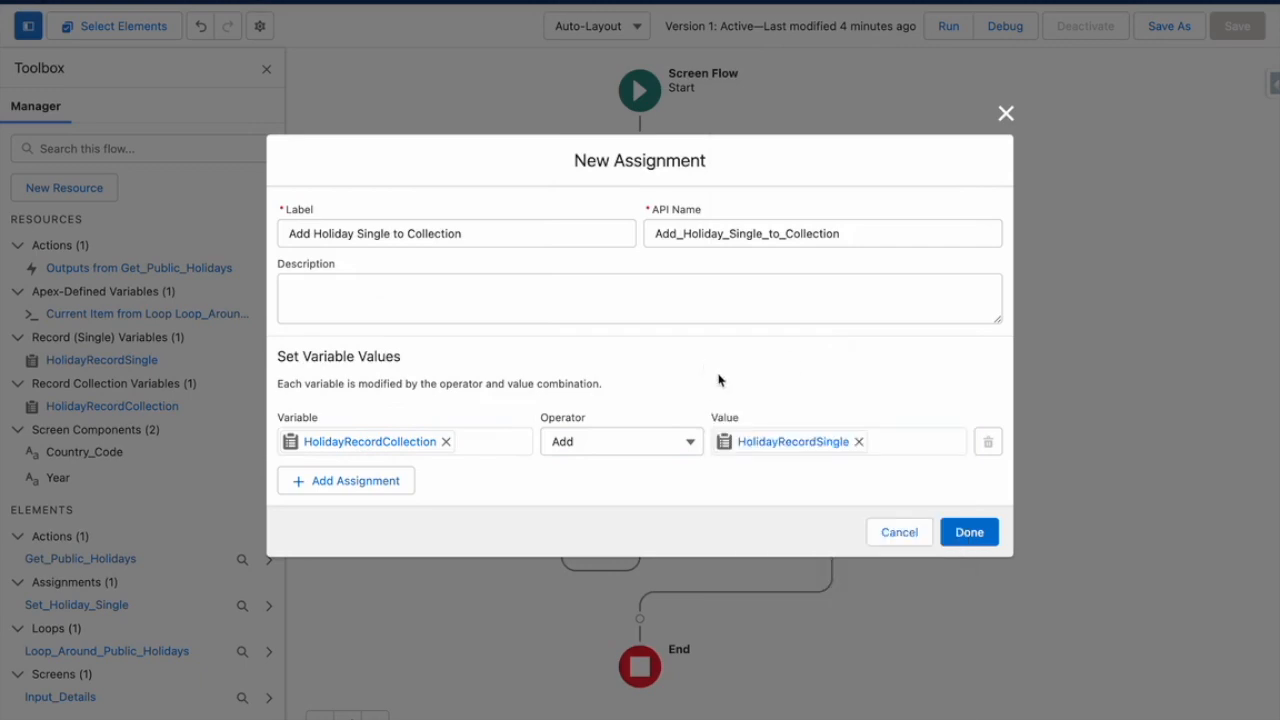
click(968, 532)
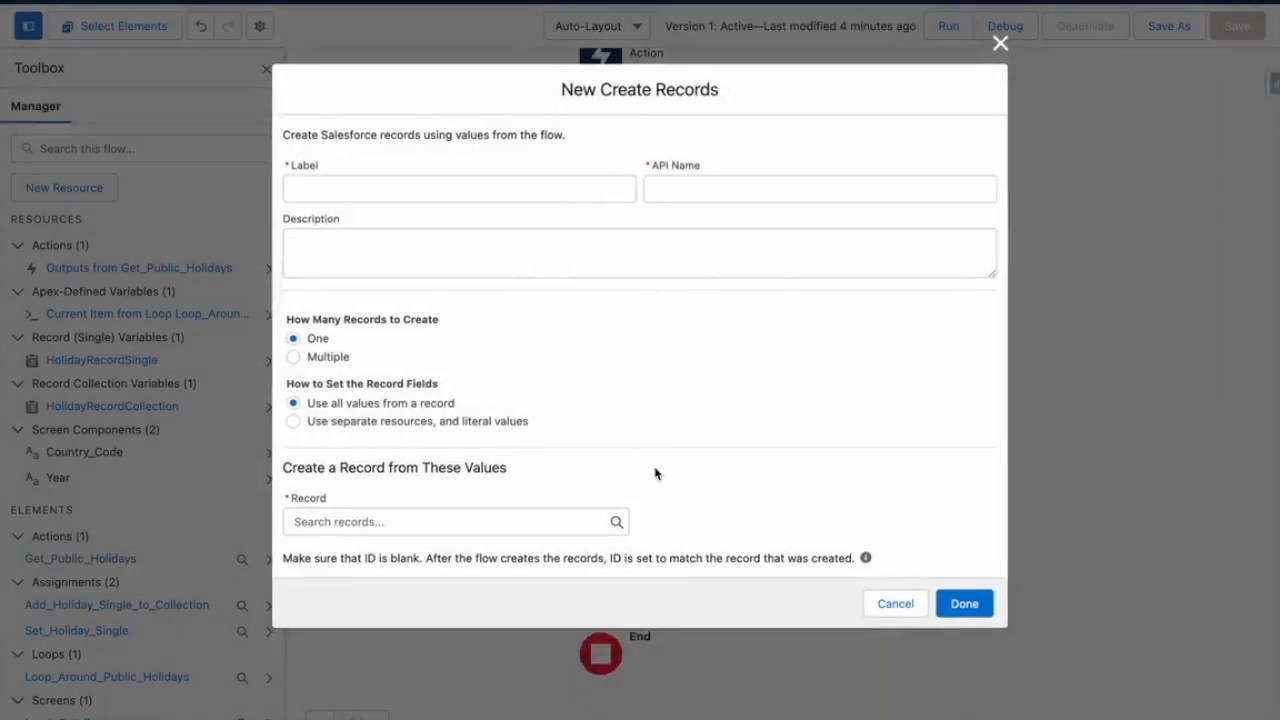
Step: Add a Create Holiday Records element creating multiple records from HolidayRecordCollection, and save a new version
text(Create Holiday Records)
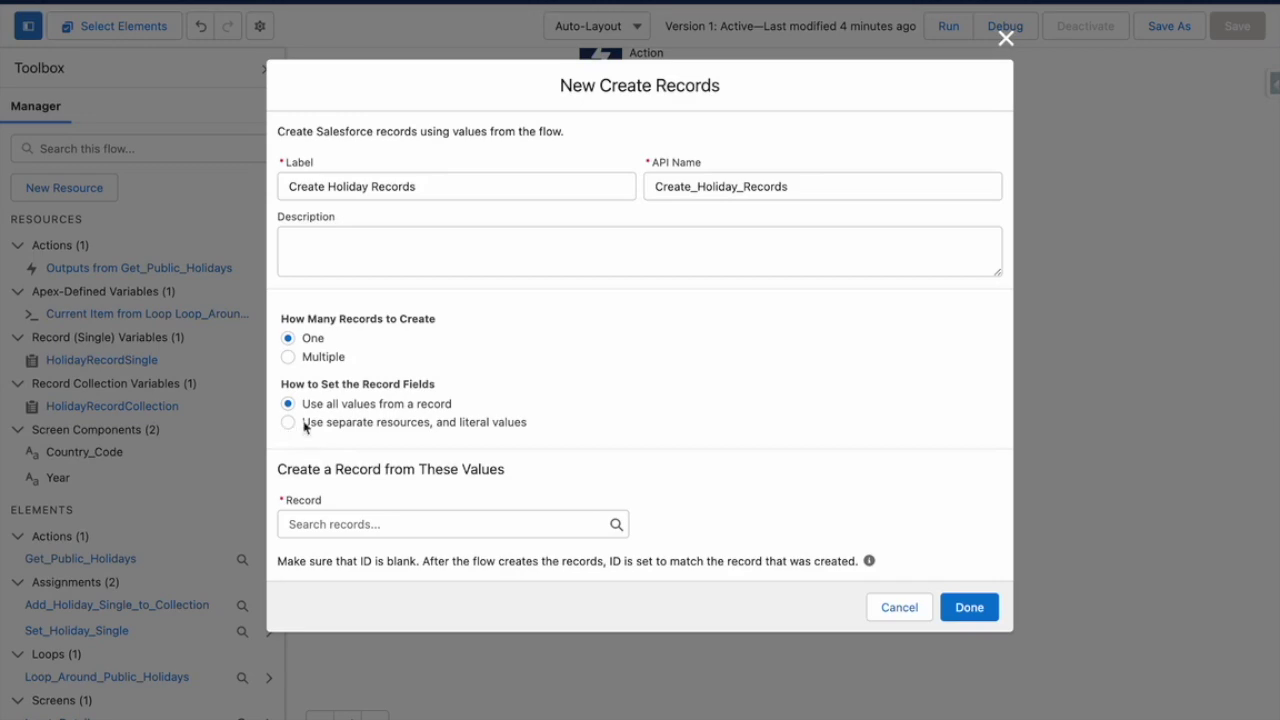
click(288, 356)
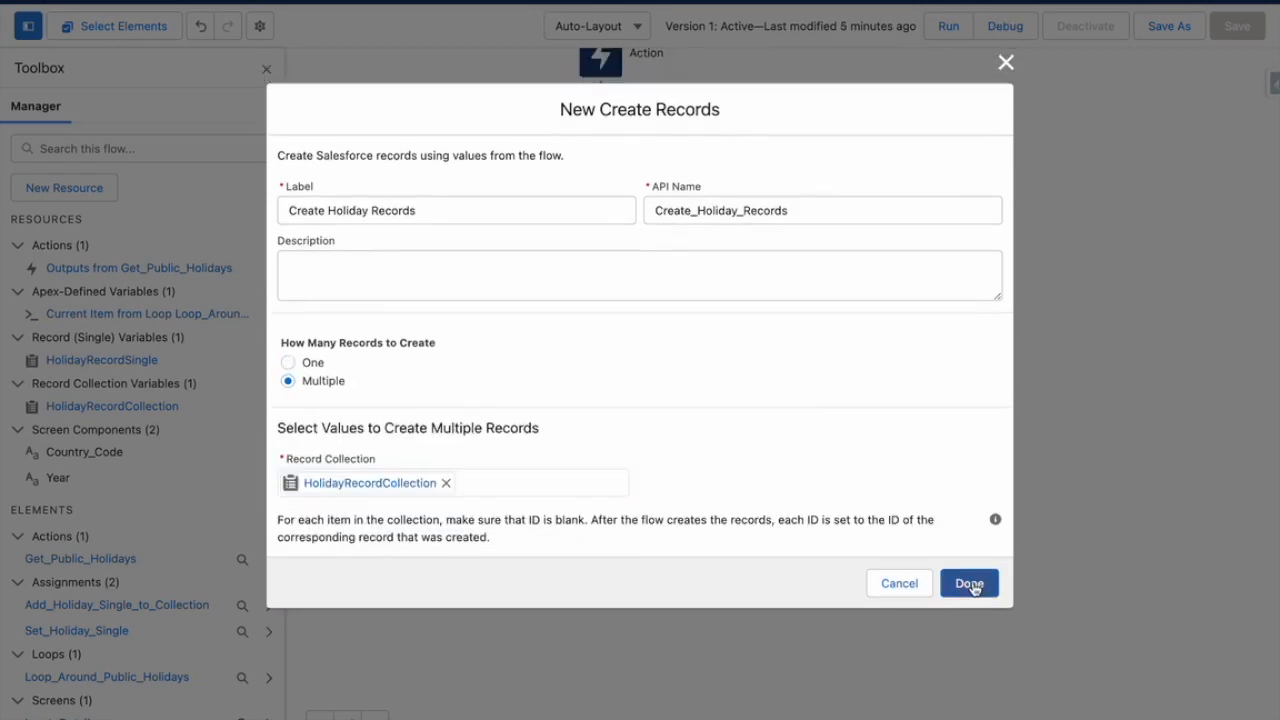
click(968, 584)
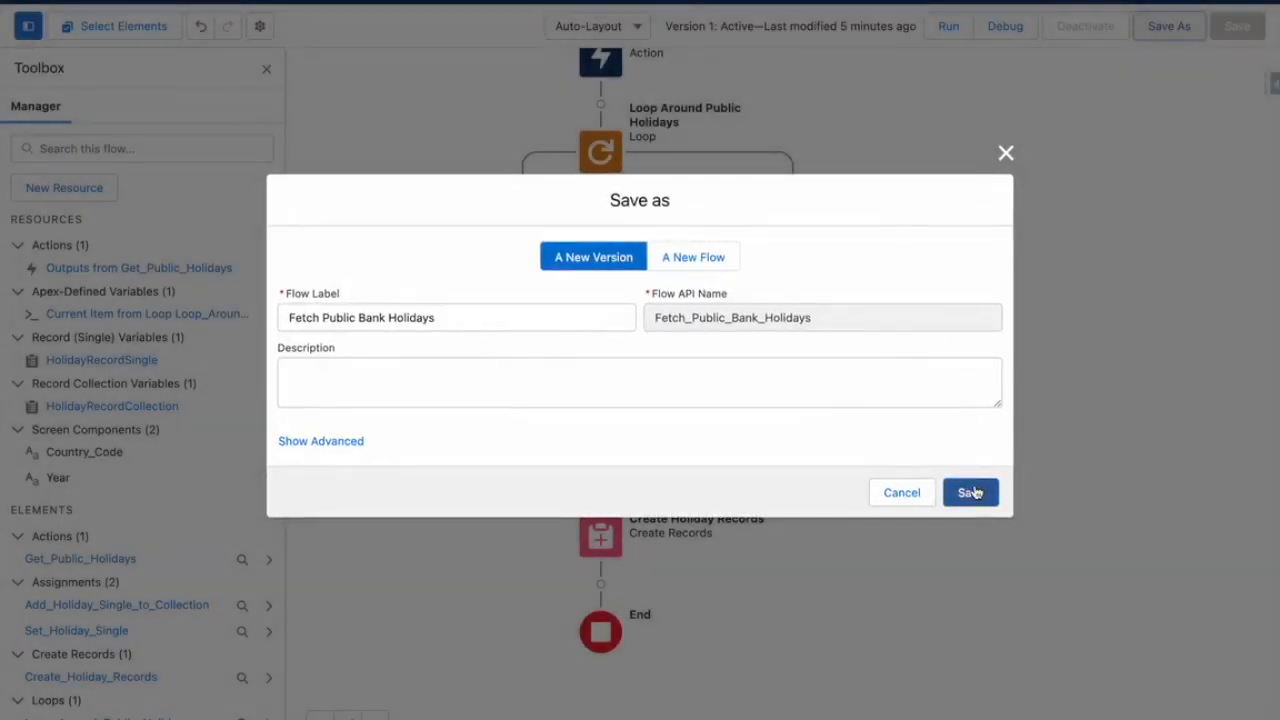
click(970, 492)
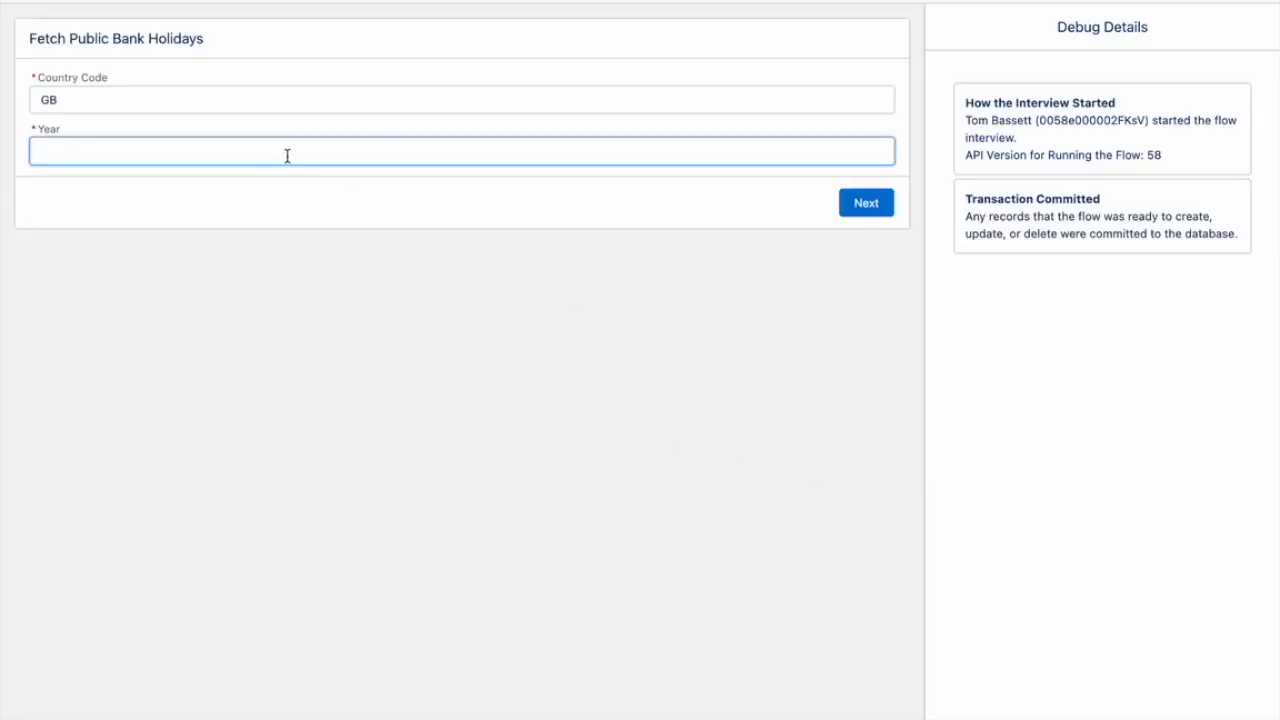
Step: Debug the flow with country GB and year 2023 and review the prepared UK holiday records
text(2023)
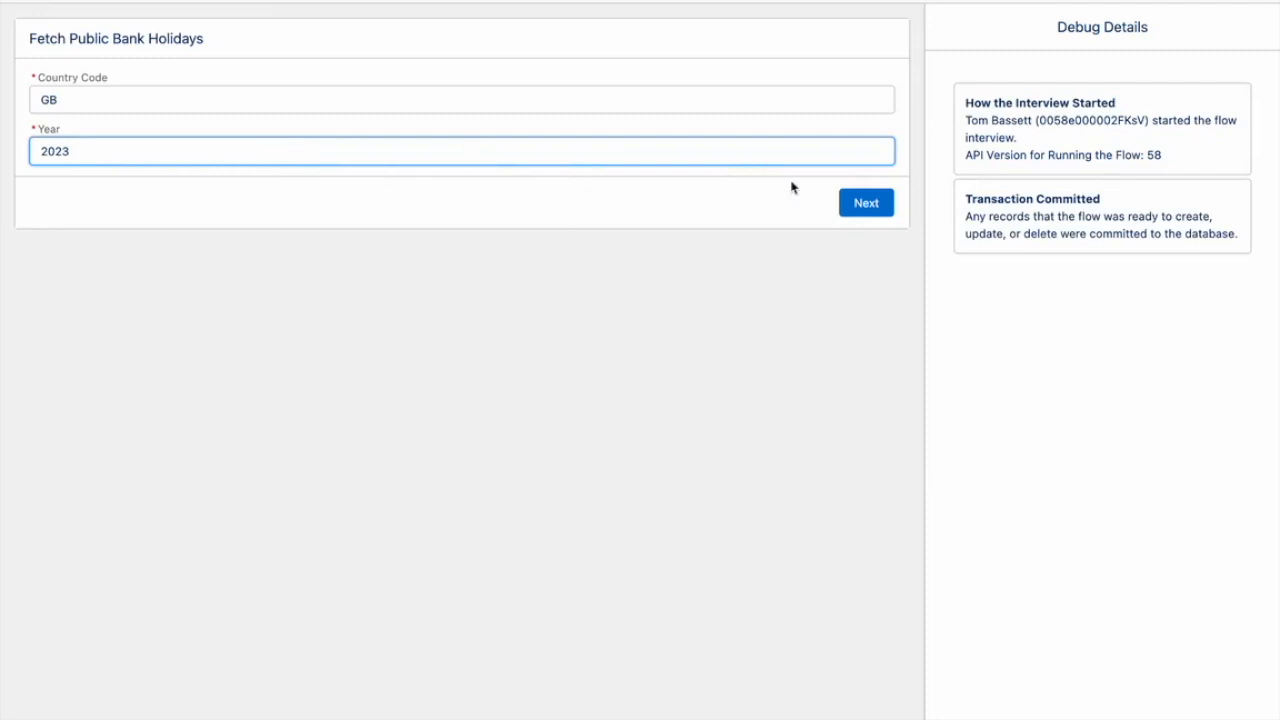
click(864, 202)
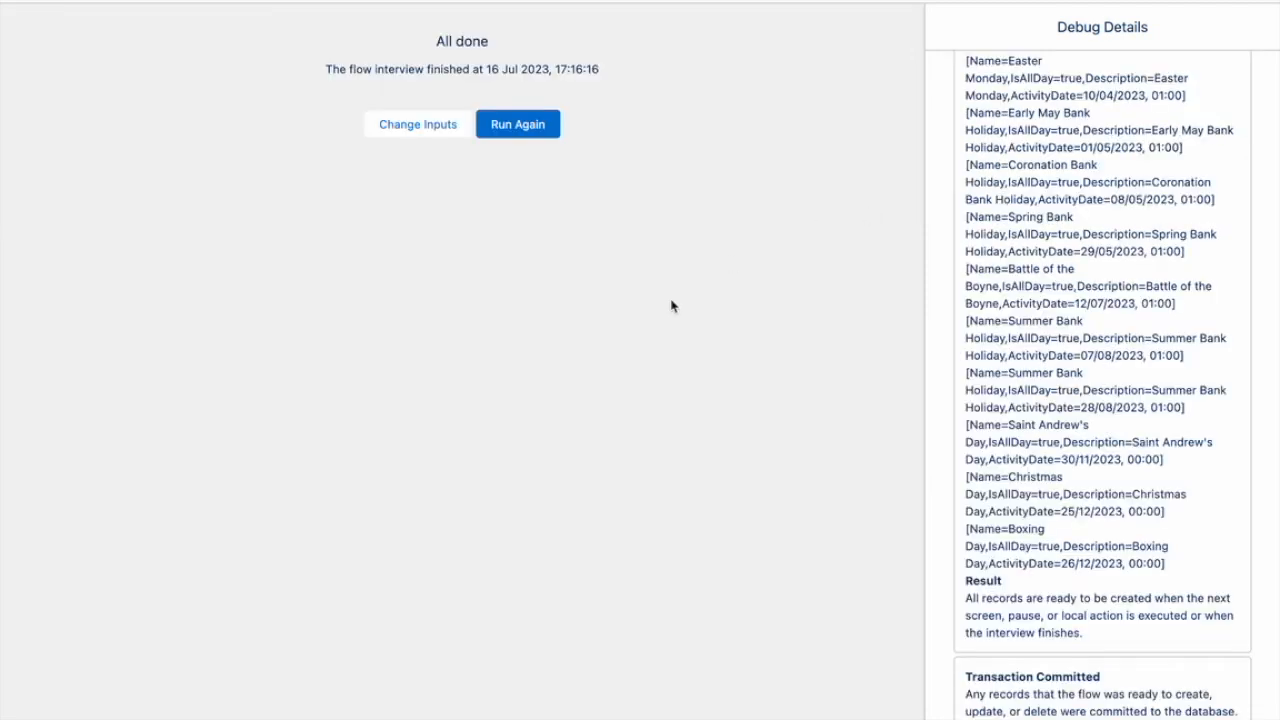
mouse_move(1096, 576)
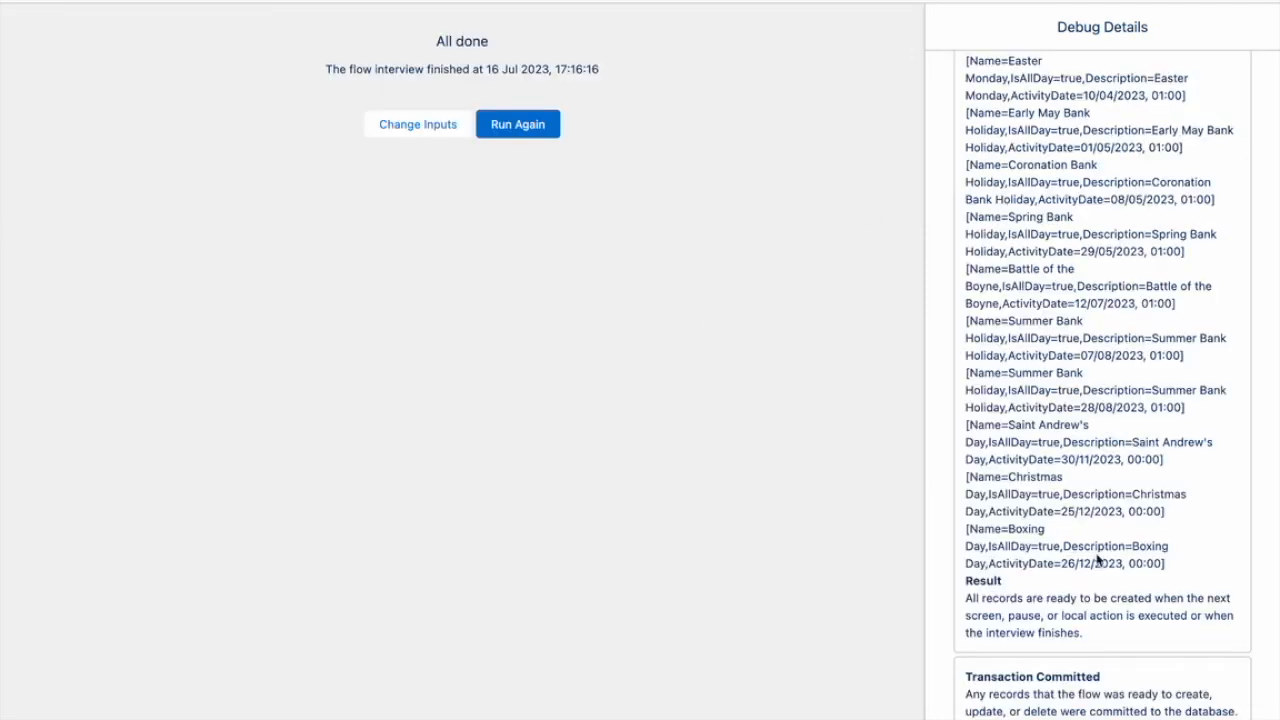
scroll(down, 3)
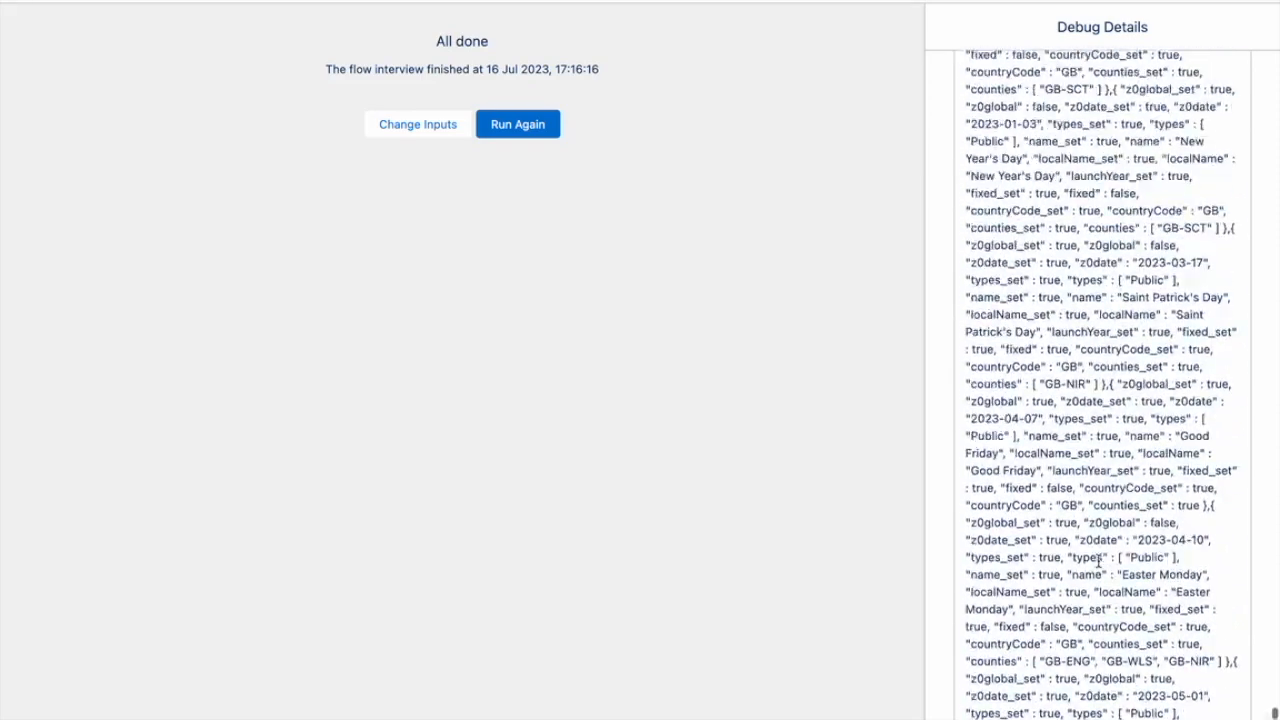
scroll(down, 3)
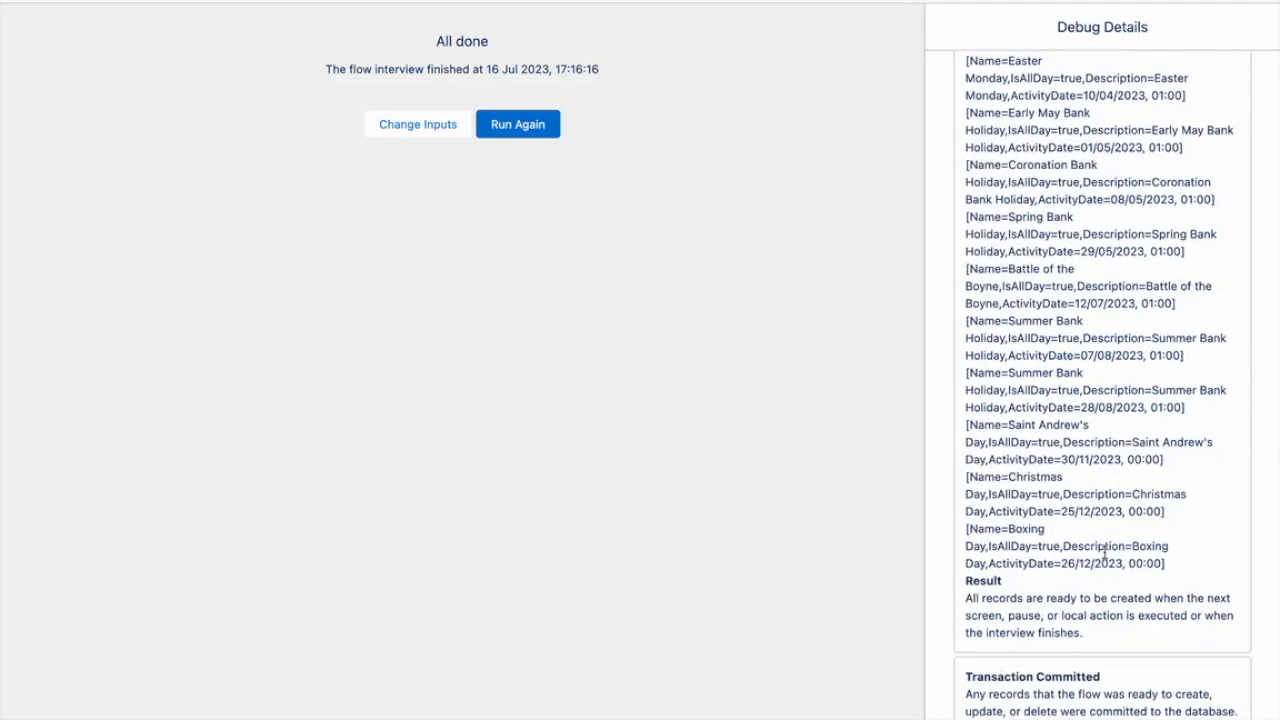
mouse_move(564, 244)
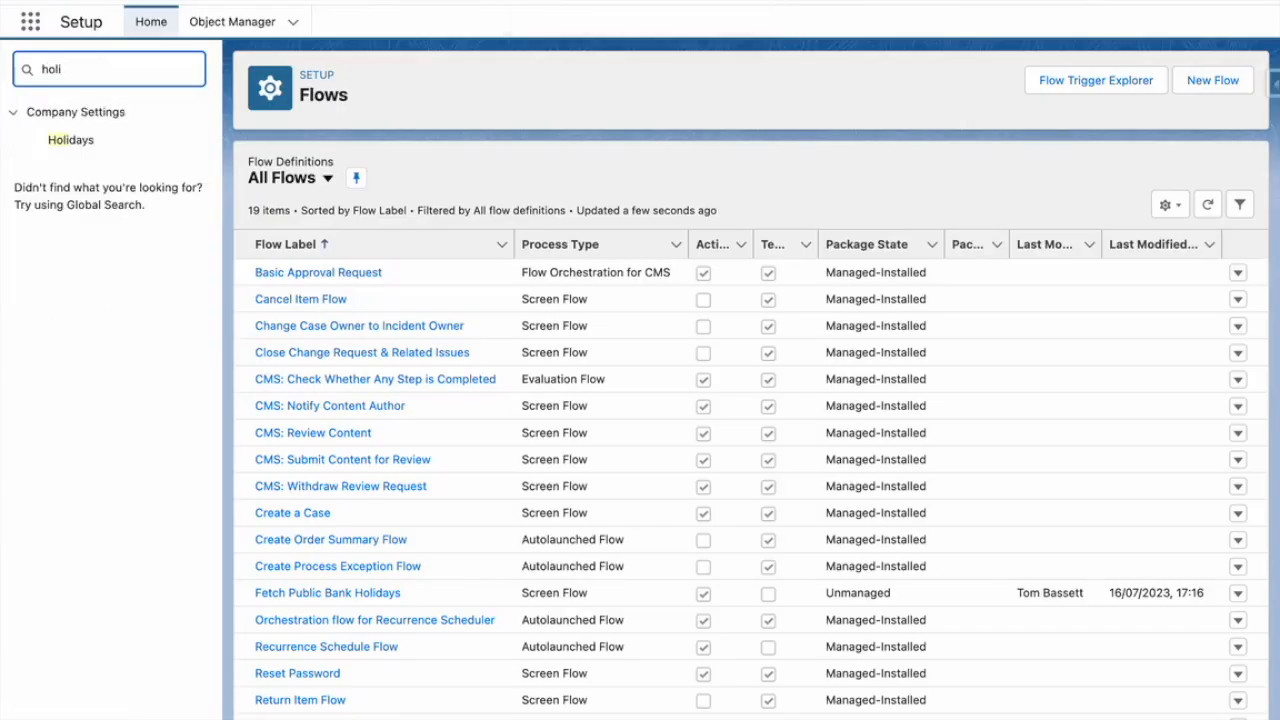
Step: Open the Holidays setup page to confirm the 2023 UK bank holidays were created
click(70, 140)
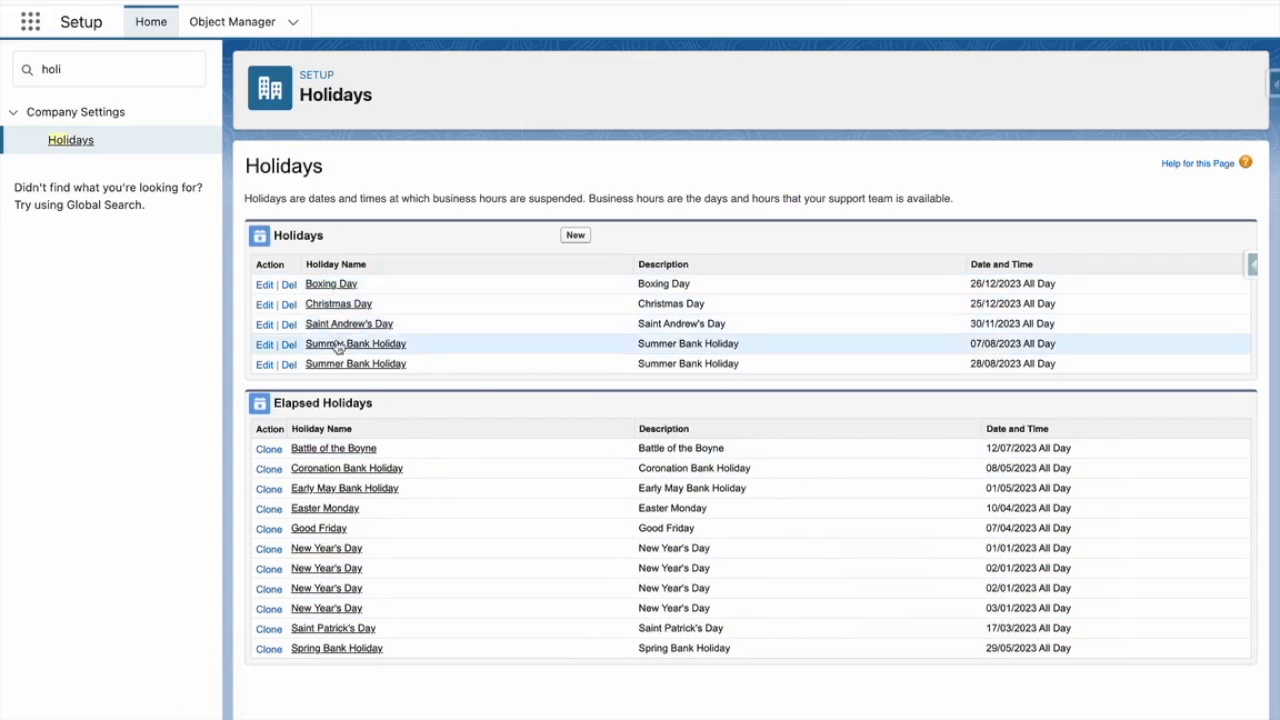
mouse_move(348, 390)
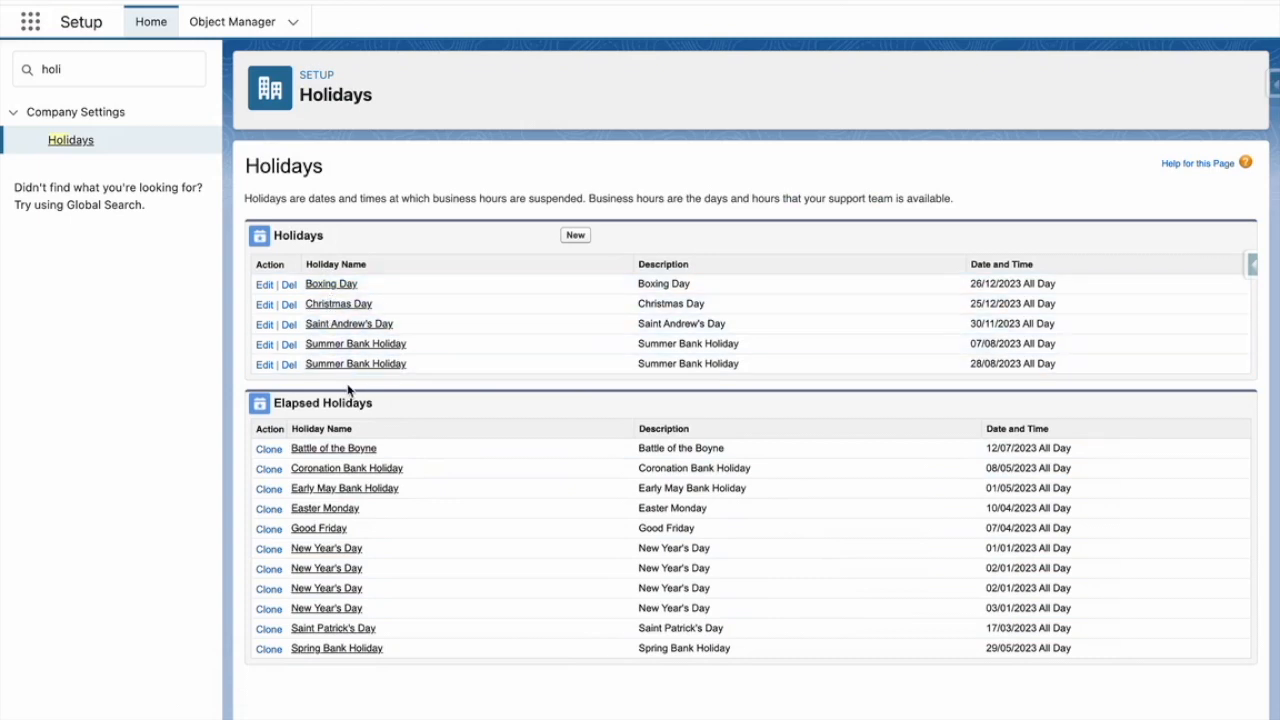